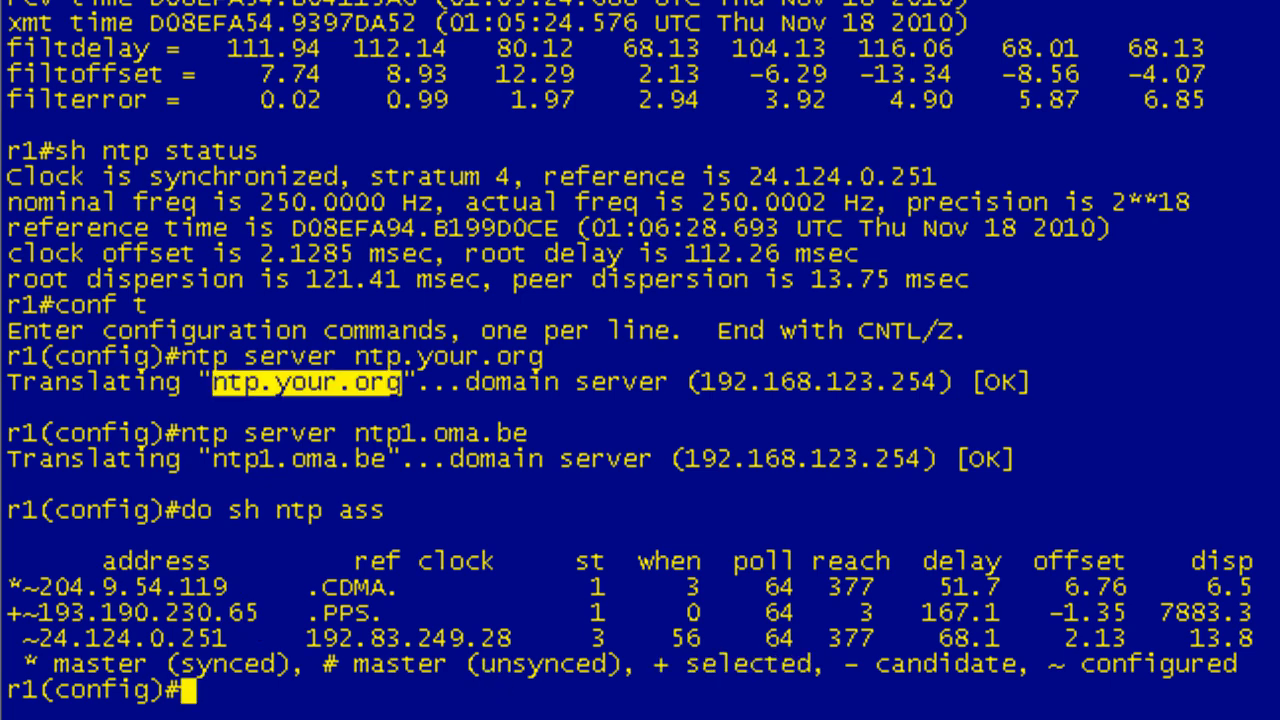
List R1's NTP config lines, then add ns.nts.umn.edu as an NTP server
text(do sh run | nt)
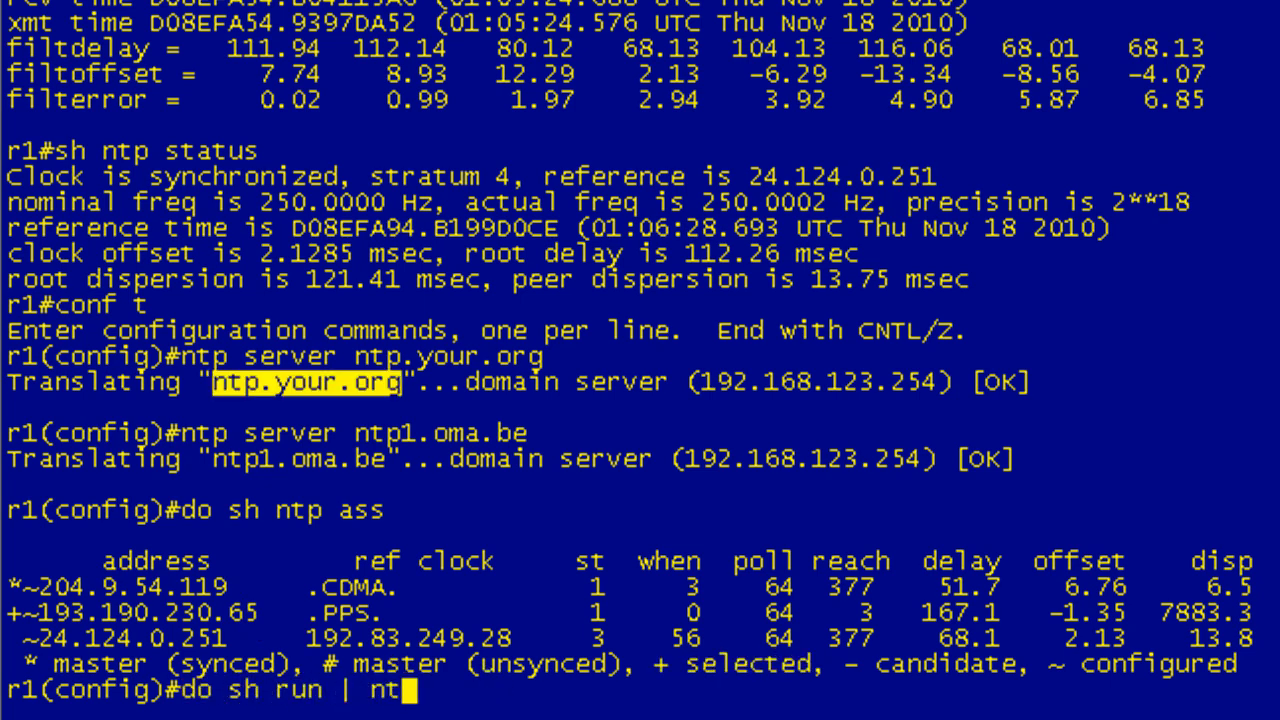
key(enter)
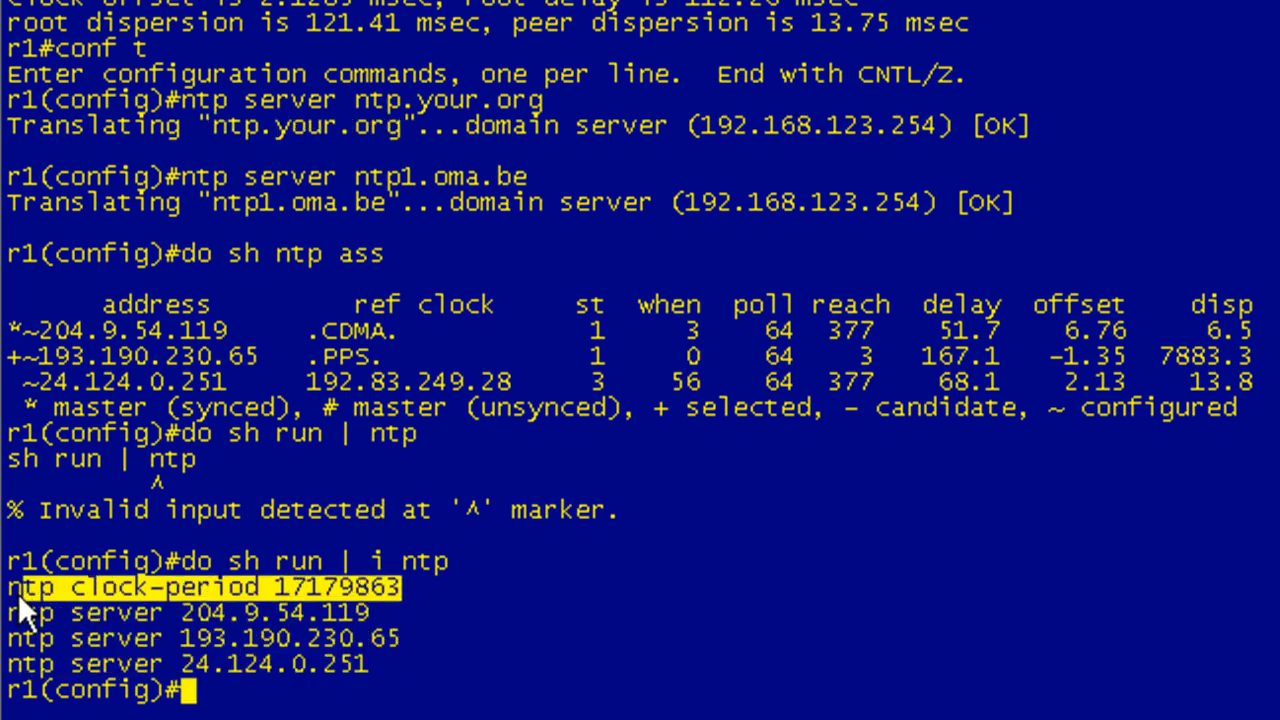
text(ns)
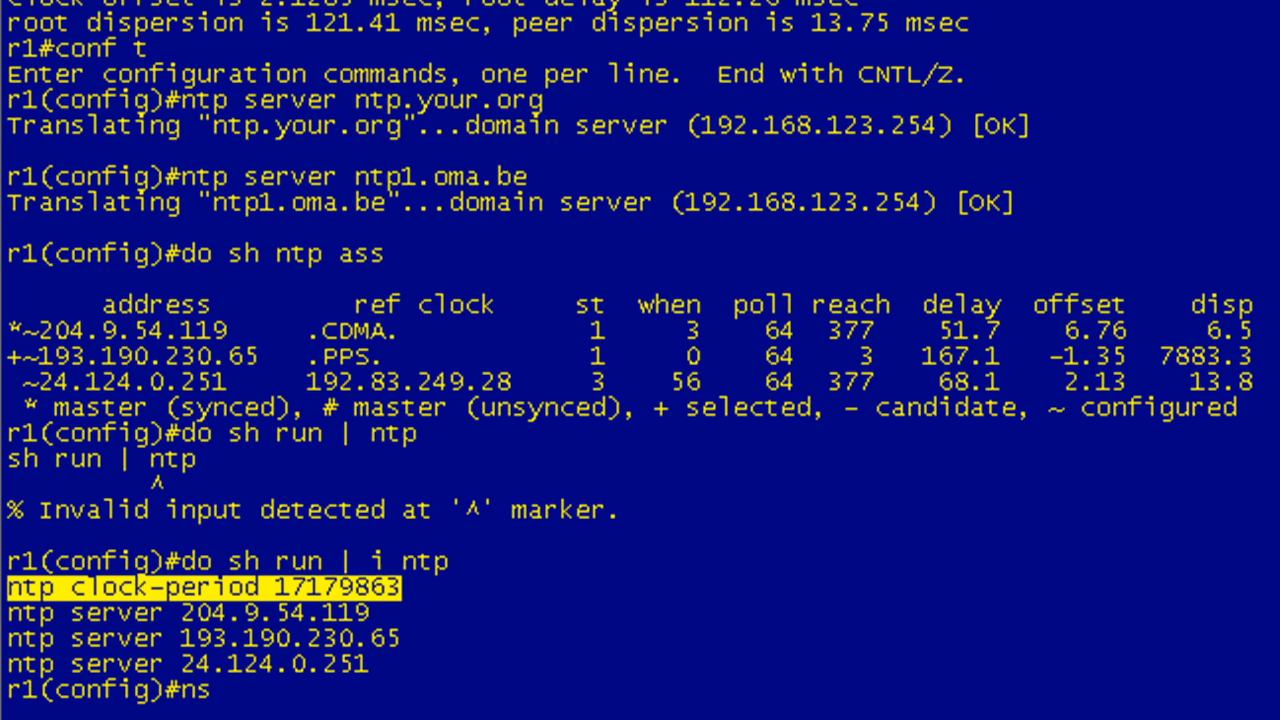
text(tp server)
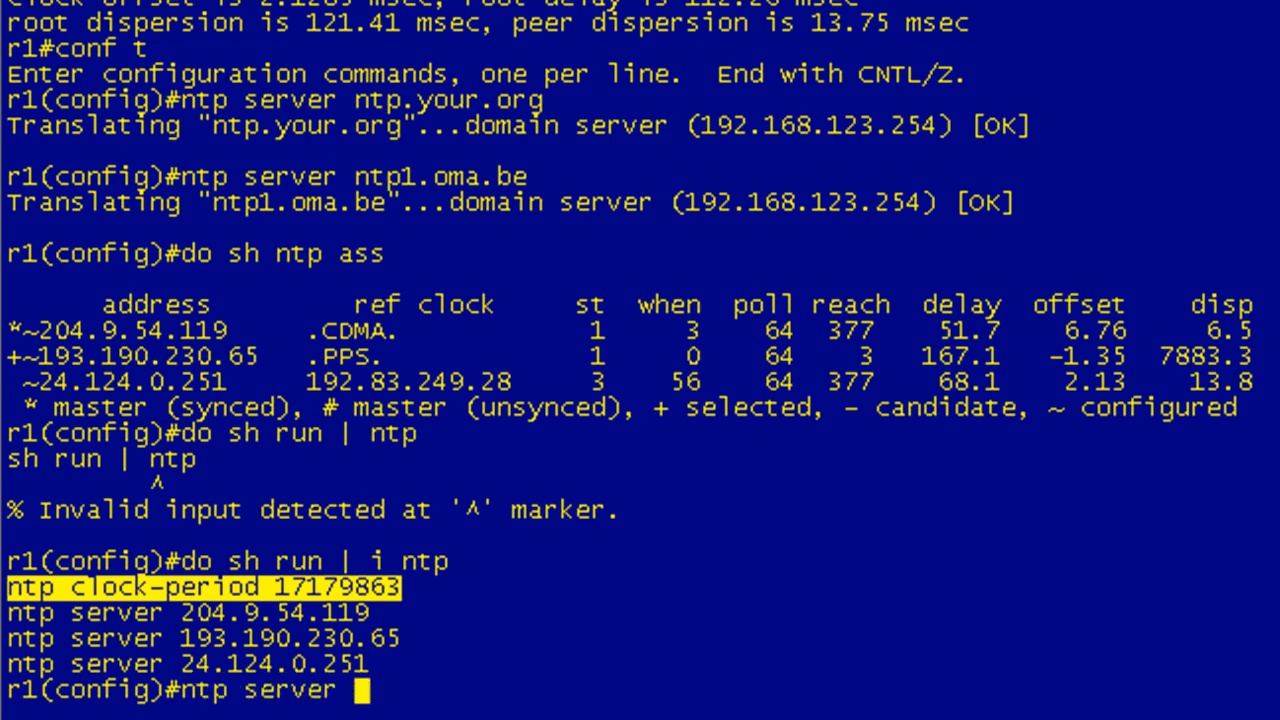
text(ns.nts.umn.edu)
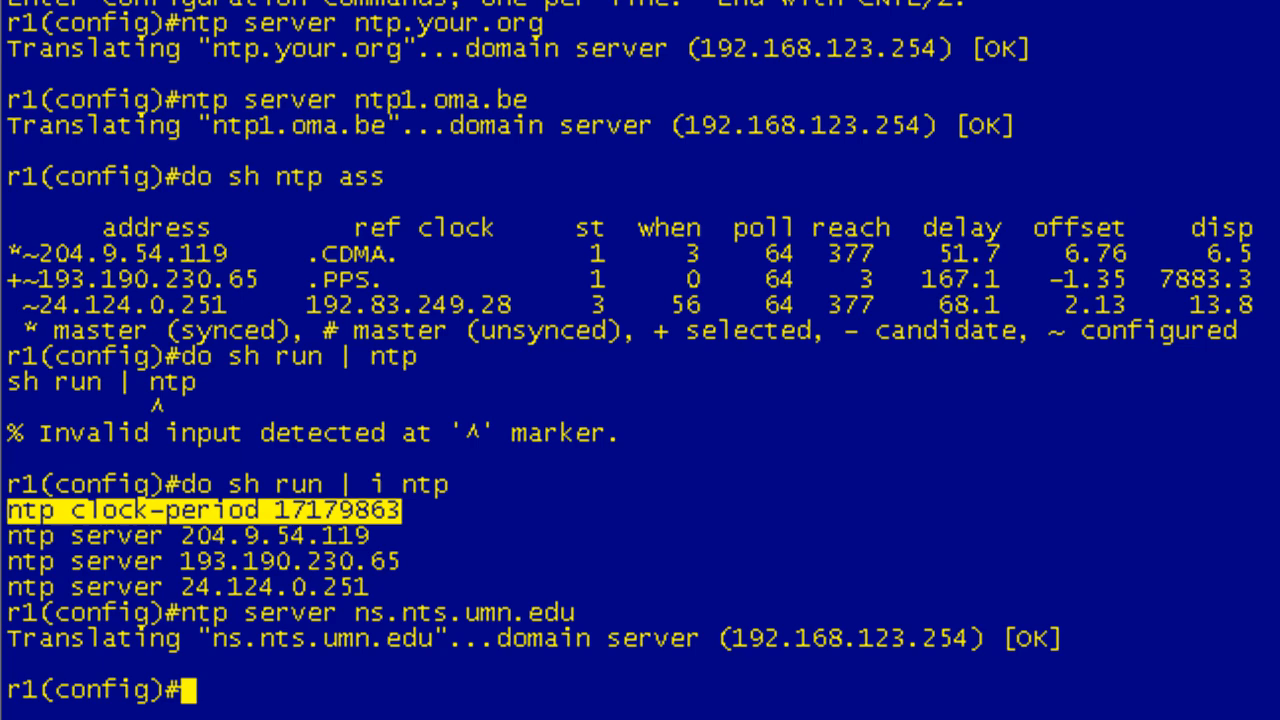
Attempt ntp server ntp1.yellowcheese.com (rejected), then add ntp.ragingfist.net as an NTP server
text(ntp server ntp1.yellowcheese.com)
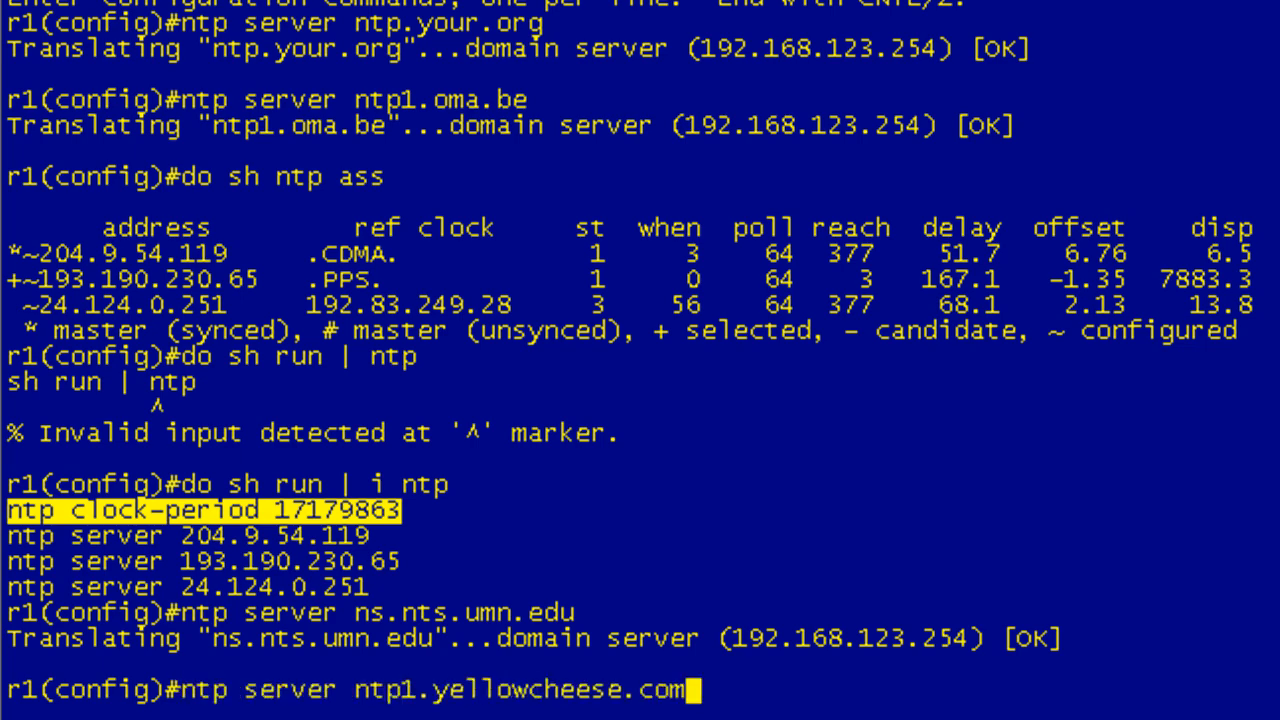
key(enter)
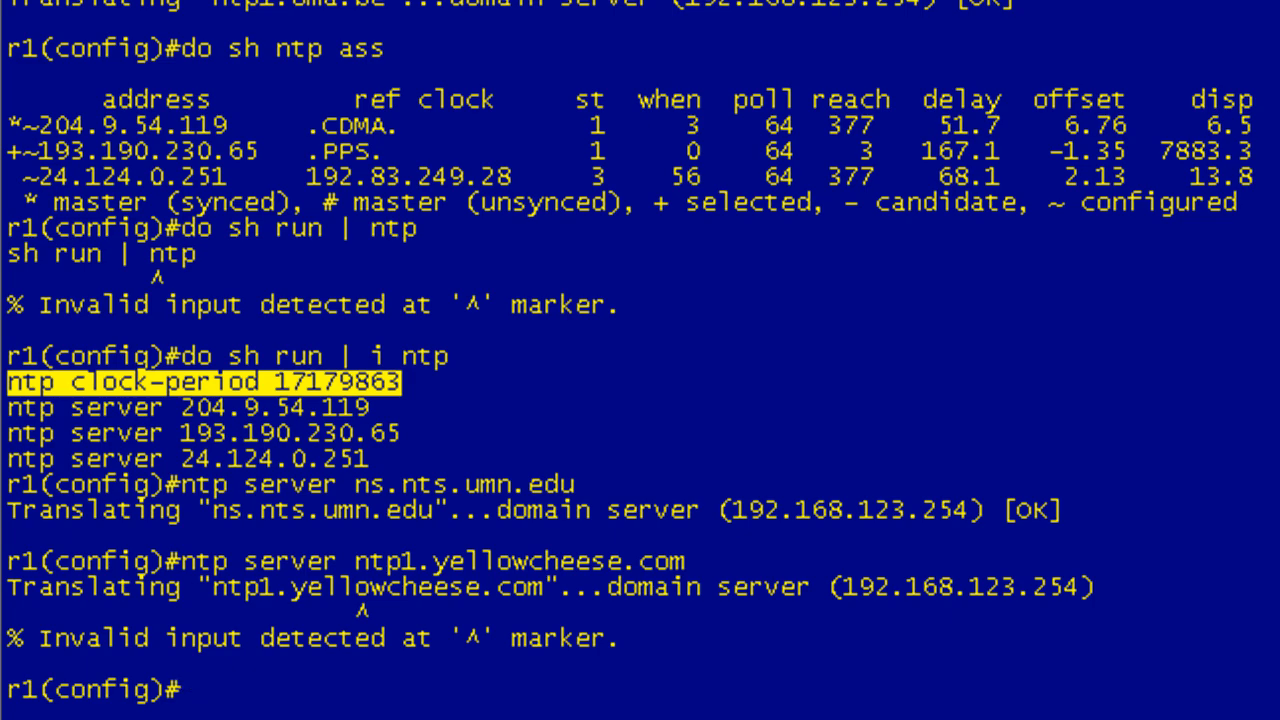
text(ntp)
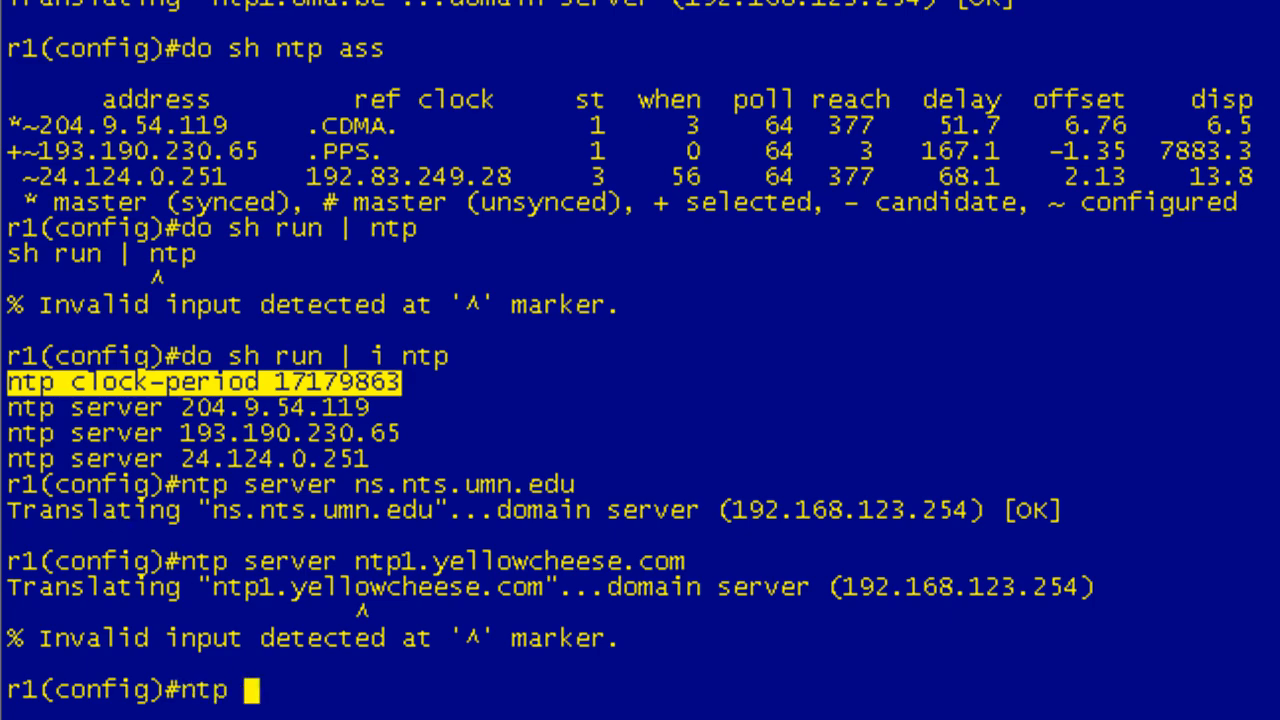
text(server ntp.ragingfist.net)
text(do sh ntp ass)
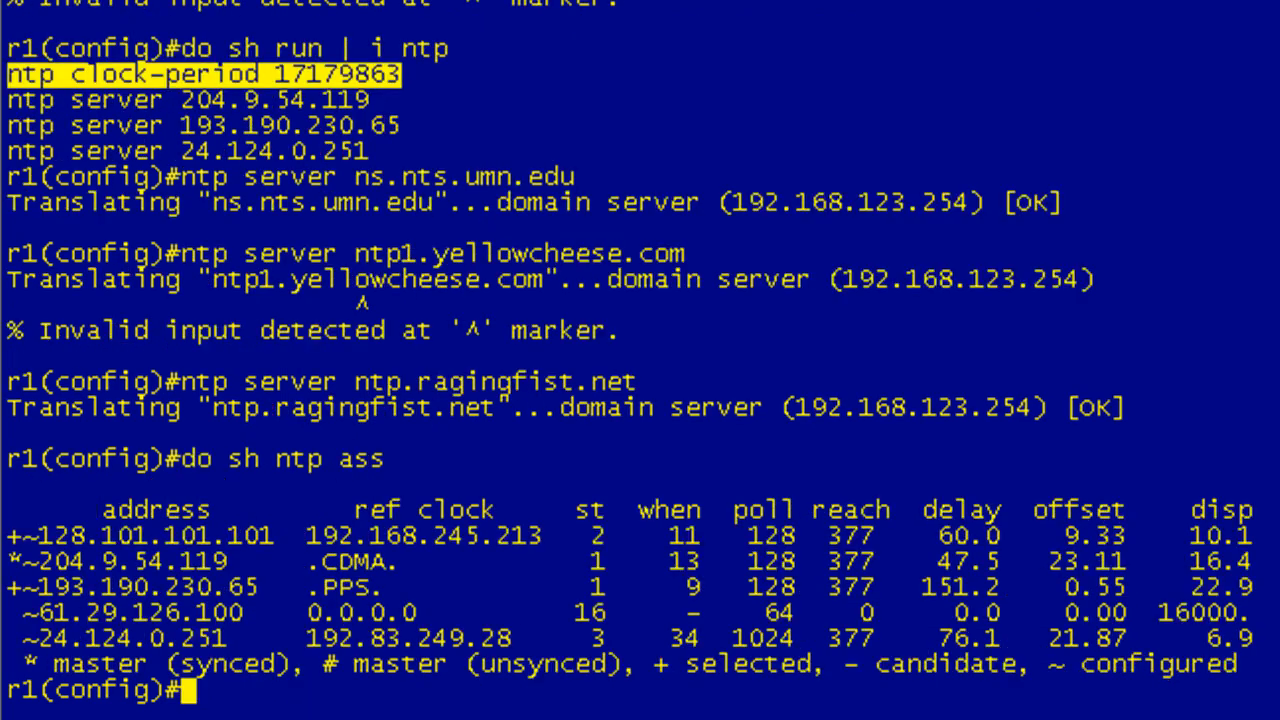
mouse_move(1270, 660)
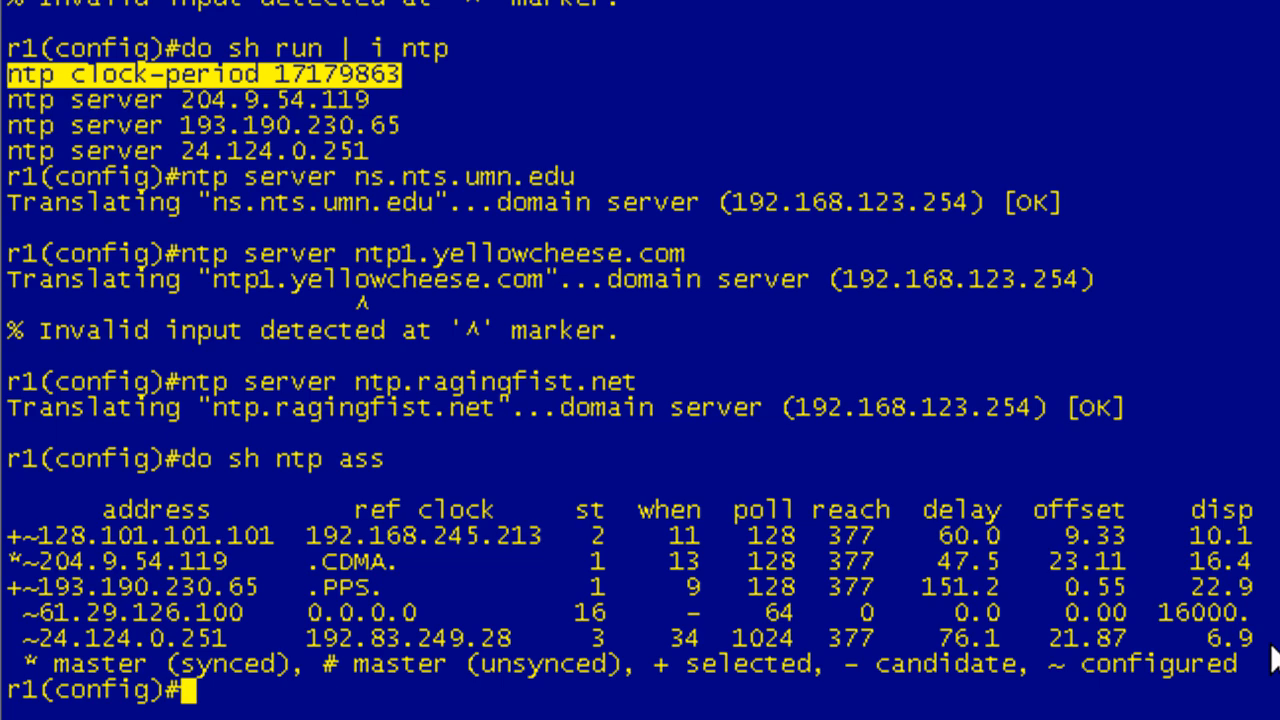
mouse_move(540, 684)
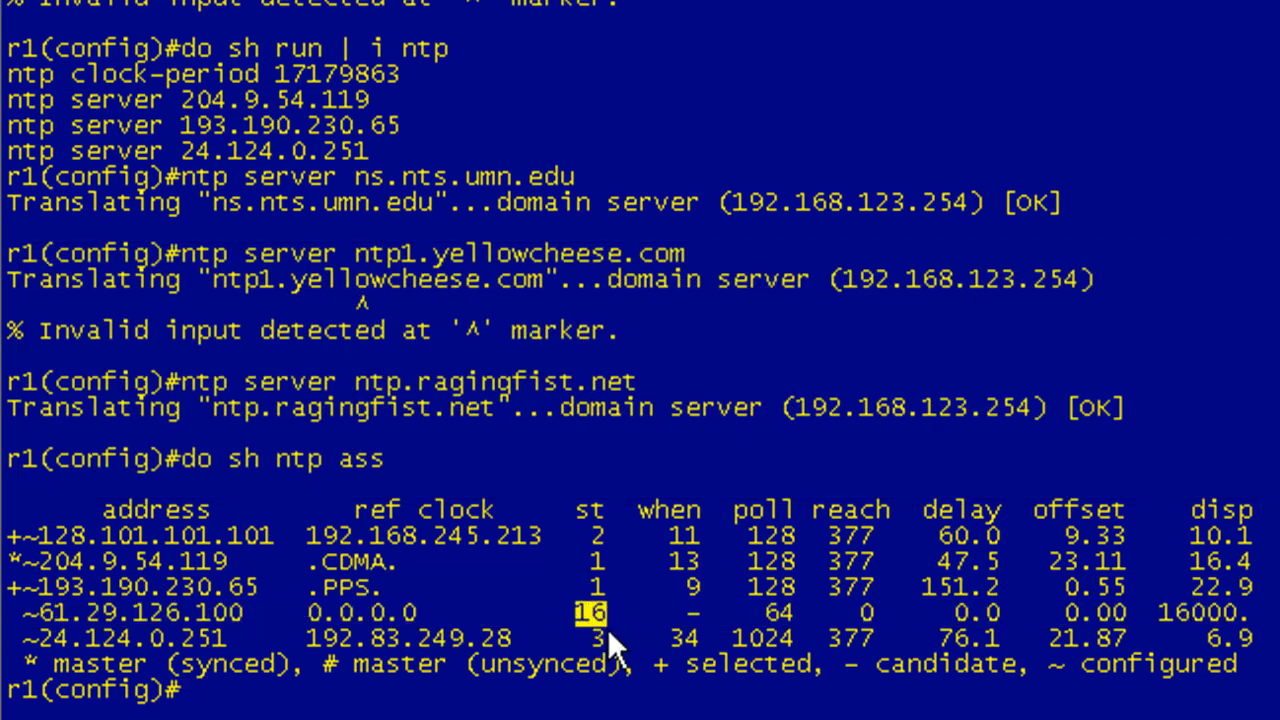
mouse_move(520, 636)
text(do sh ntp ass)
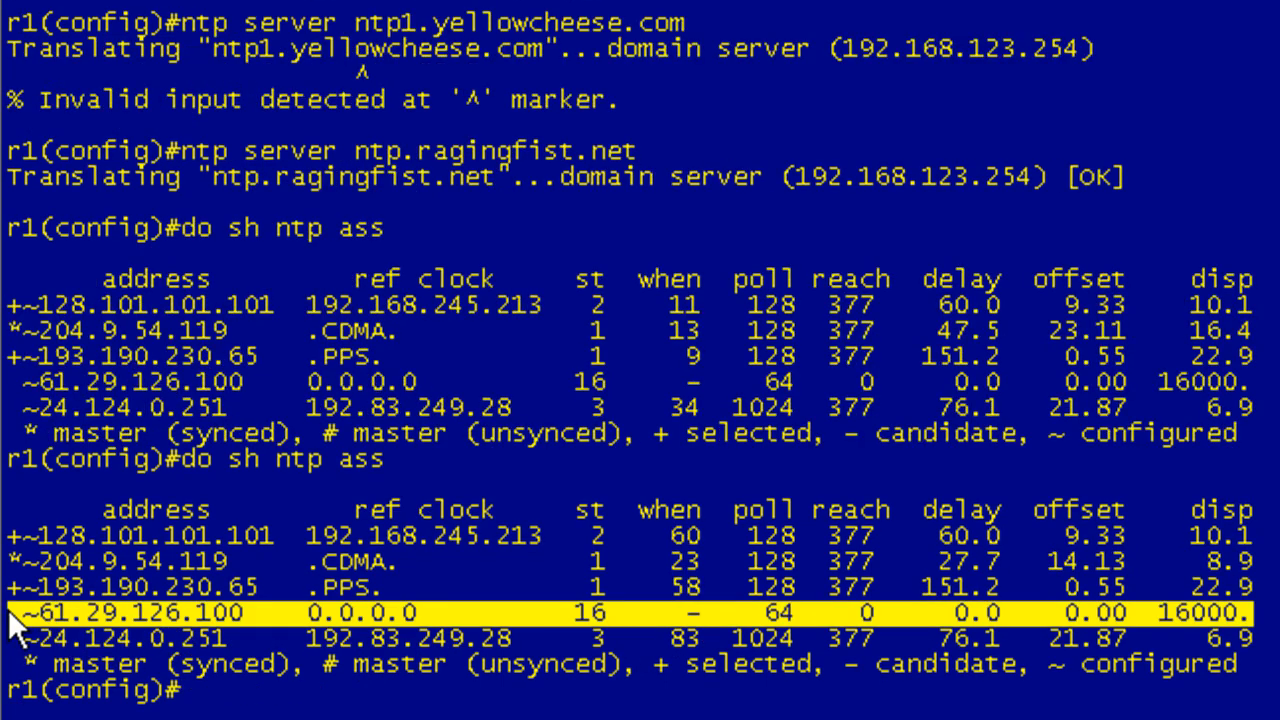
mouse_move(776, 584)
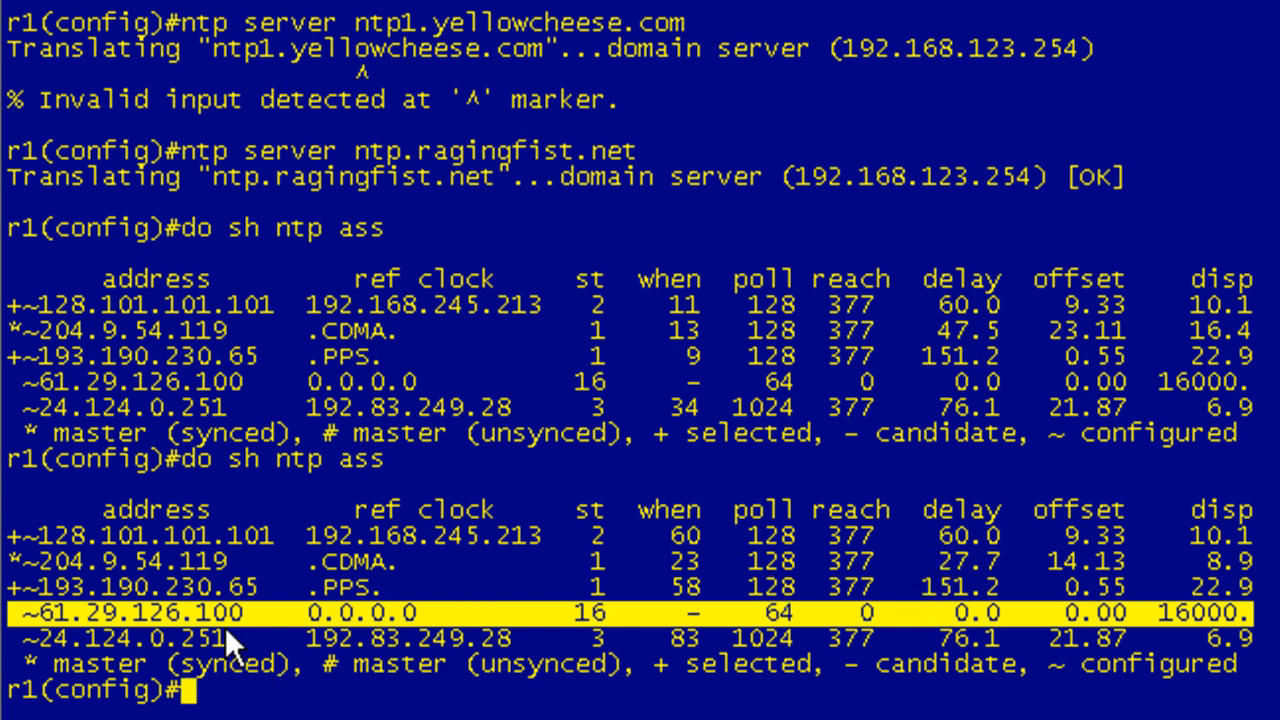
mouse_move(1200, 576)
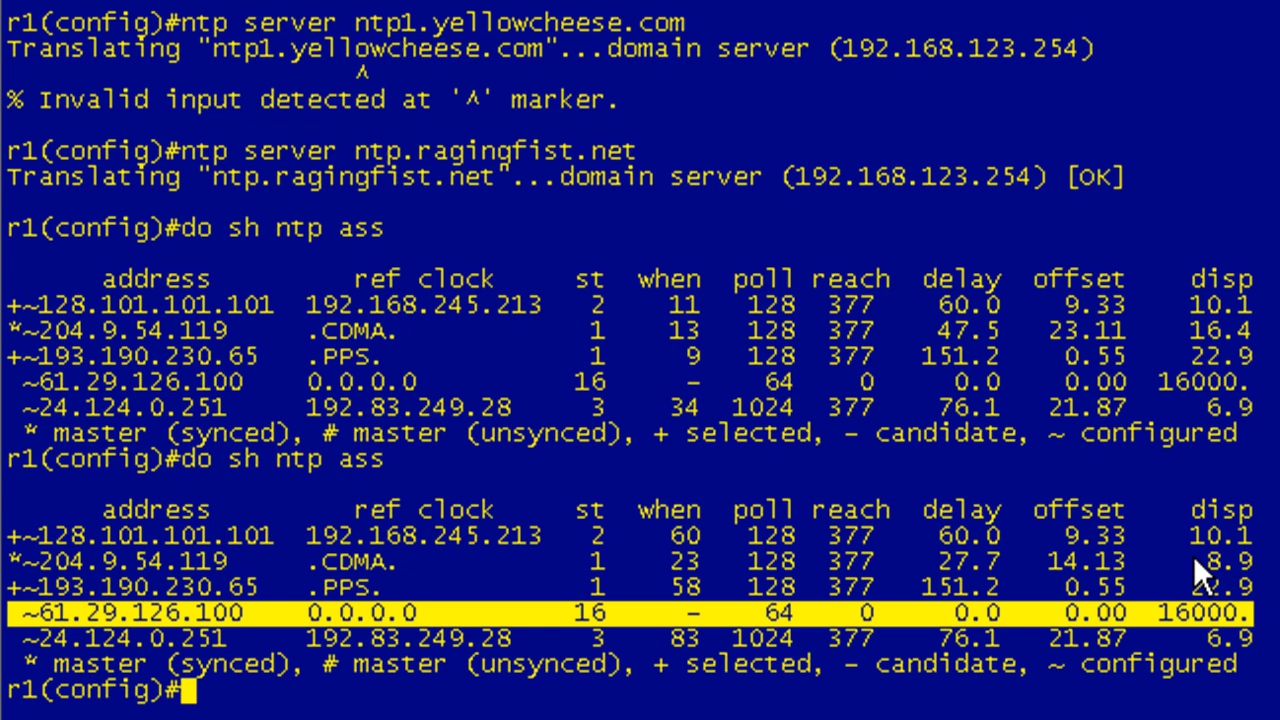
mouse_move(822, 672)
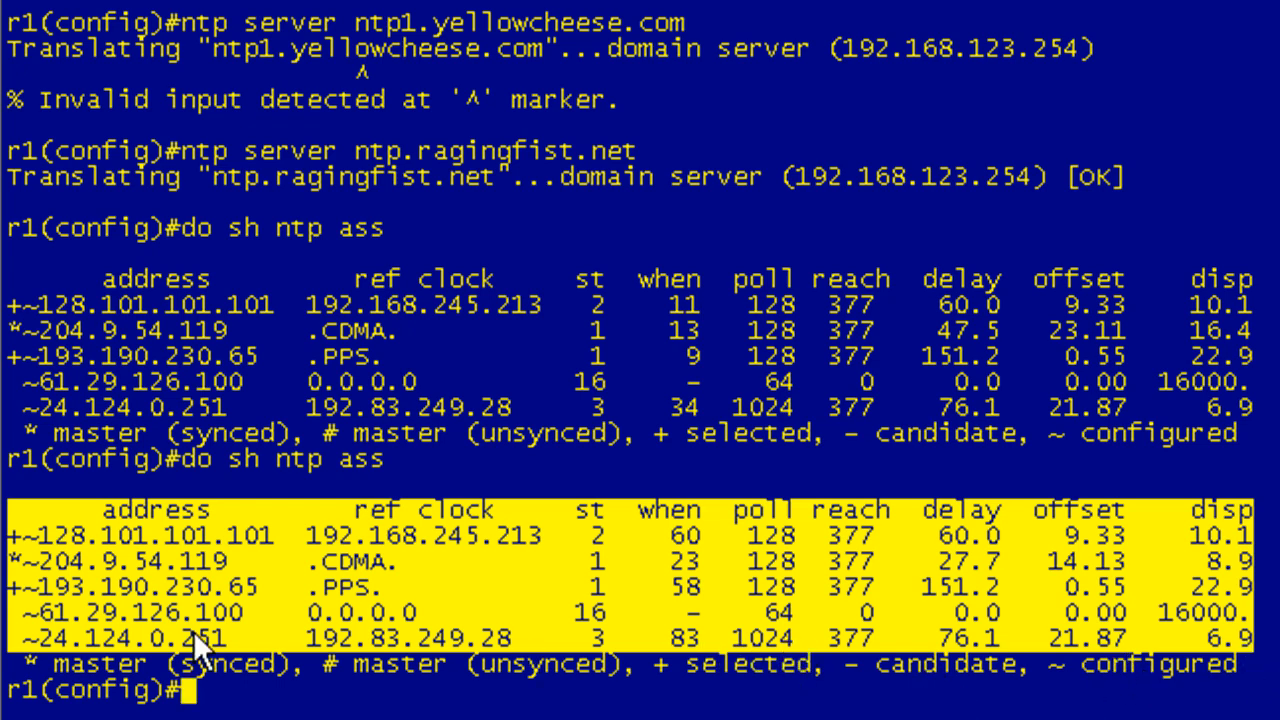
mouse_move(1090, 670)
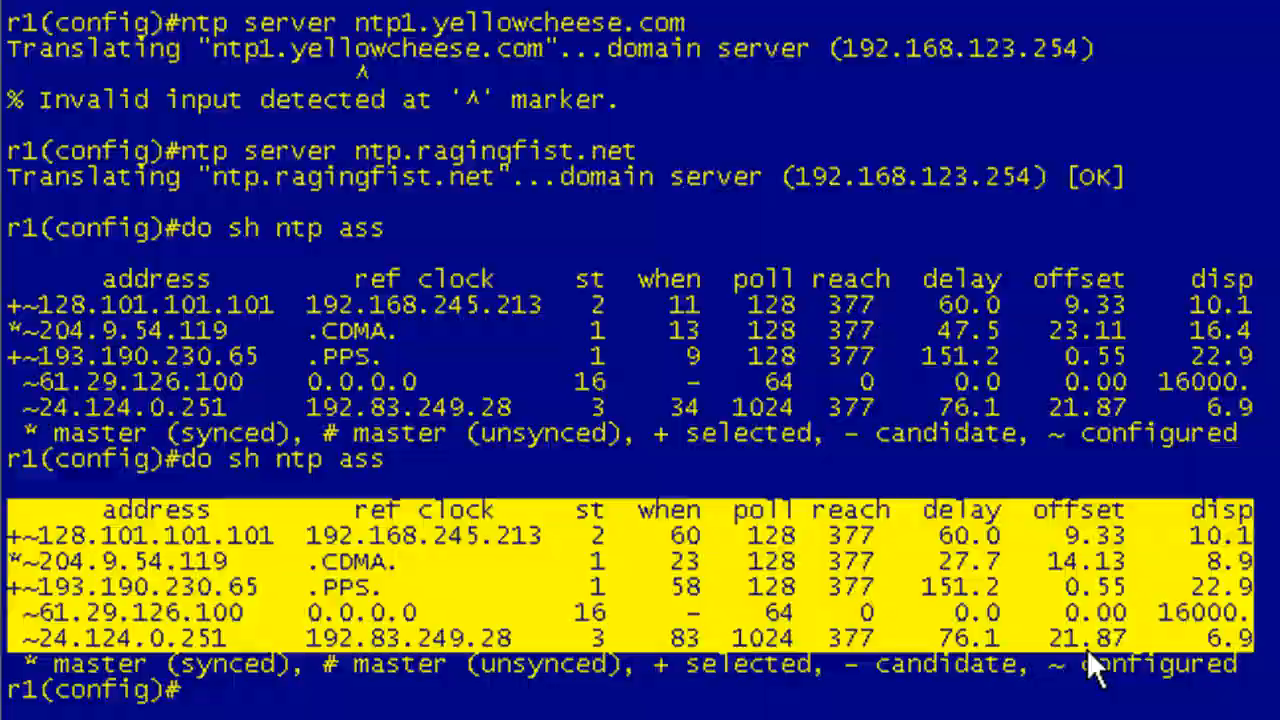
Show R1's running config filtered to NTP lines, listing the five configured servers
text(fp dj)
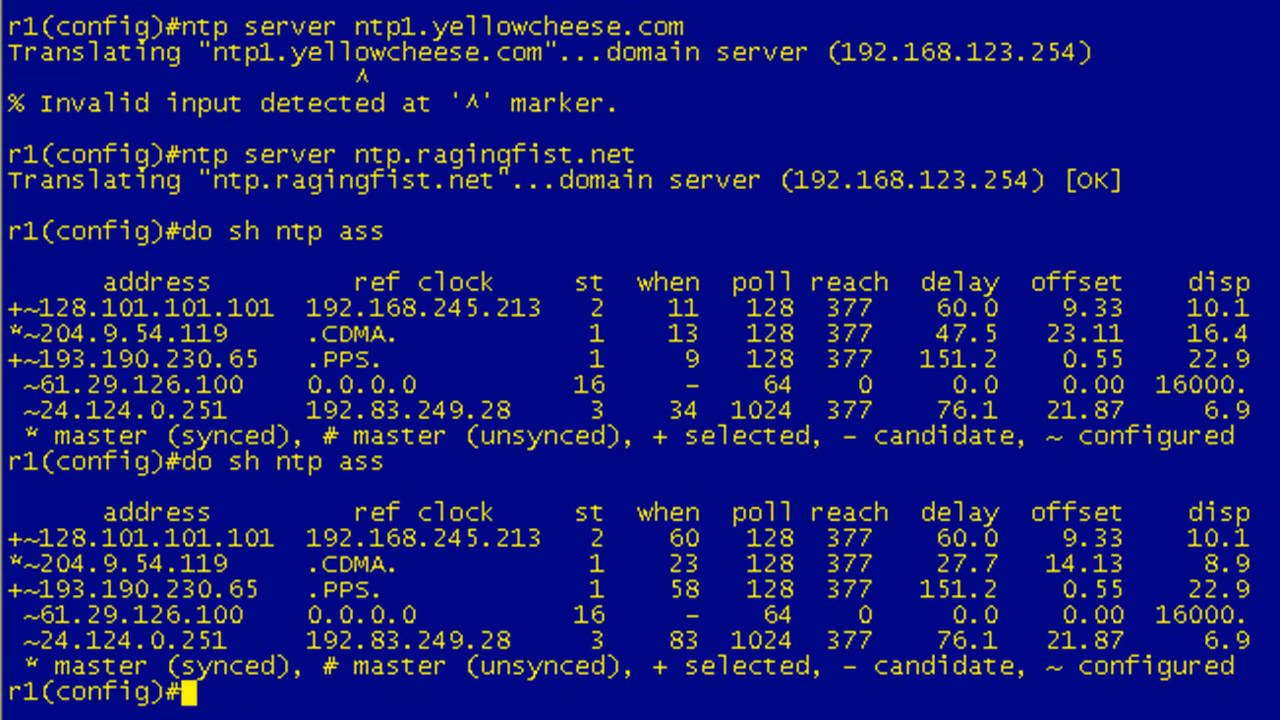
text(do sh run | i)
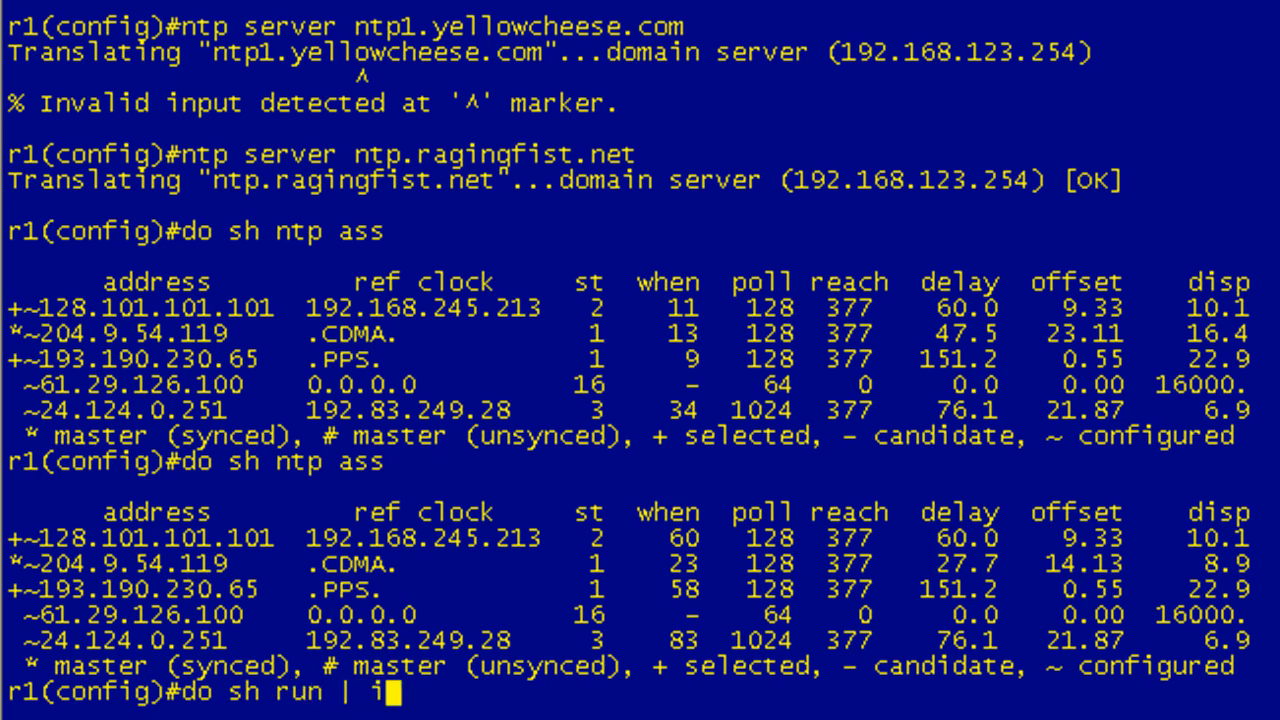
text(ntp)
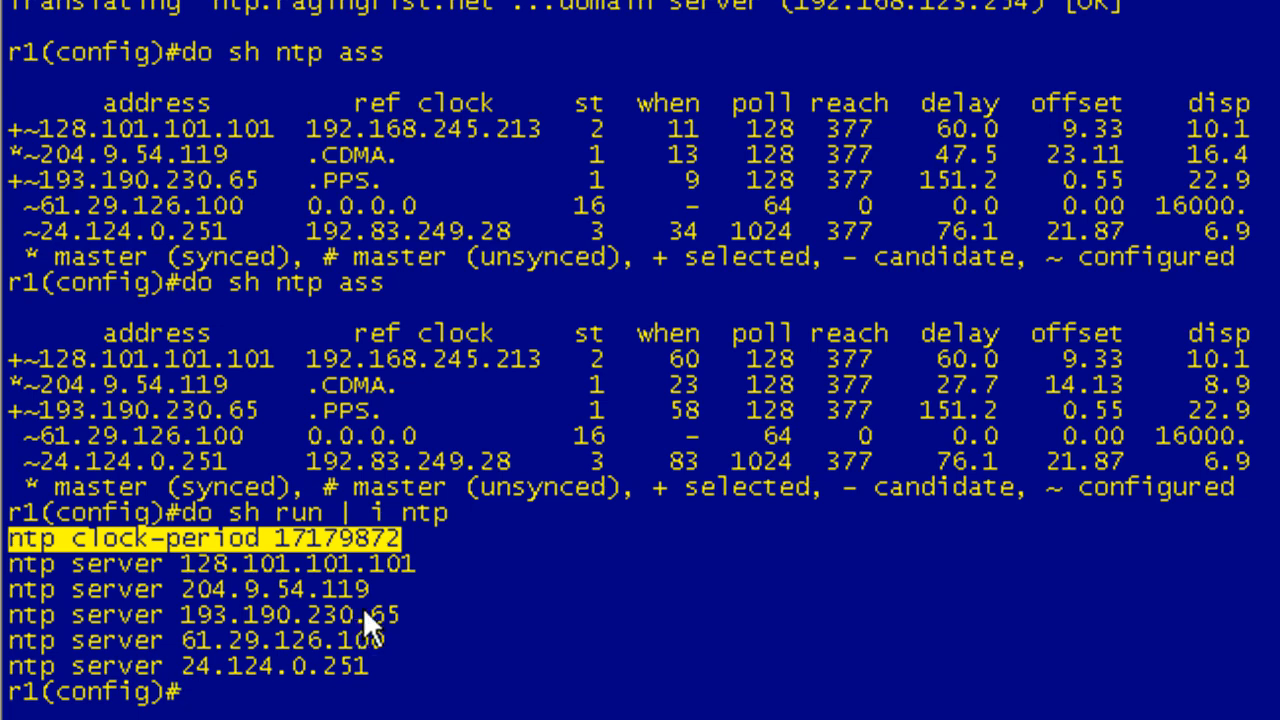
mouse_move(448, 588)
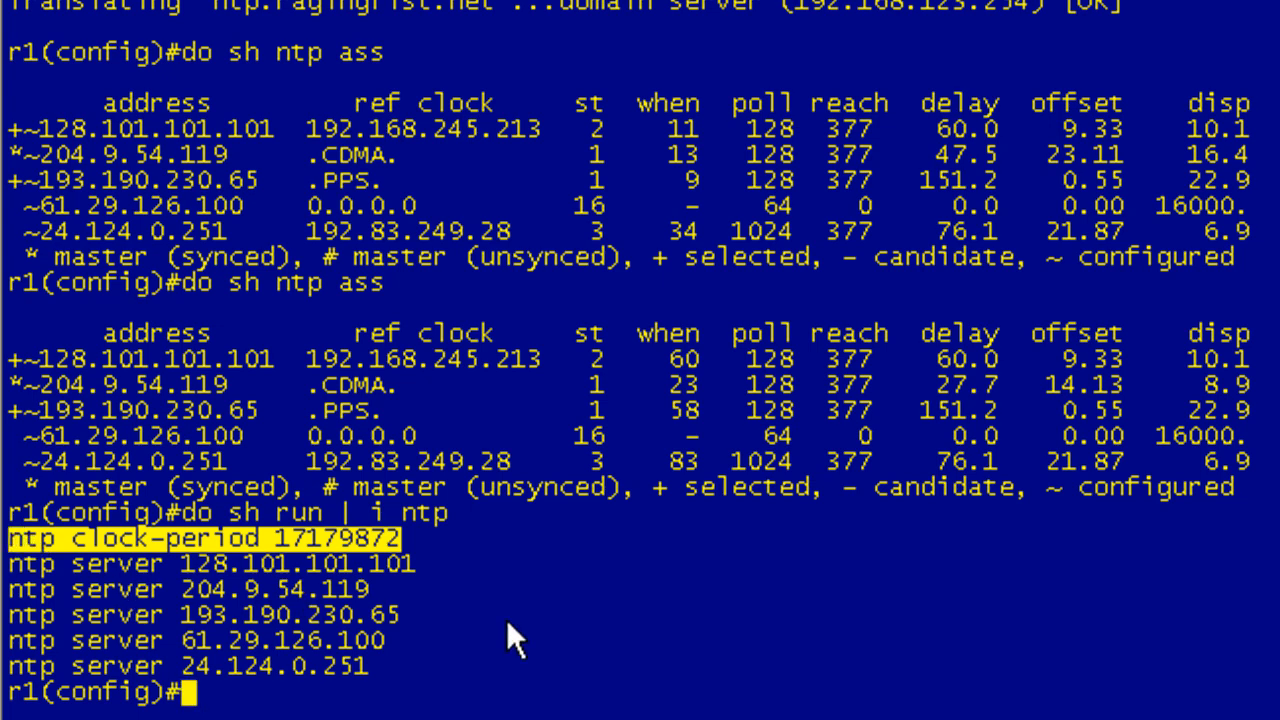
mouse_move(404, 556)
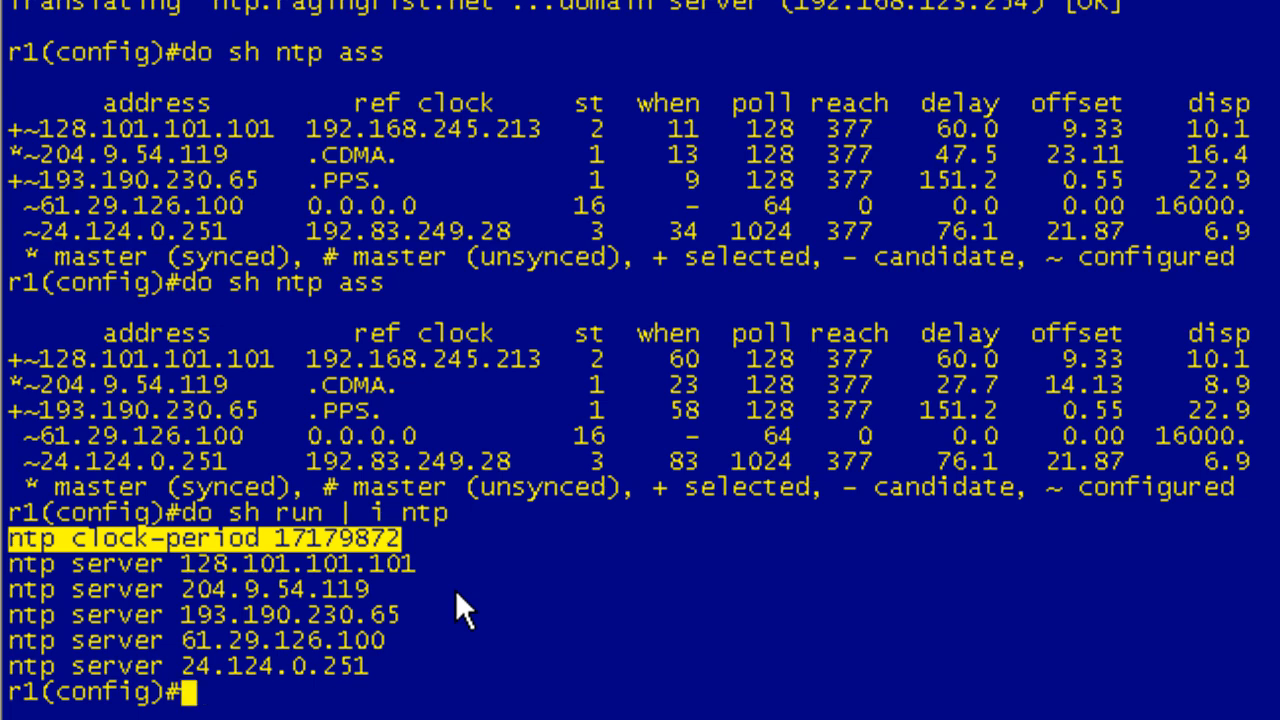
mouse_move(424, 556)
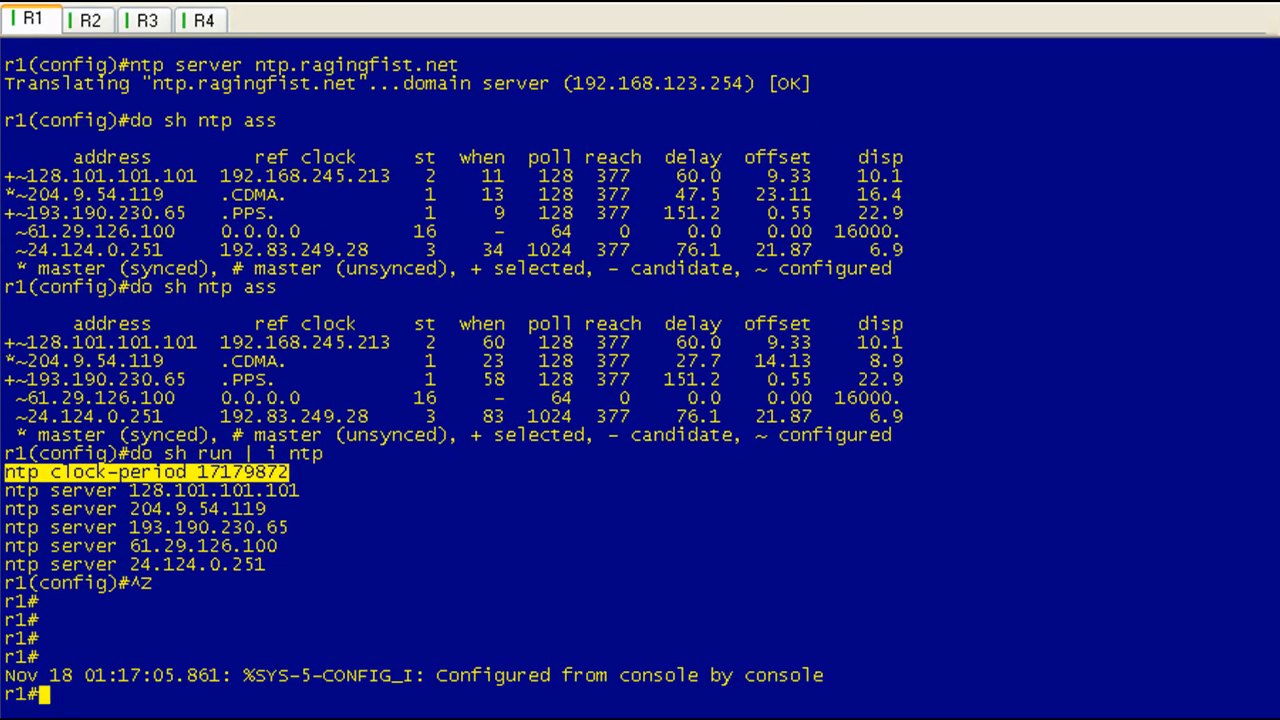
Check R2's clock detail, which reports 01:46:05 UTC Mar 1 2002 with no time source
text(sh clock detail)
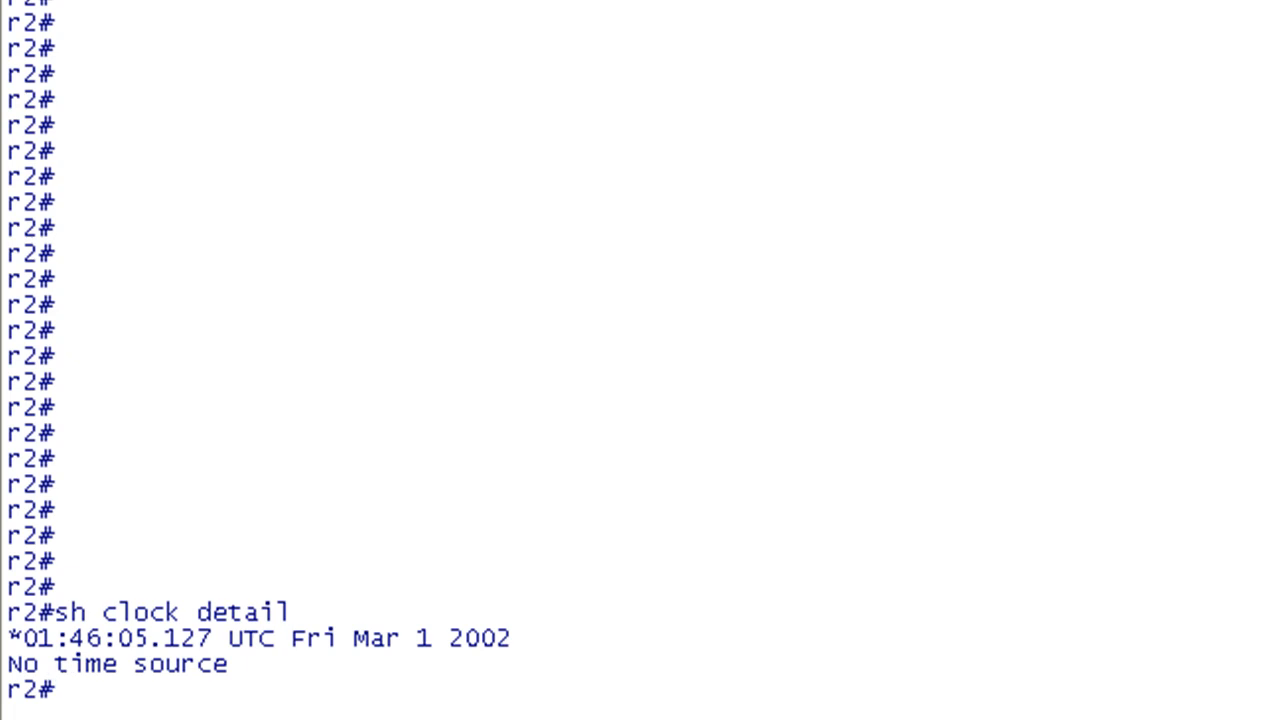
Configure 10.1.12.1 as R2's NTP server and leave configuration mode
text(conf t)
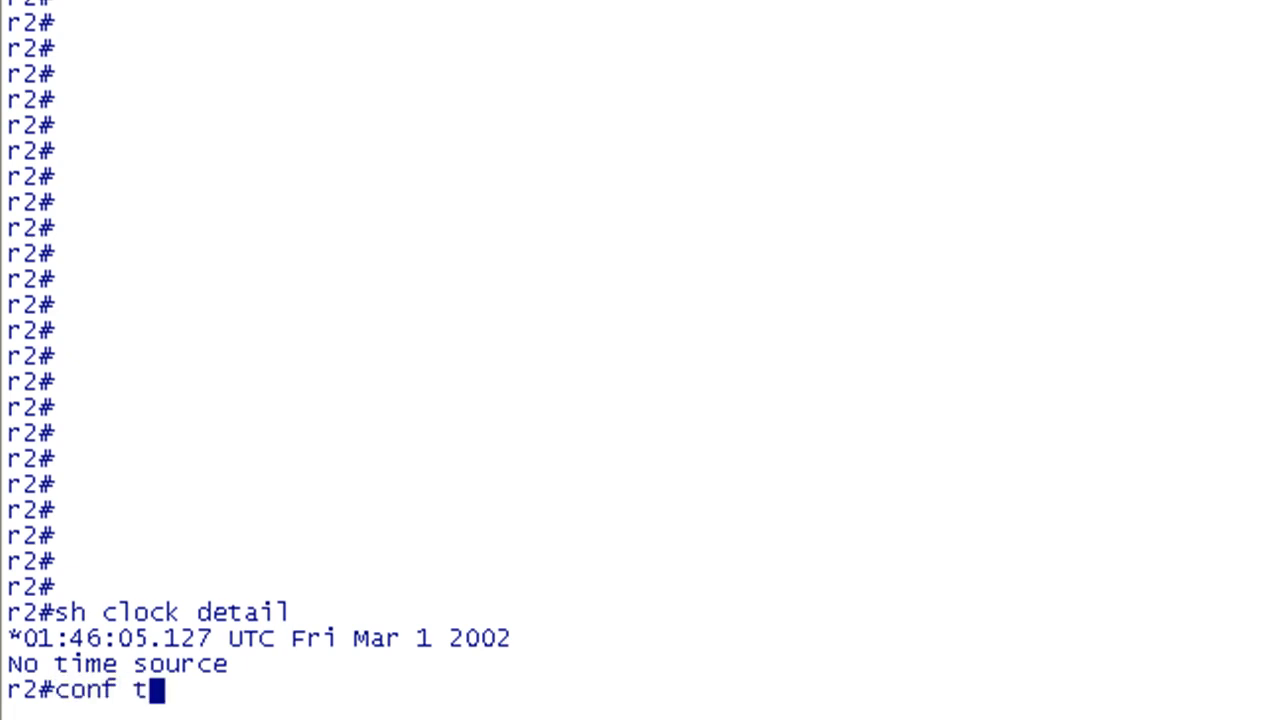
text(ntp)
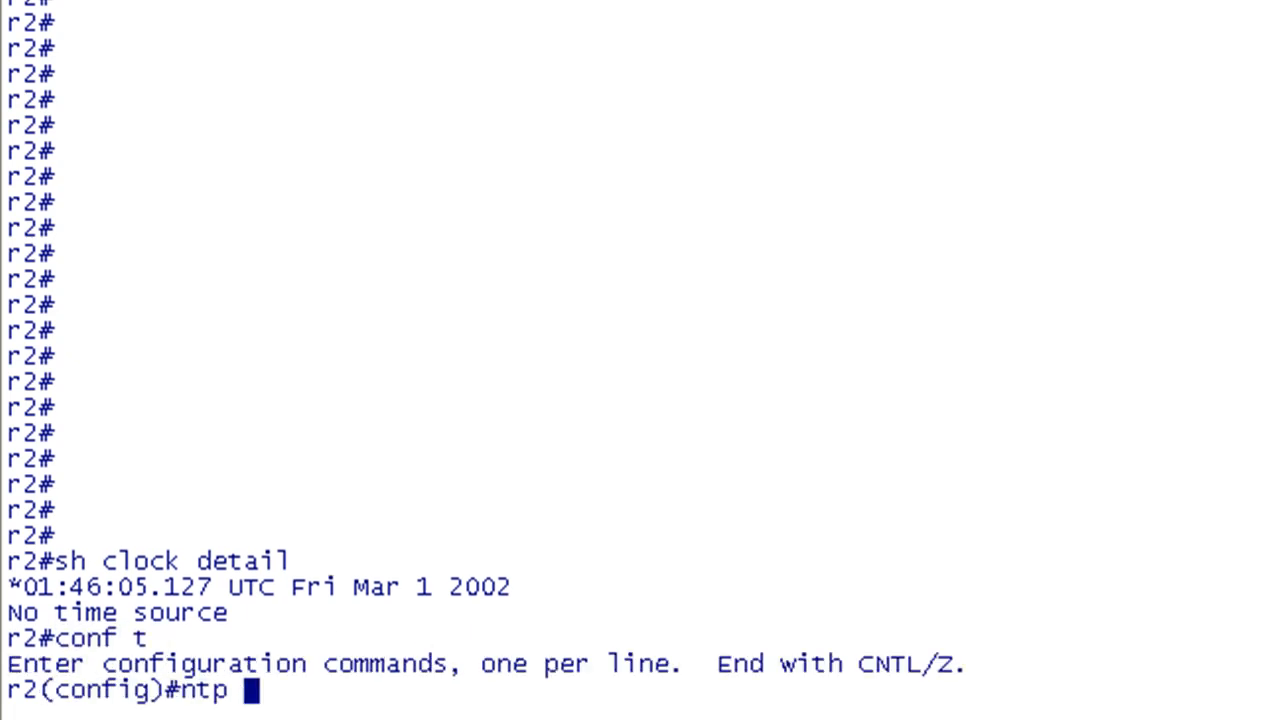
text(server 10.1)
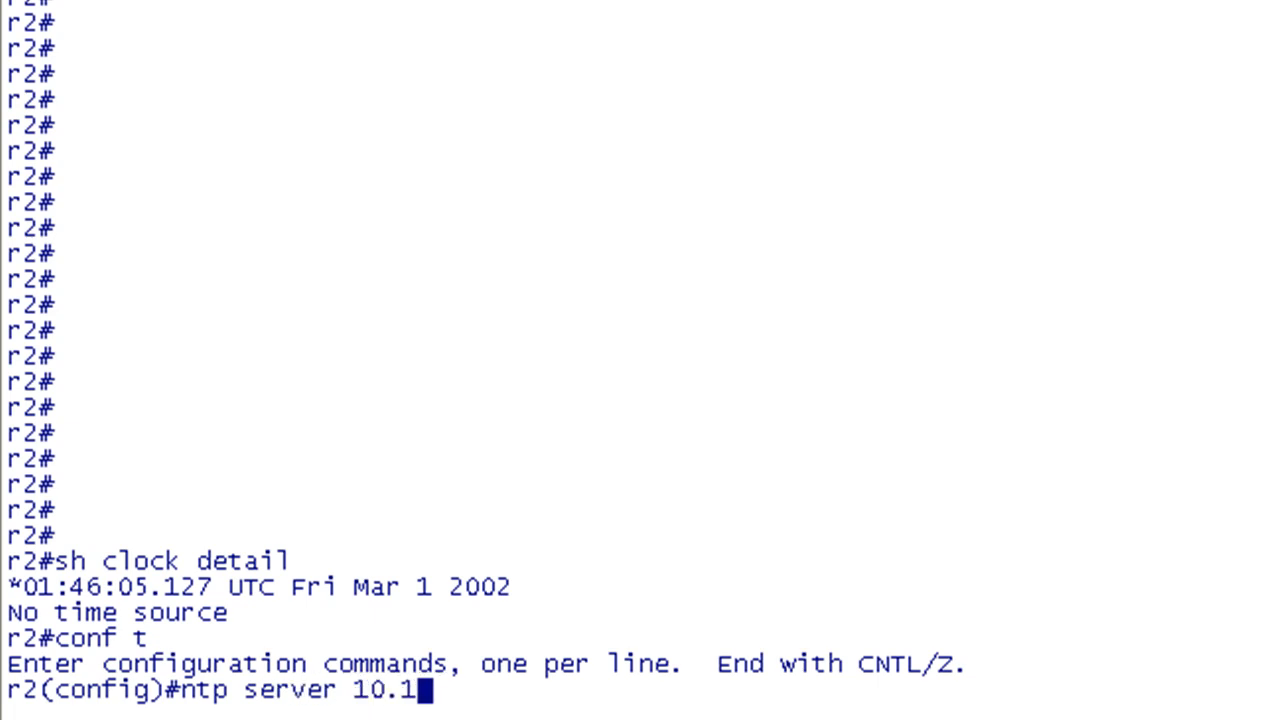
text(12)
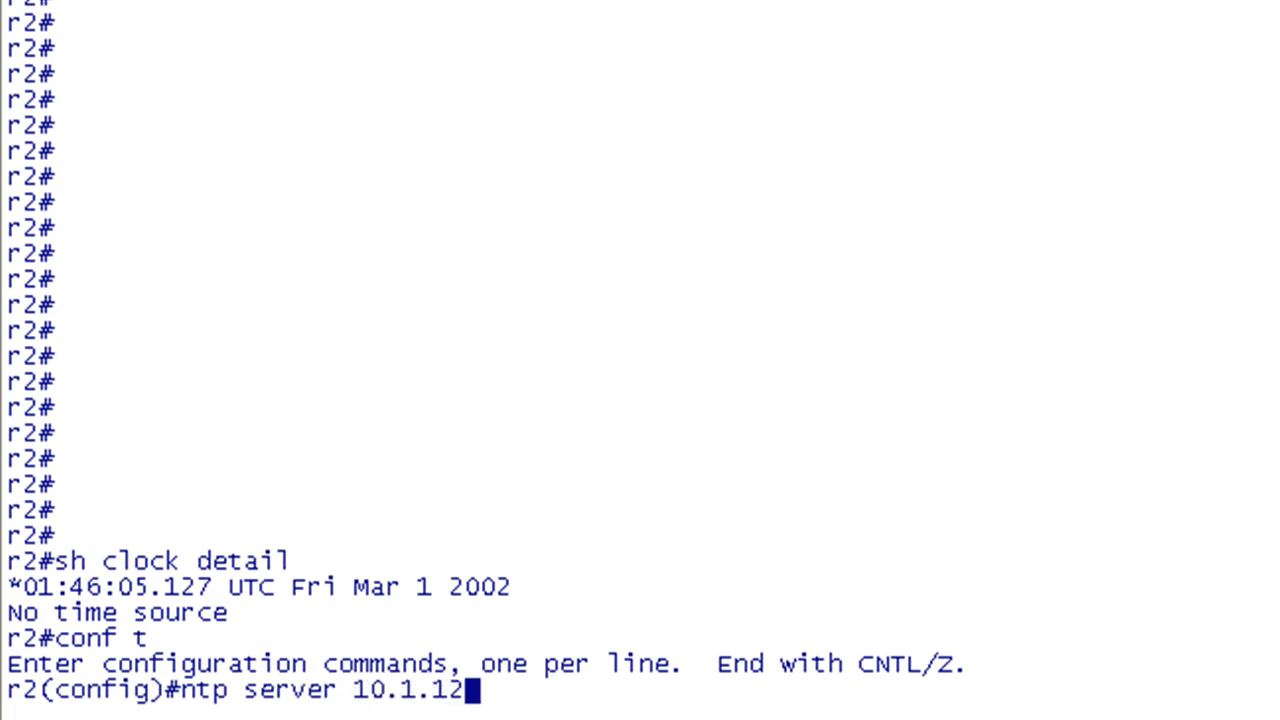
text(.1)
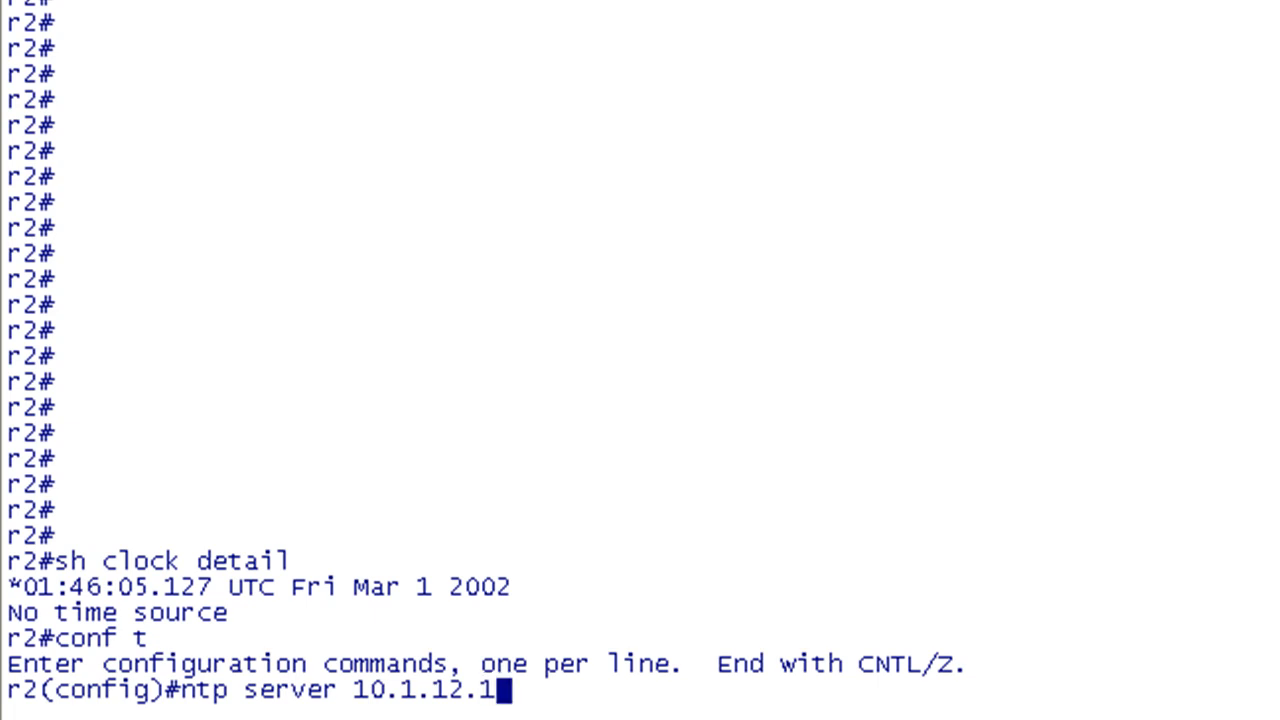
key(ctrl+z)
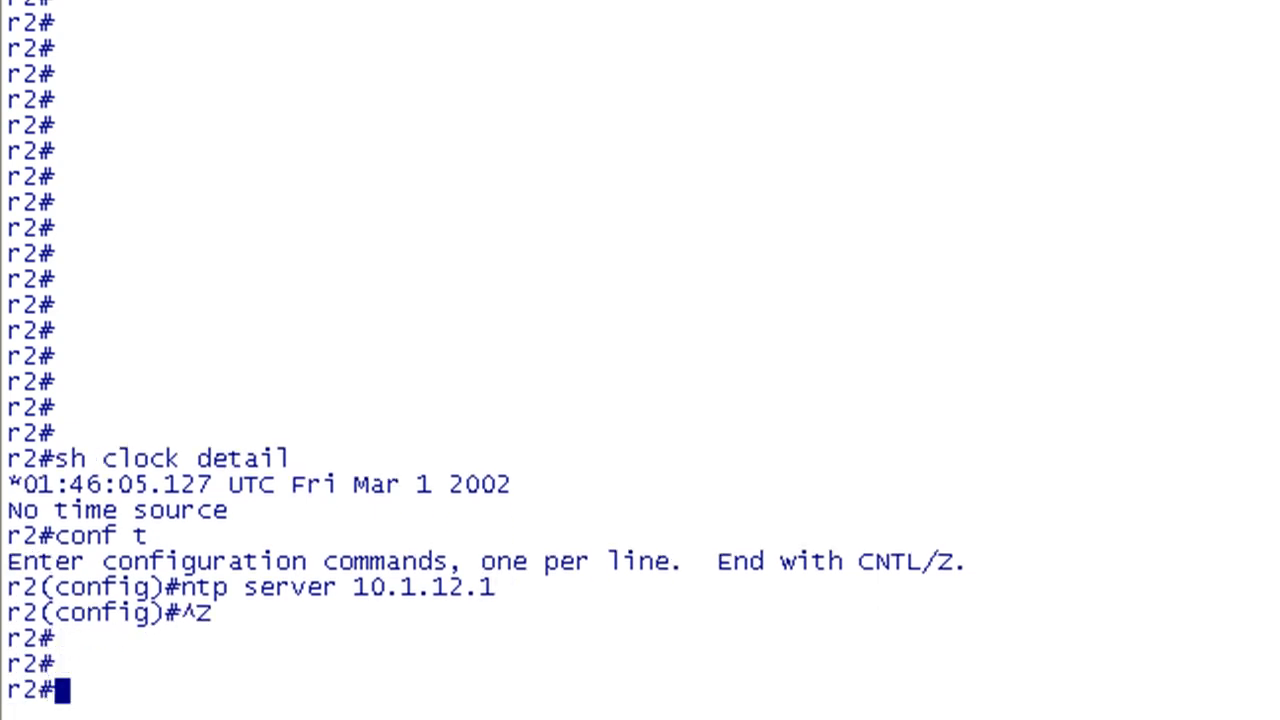
Verify R2's clock now reads Nov 18 2010 with NTP as the time source
text(sh clock)
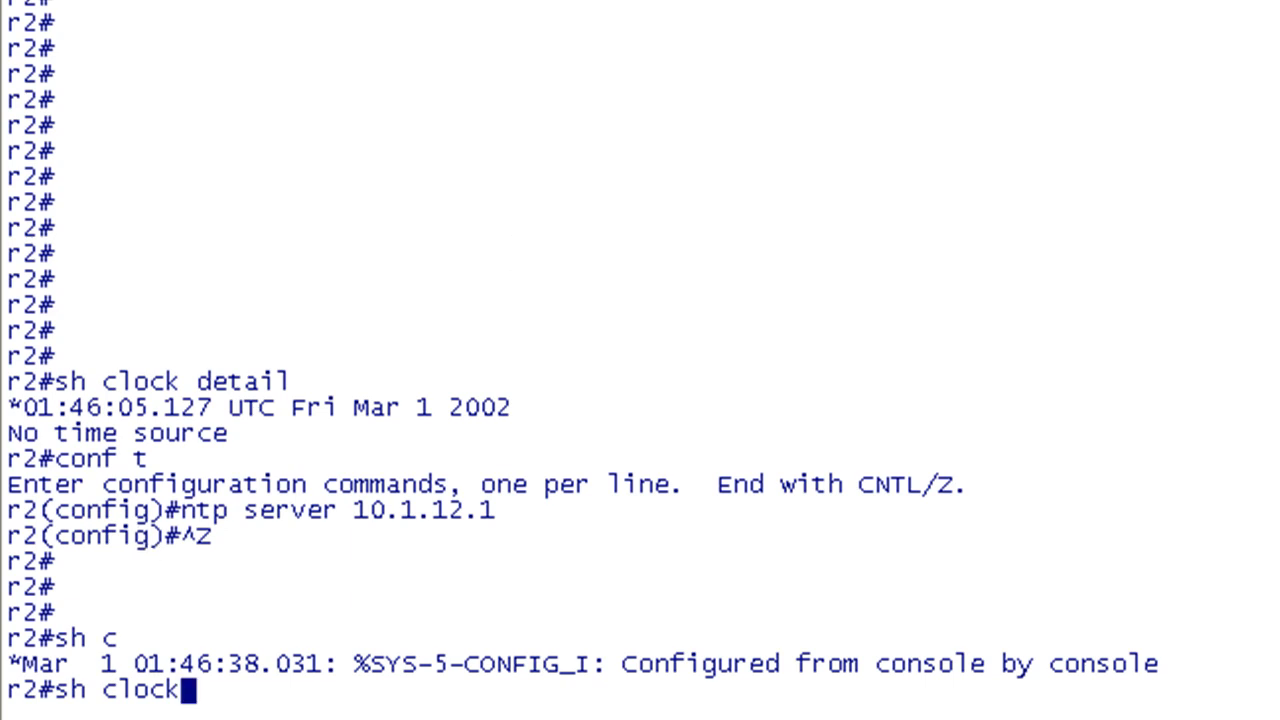
key(enter)
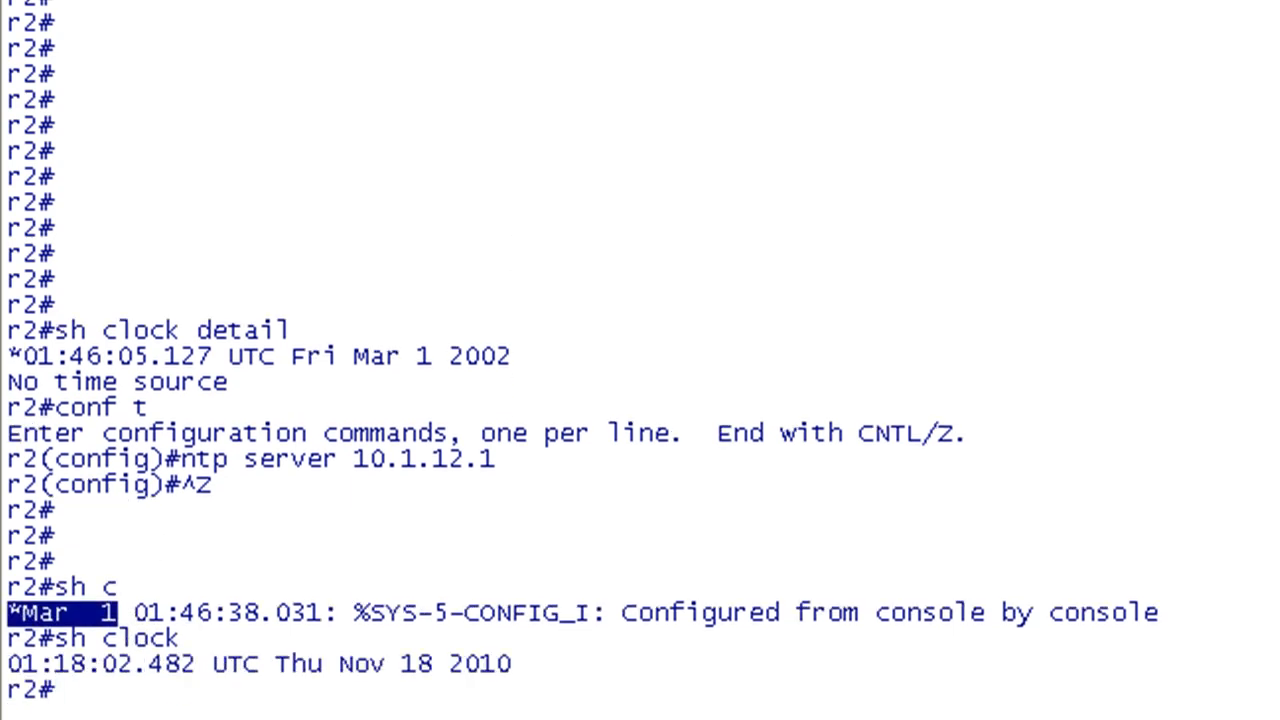
text(sh clock detail)
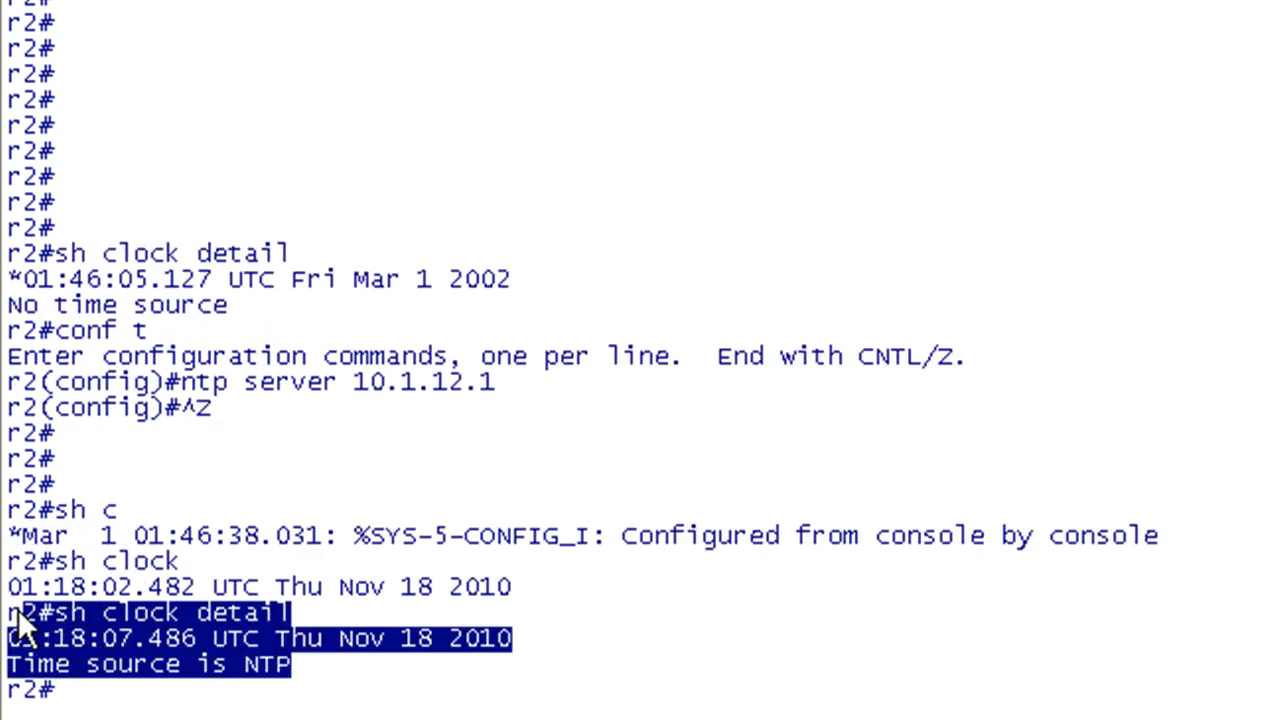
Show R2's NTP status and associations, highlighting 10.1.12.1 synced as master at stratum 2
text(sh ntp ass)
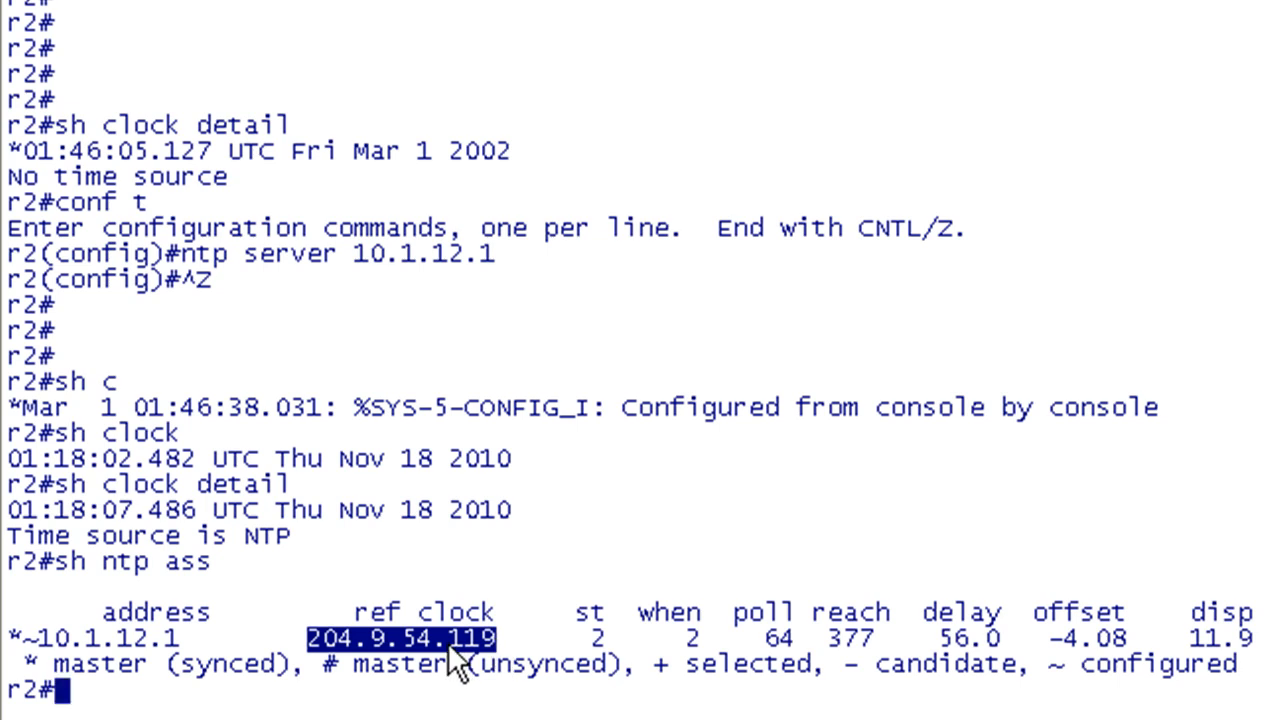
mouse_move(600, 650)
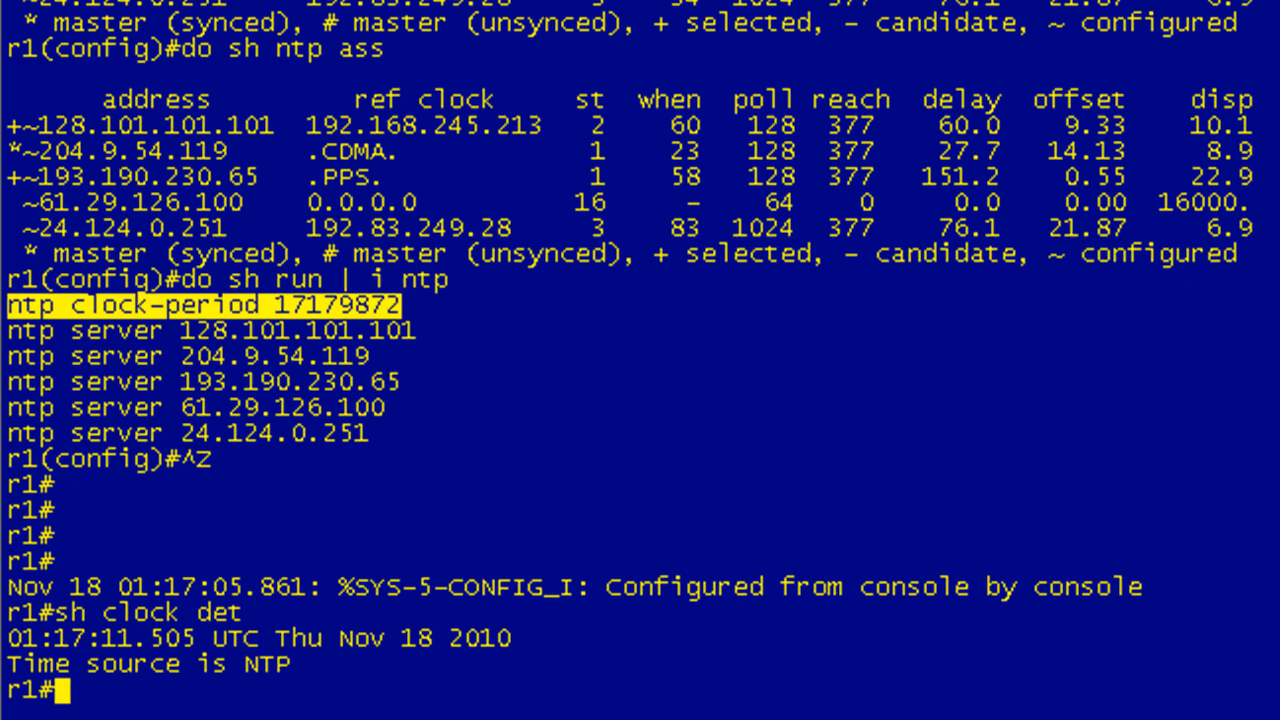
text(sh ntp s)
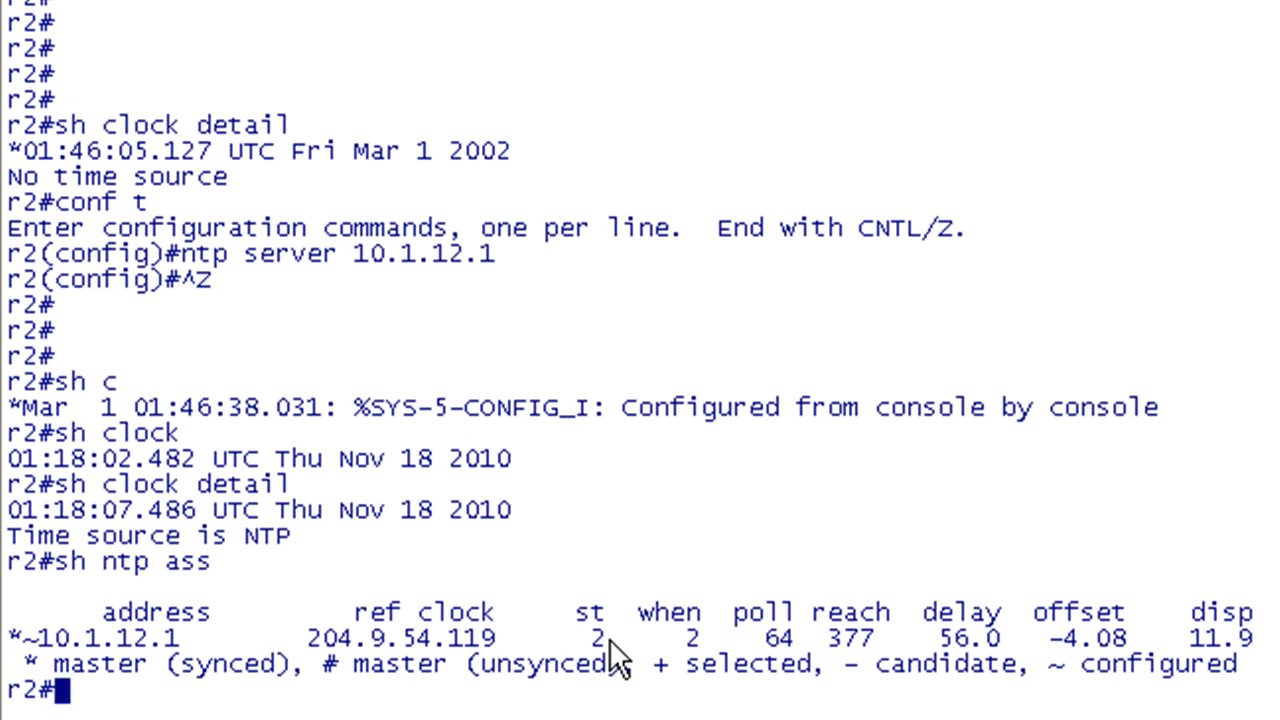
double_click(588, 636)
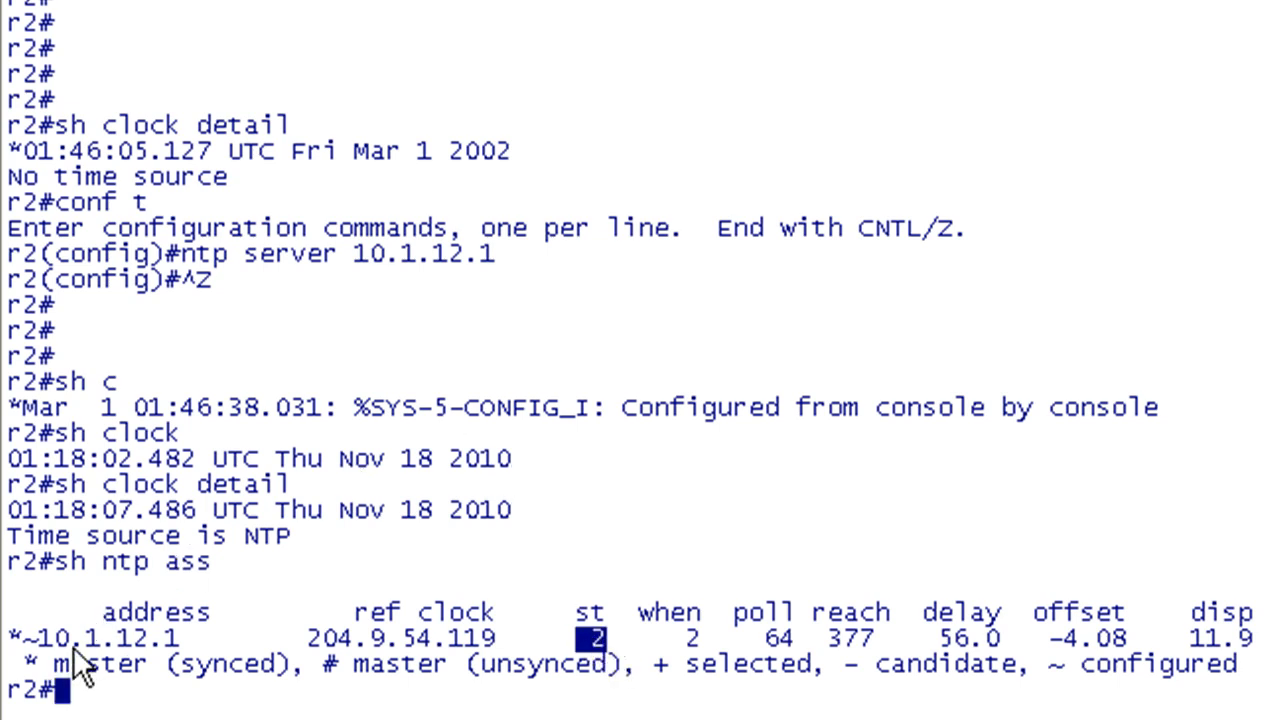
mouse_move(332, 298)
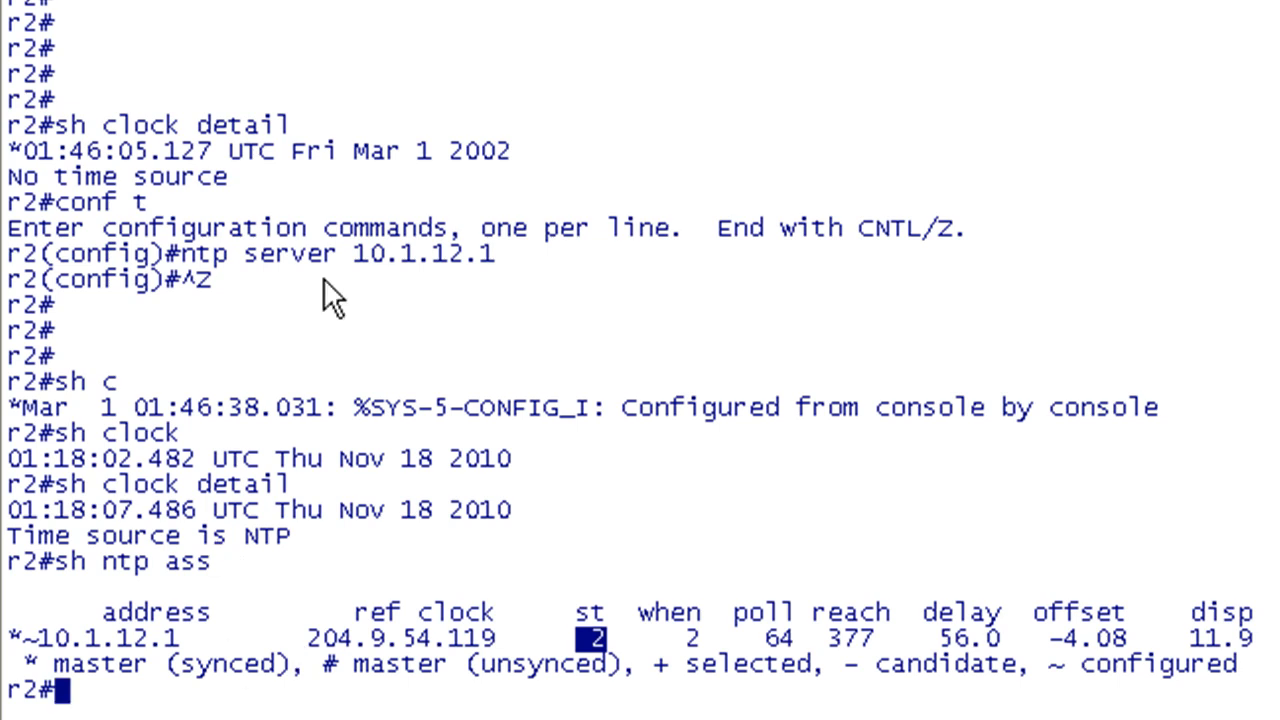
mouse_move(424, 564)
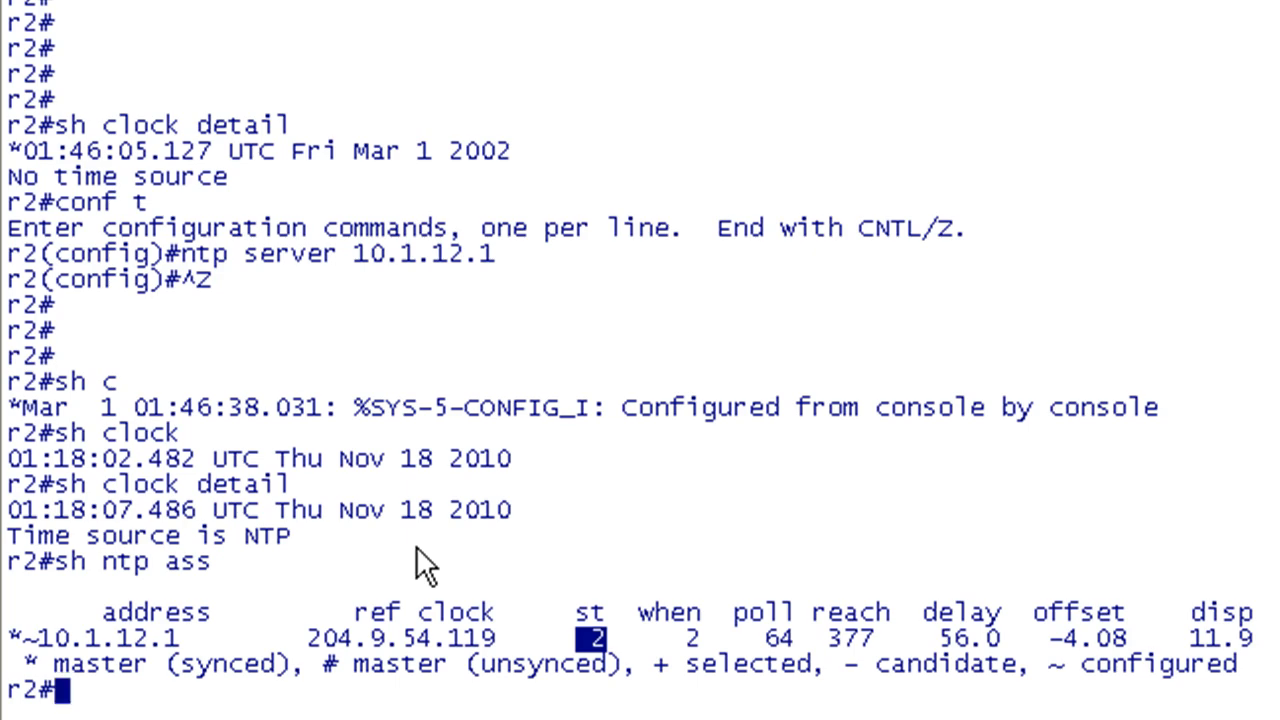
text(sh ntp ass)
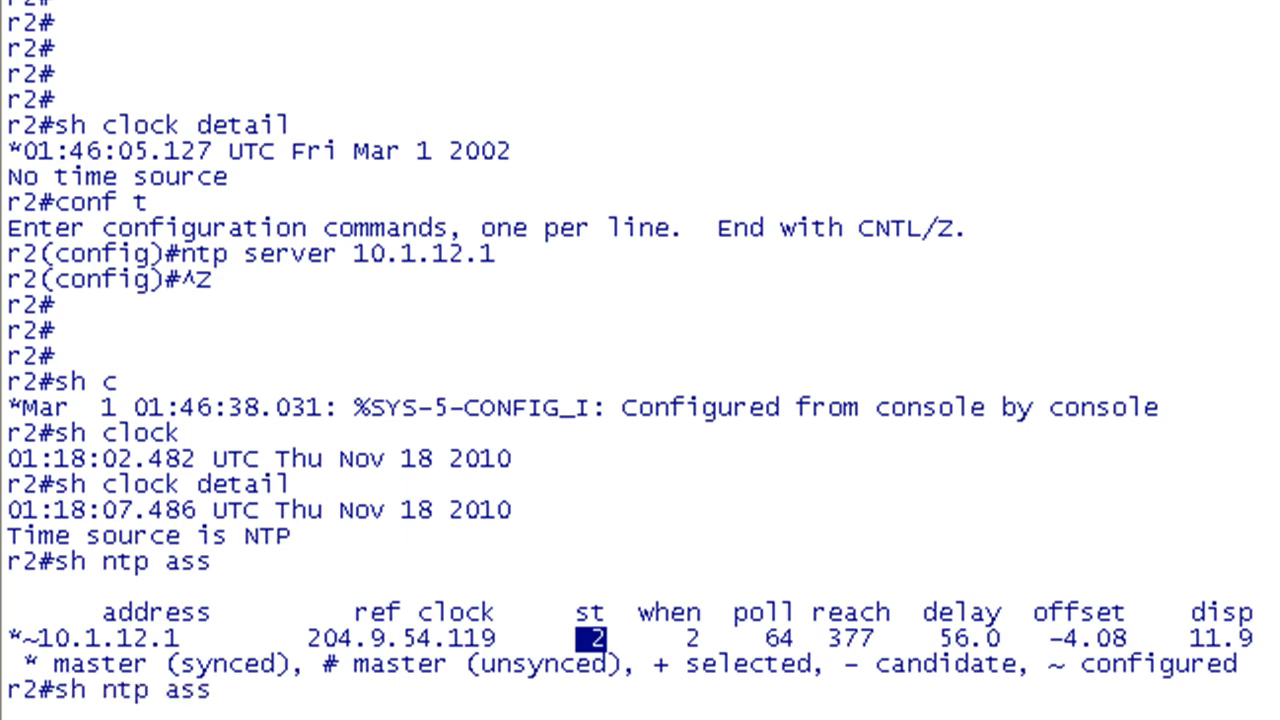
Show R2's detailed NTP associations reporting 10.1.12.1 as a sane, valid stratum 2 master
text(sh ntp ass det)
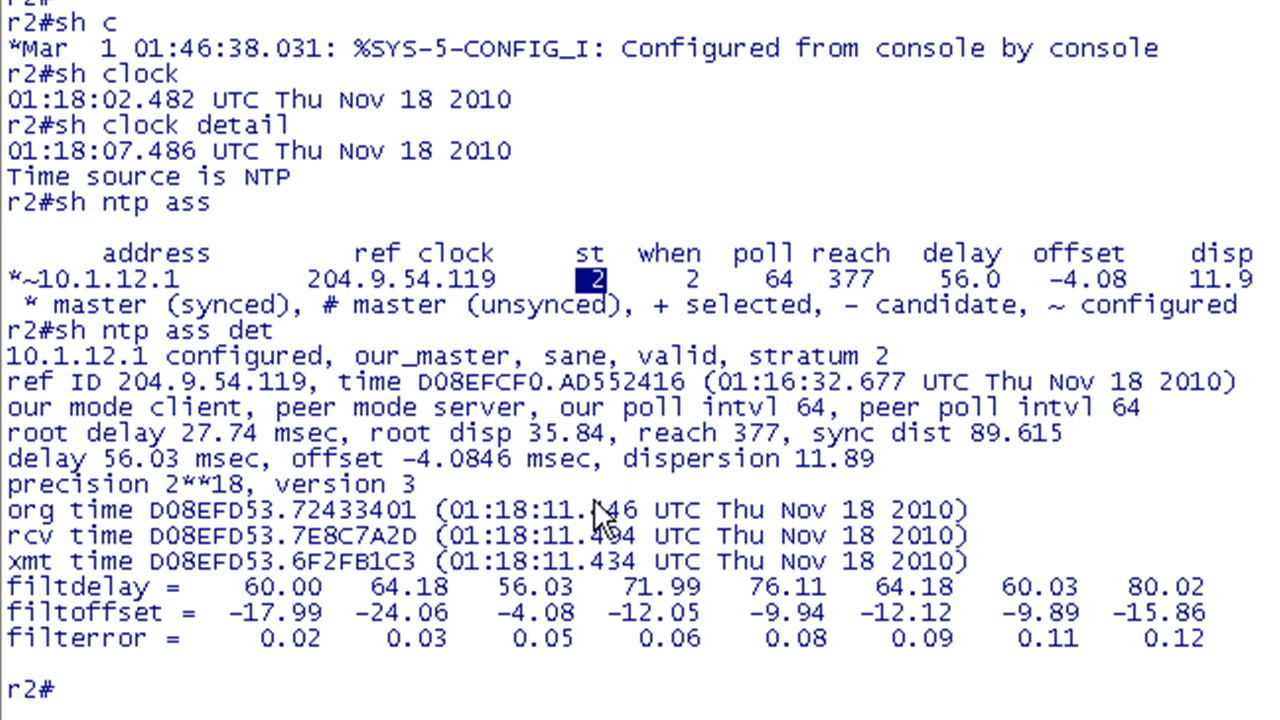
mouse_move(760, 420)
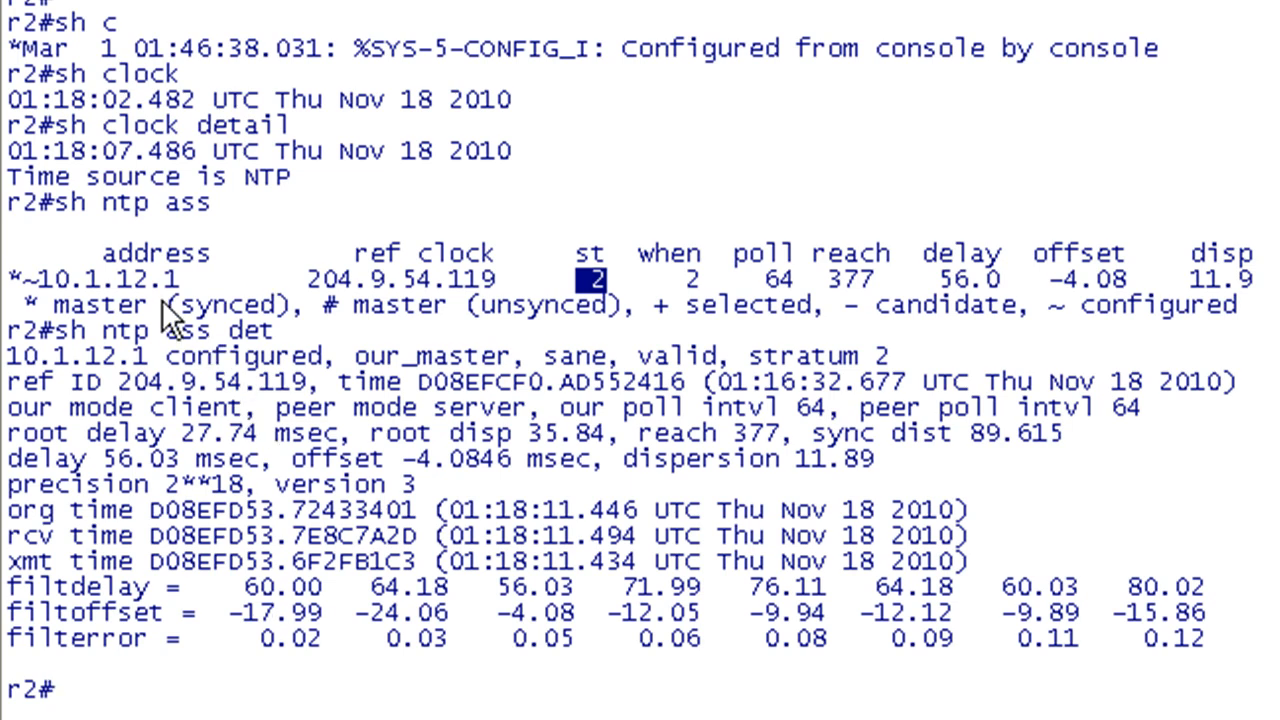
mouse_move(304, 576)
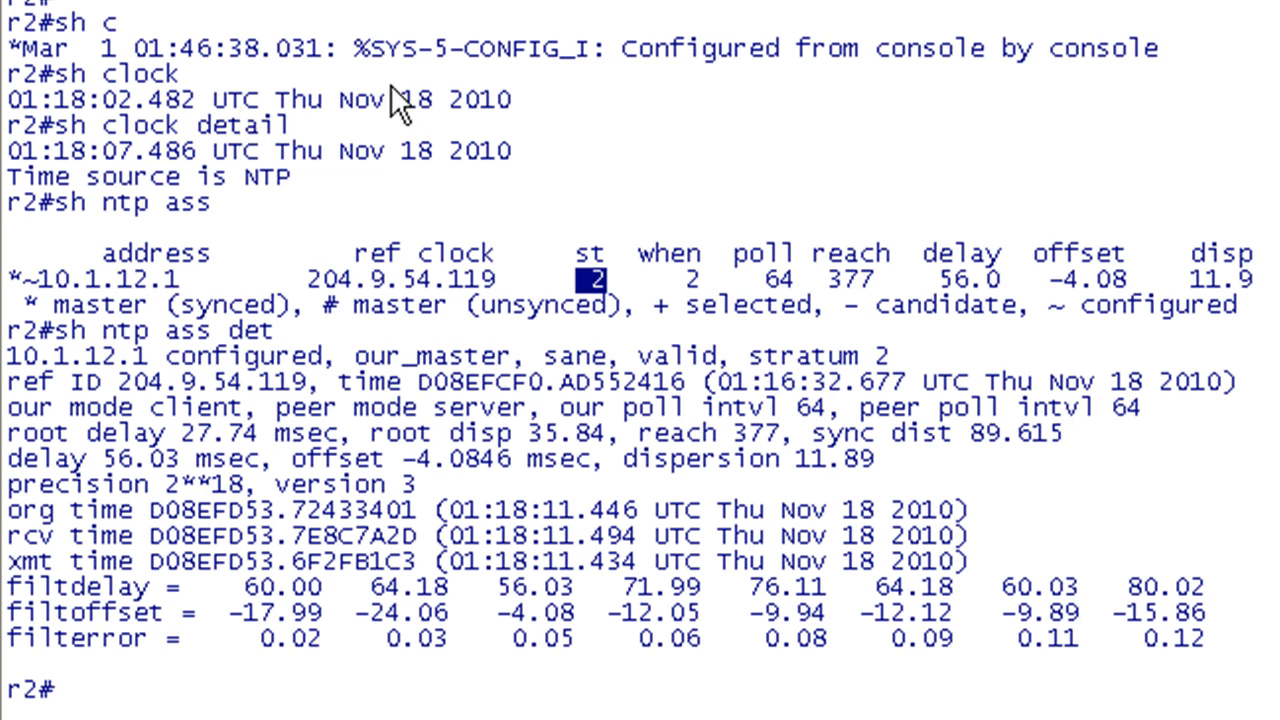
mouse_move(404, 104)
text(sh ntp status)
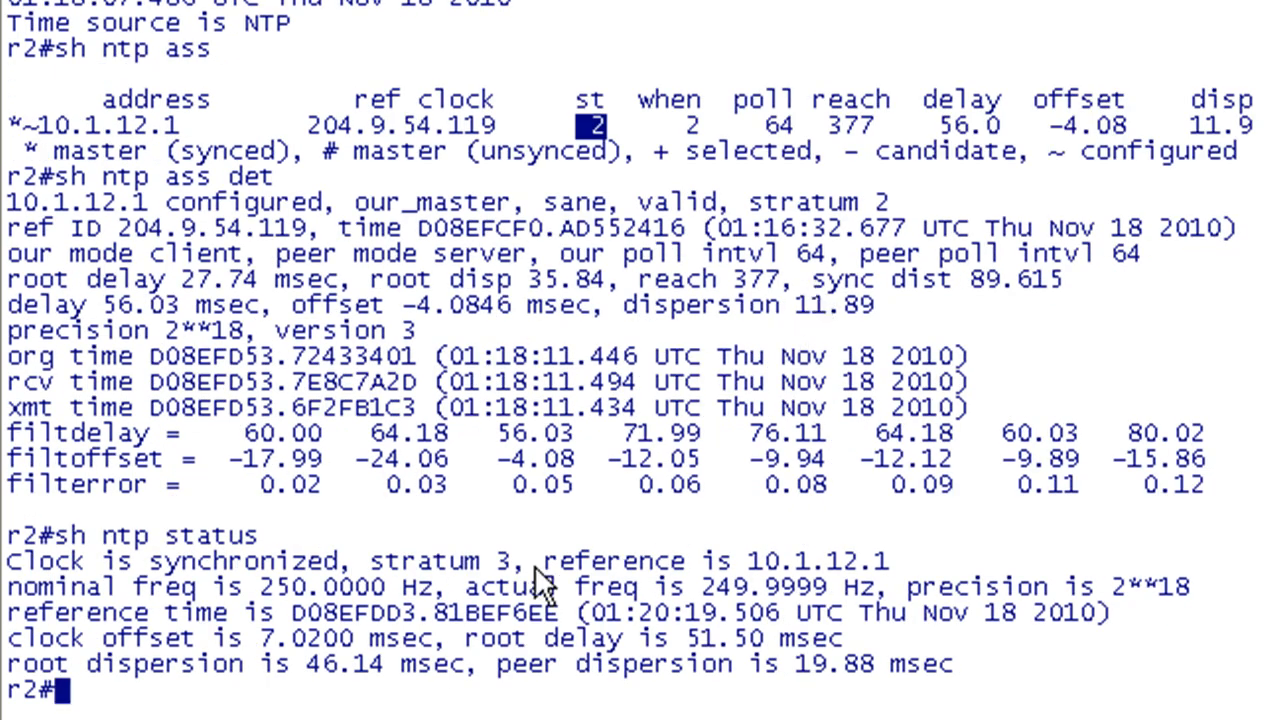
Highlight R2's stratum 3 in the NTP status output, then switch to the R3 session
double_click(440, 560)
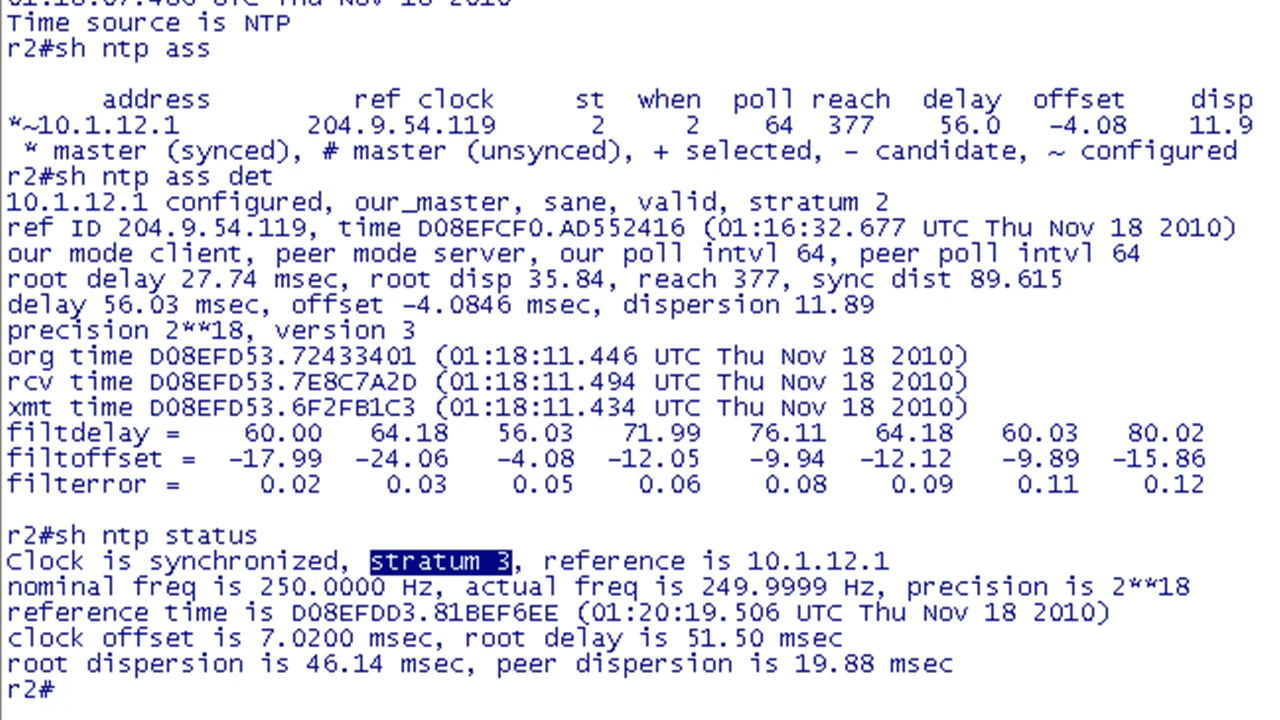
click(146, 20)
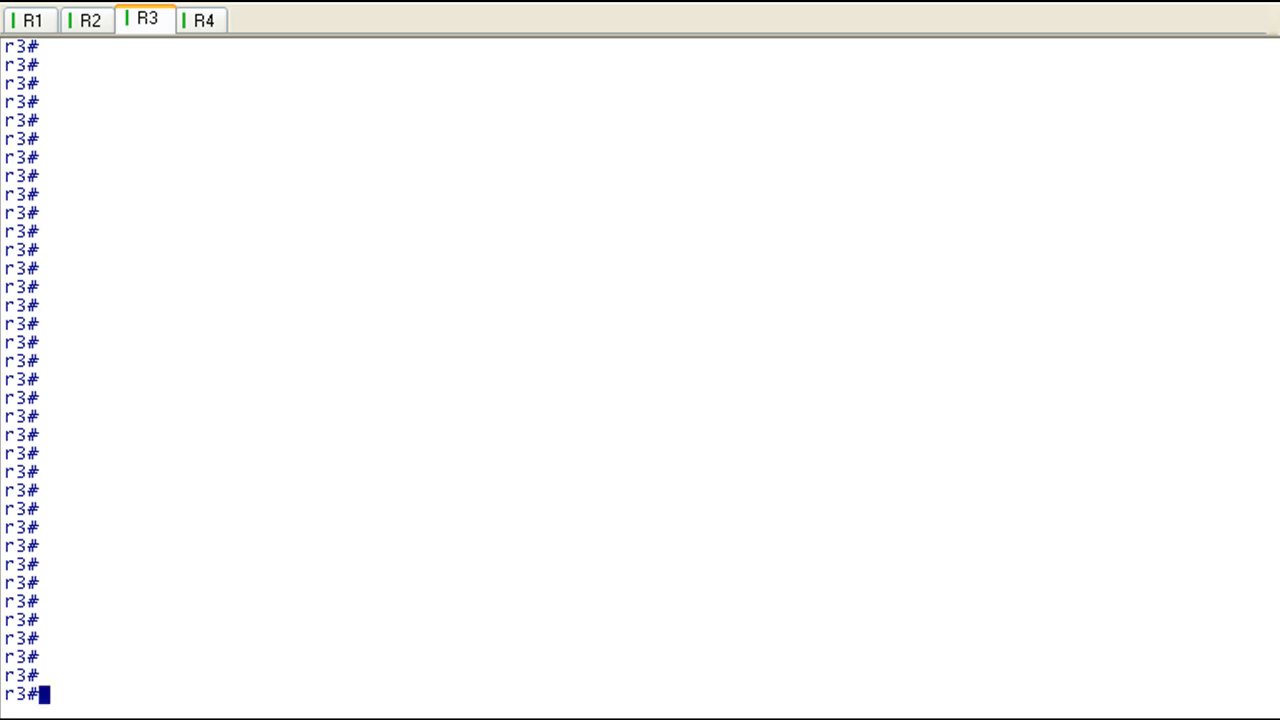
Configure R3 as NTP master, checking its clock before and after
text(conf t)
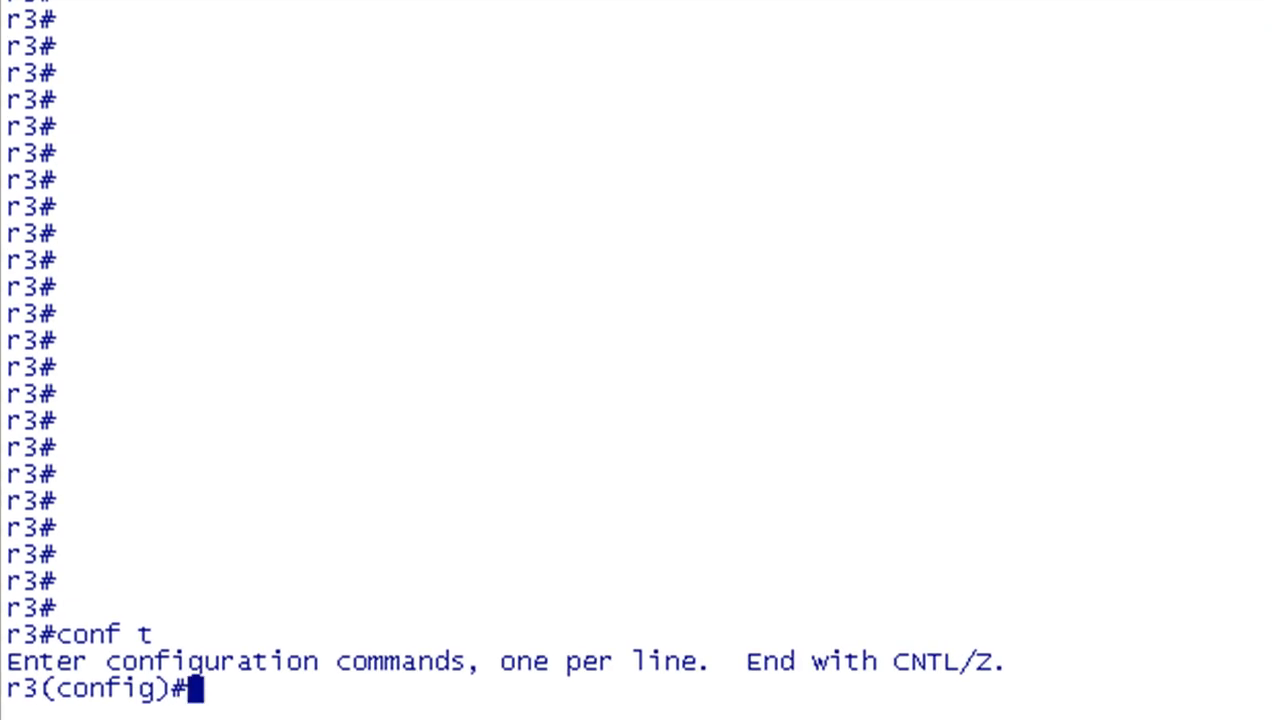
text(do sh clock)
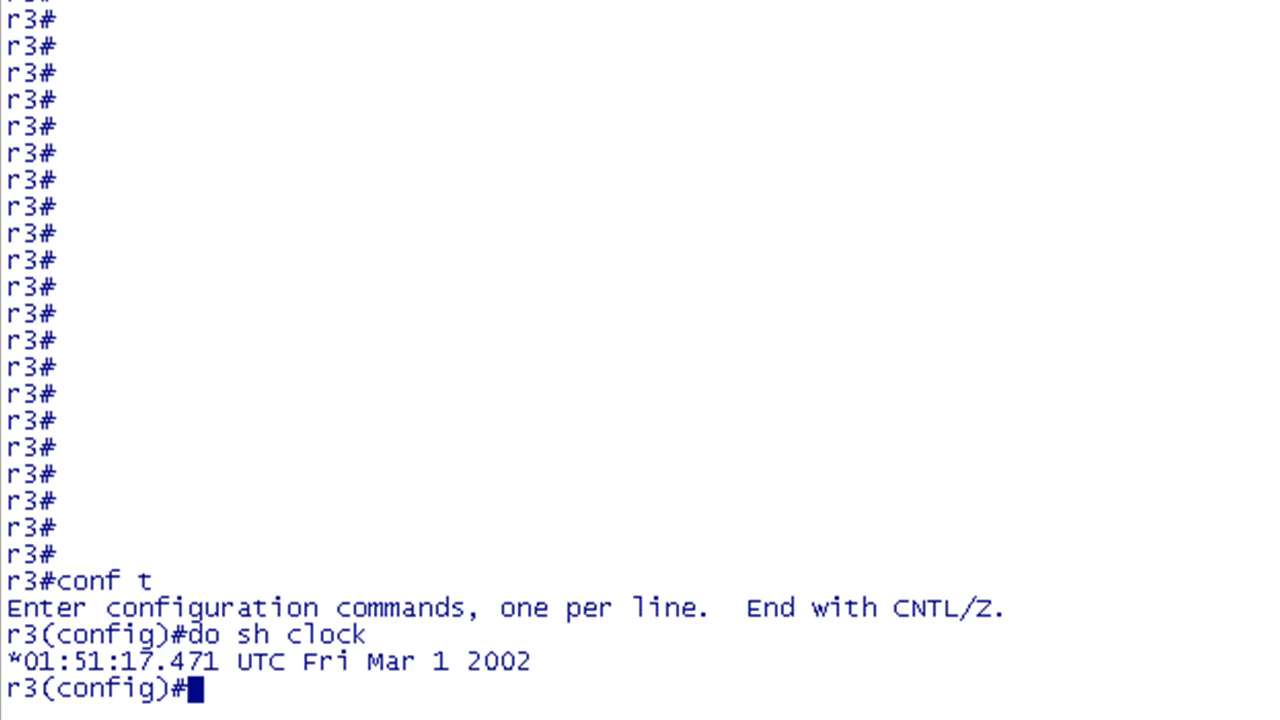
text(ntp master)
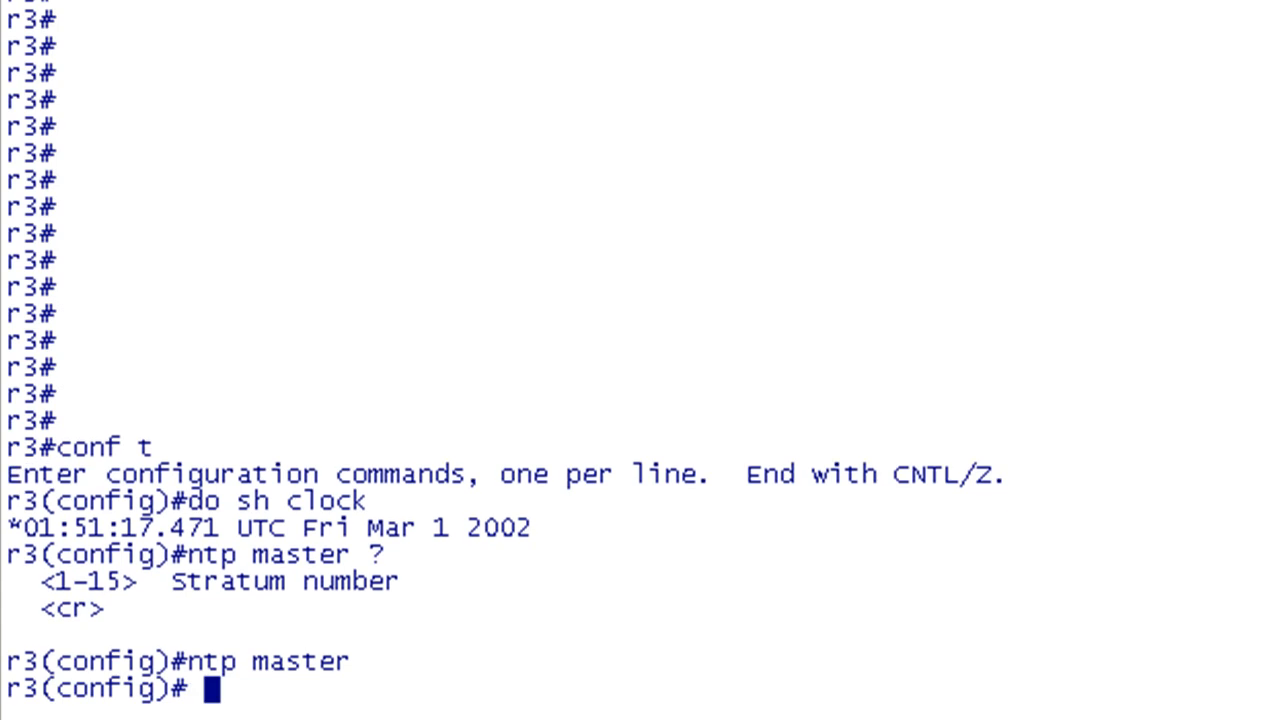
text(do sh clock)
text(sh ntp ass)
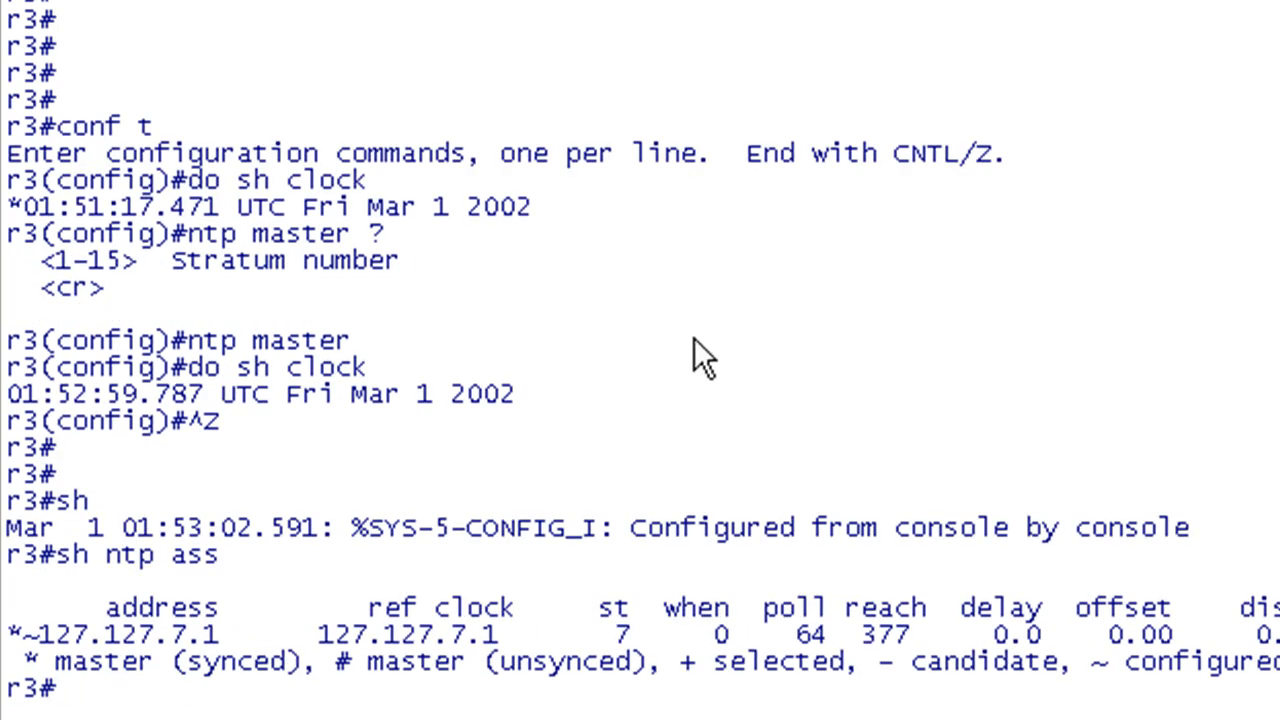
mouse_move(100, 660)
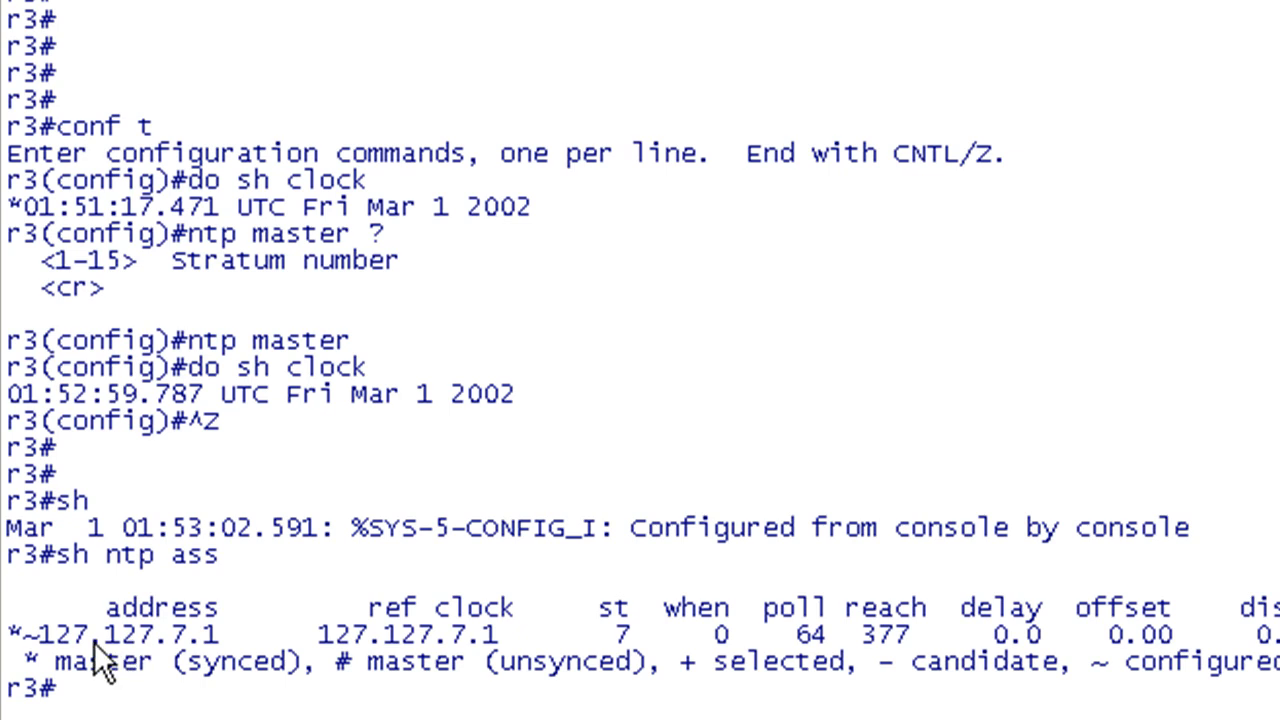
Review R3's NTP associations showing local clock 127.127.7.1 synced at stratum 7
double_click(70, 634)
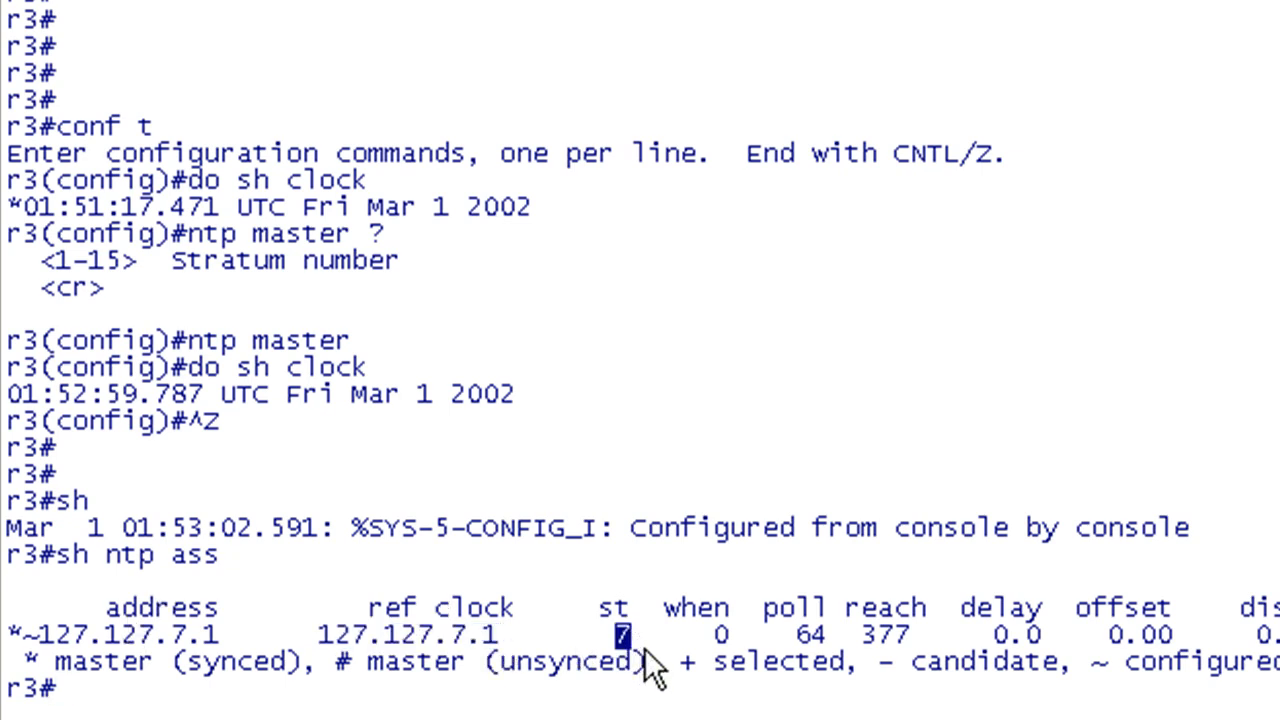
mouse_move(516, 584)
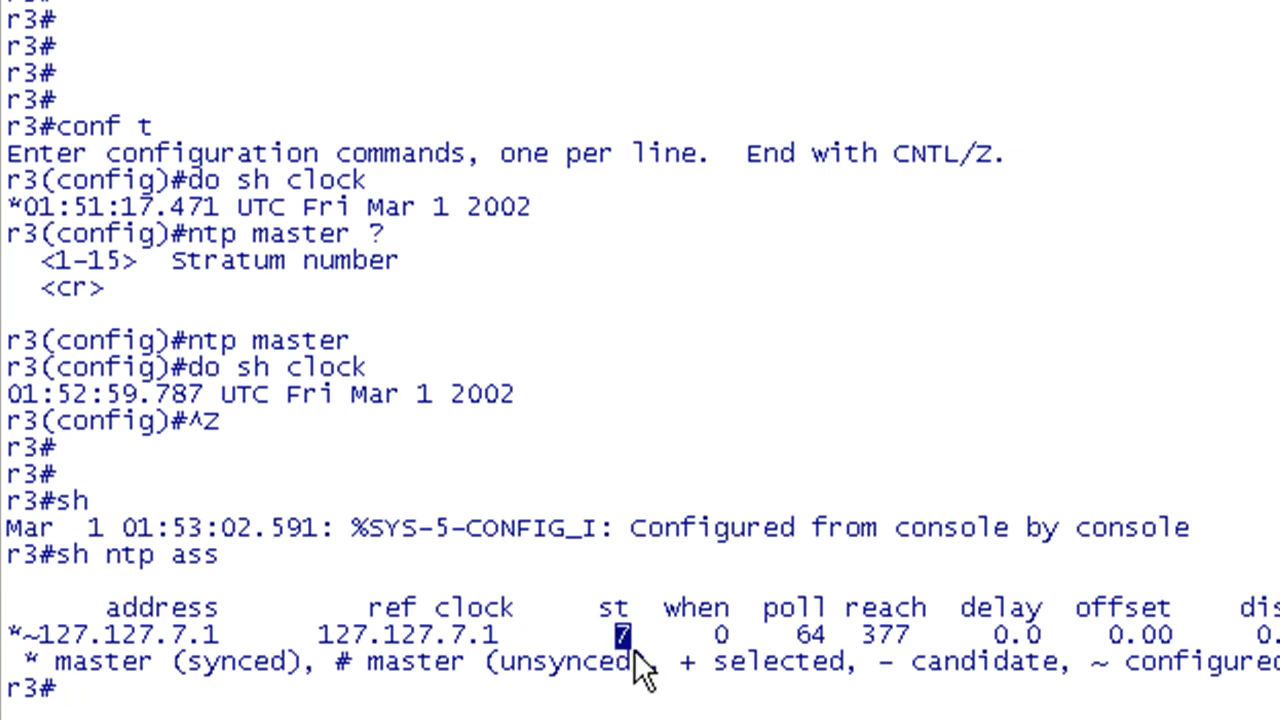
text(sh ntp status)
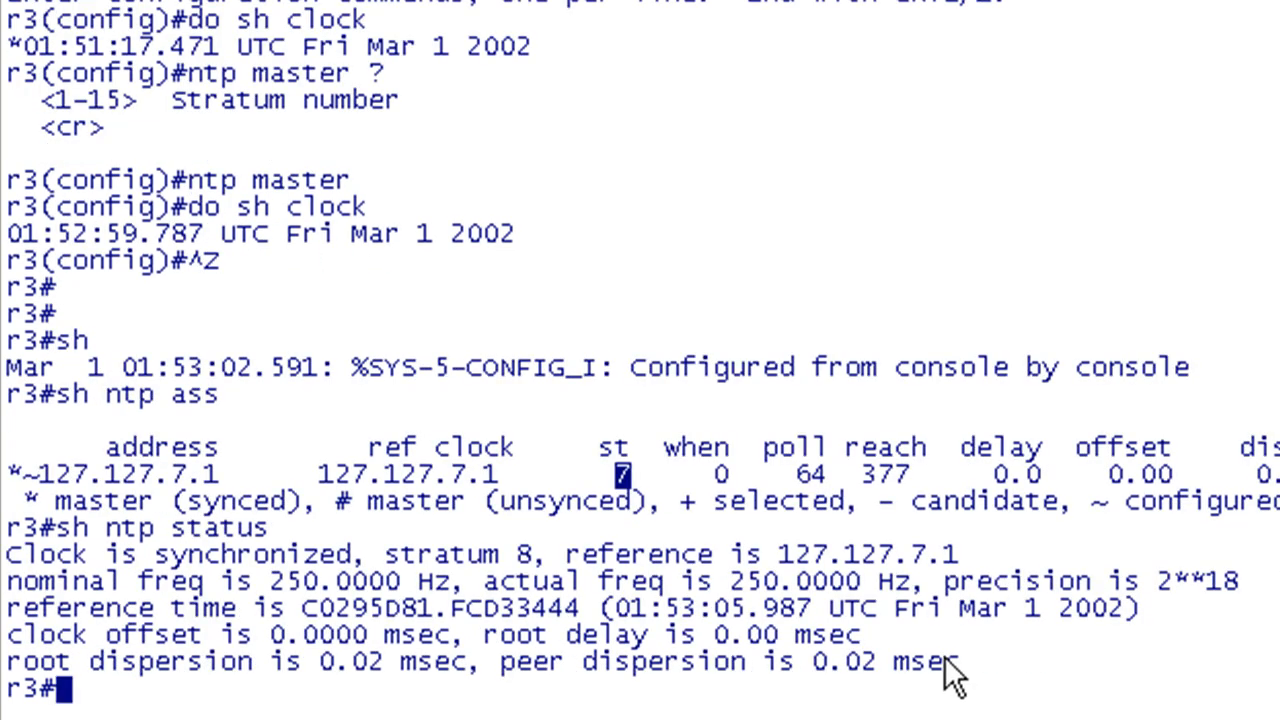
Show R3's clock detail reading 01:54:05 UTC Mar 1 2002 with NTP as time source
double_click(456, 554)
text(sh clock)
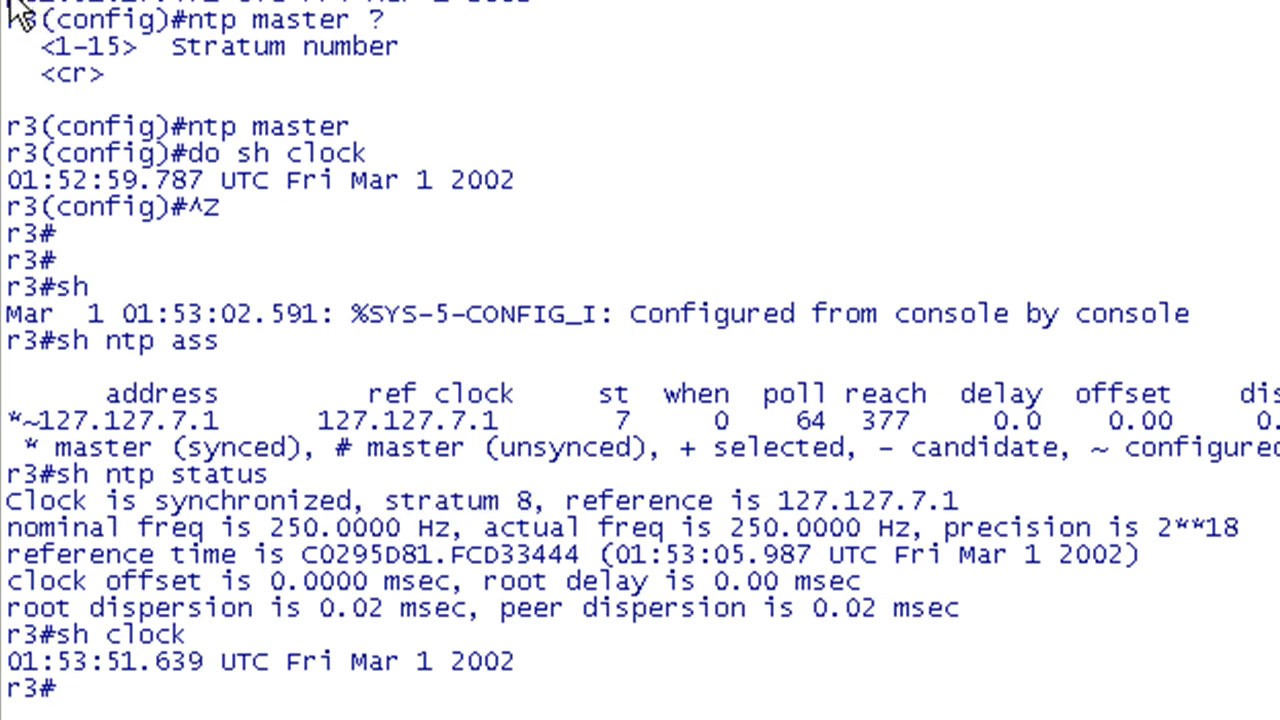
mouse_move(524, 676)
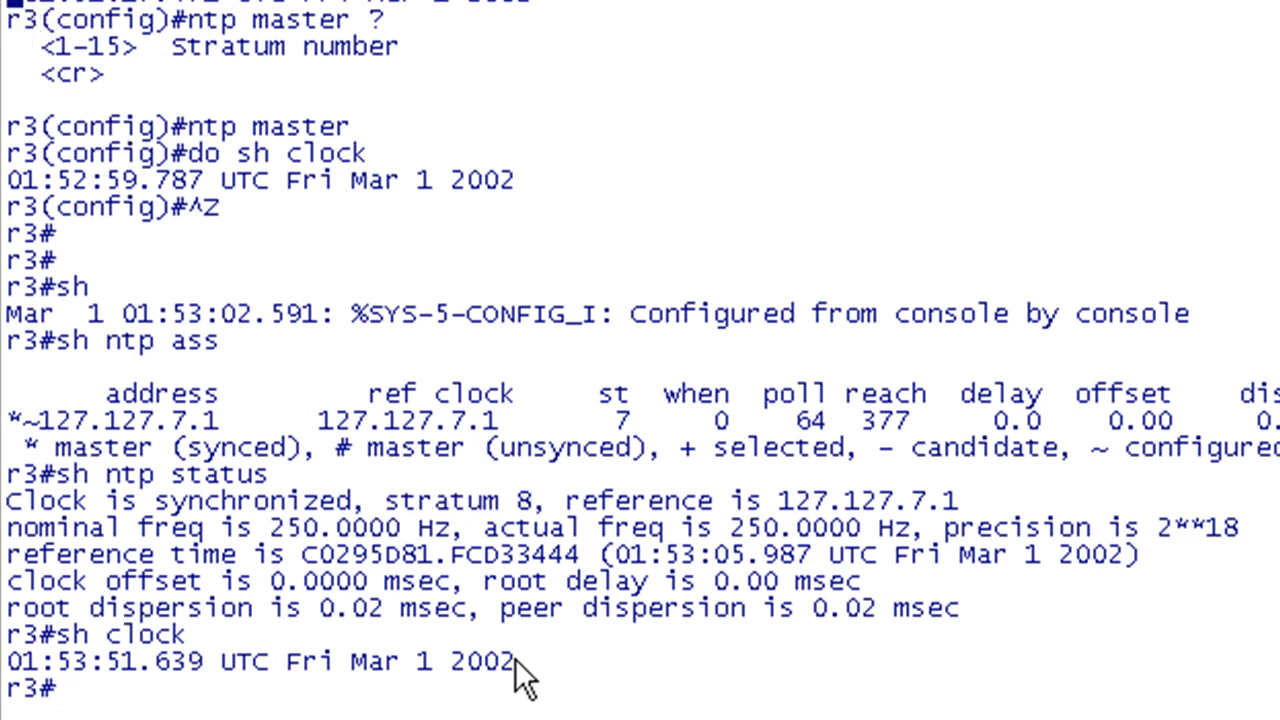
text(sh clock detail)
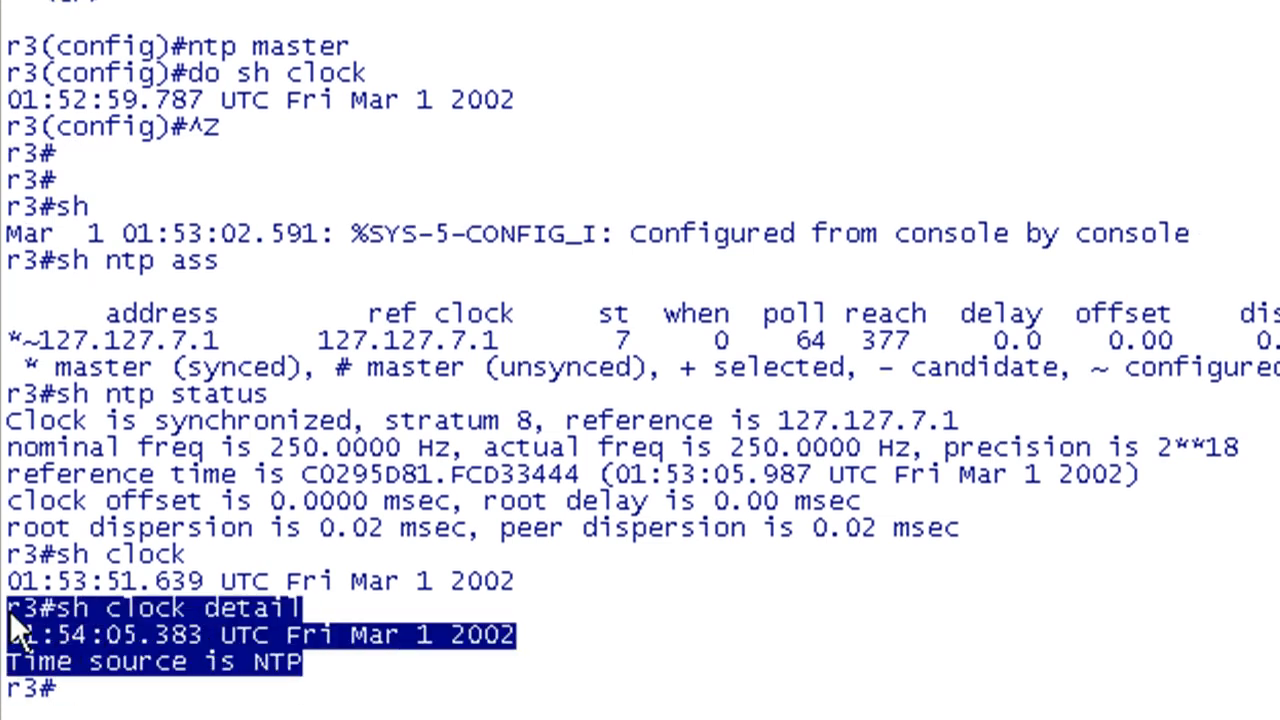
mouse_move(480, 700)
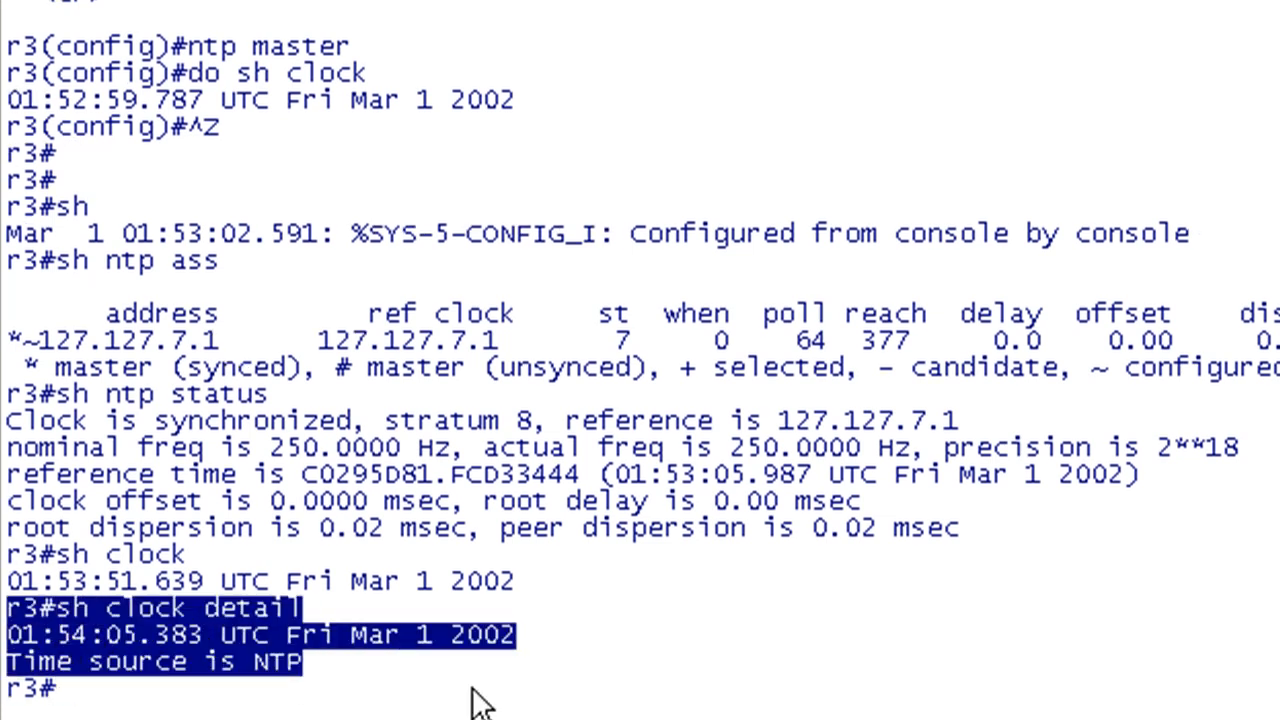
mouse_move(380, 390)
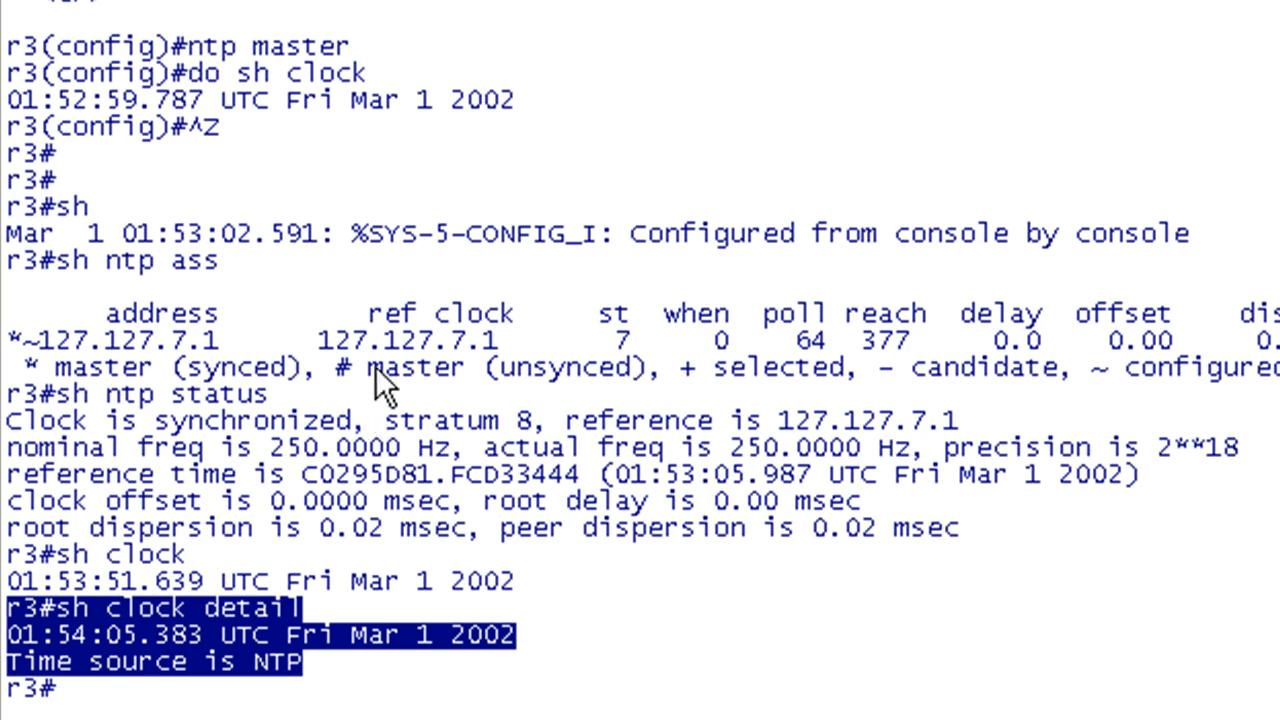
Set R3's clock to 19:25:00 18 Nov 2010 and verify, highlighting the UTC time zone
text(set)
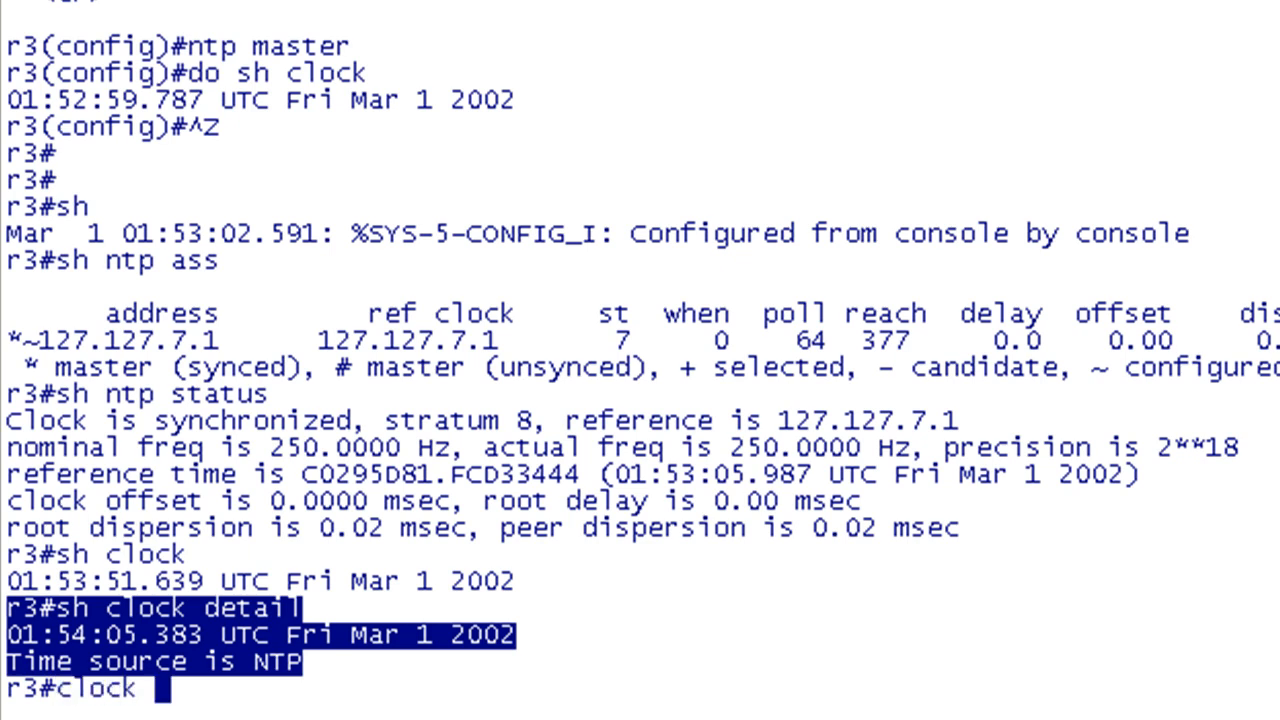
text(set)
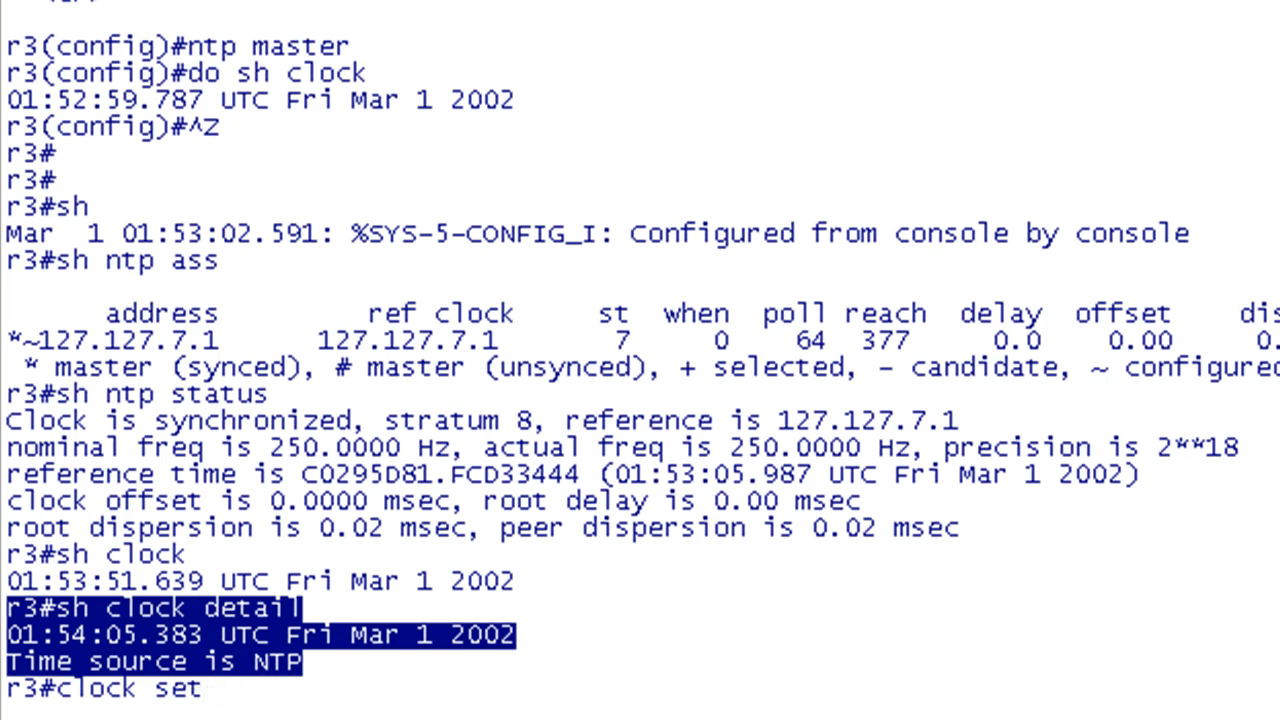
text(?)
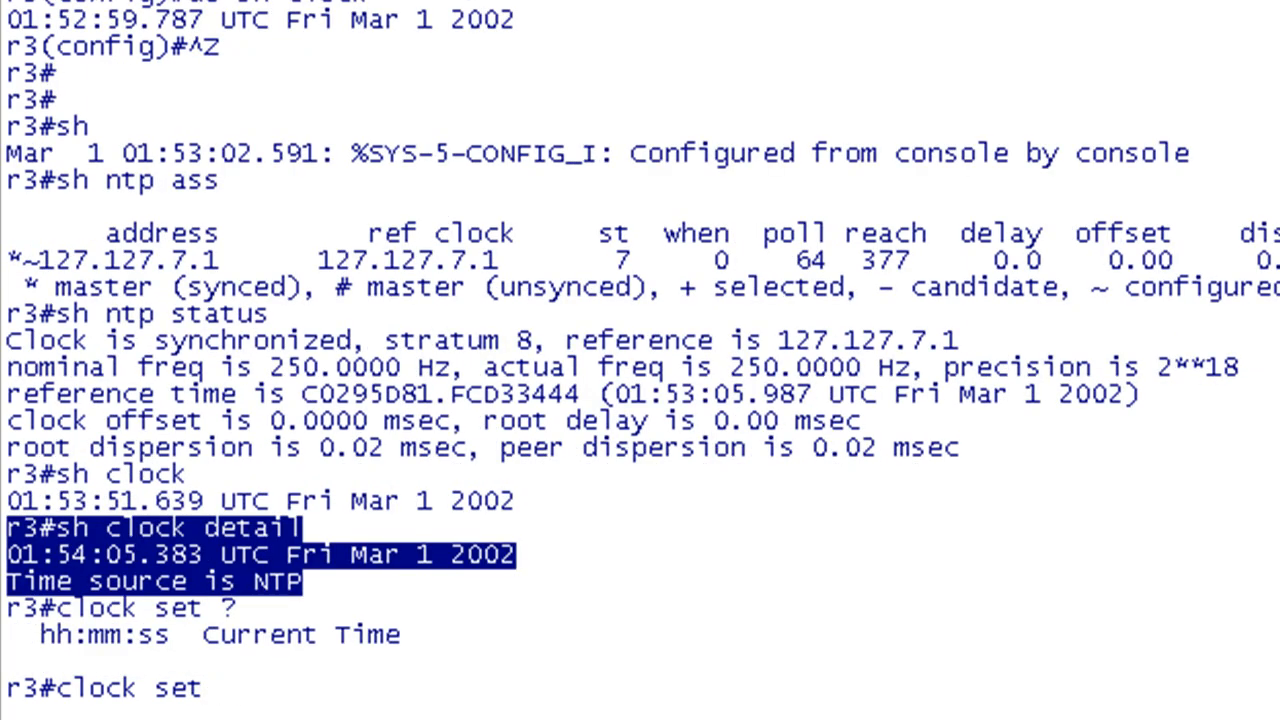
text(1)
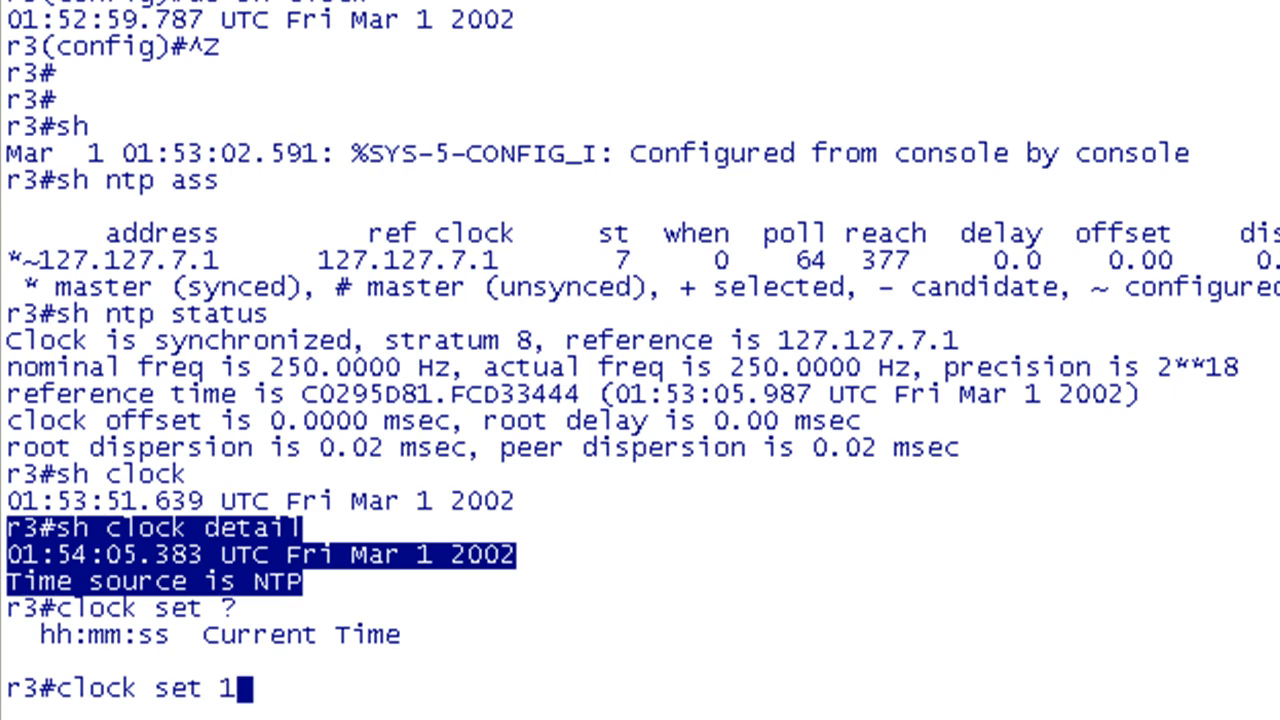
text(9:25:00)
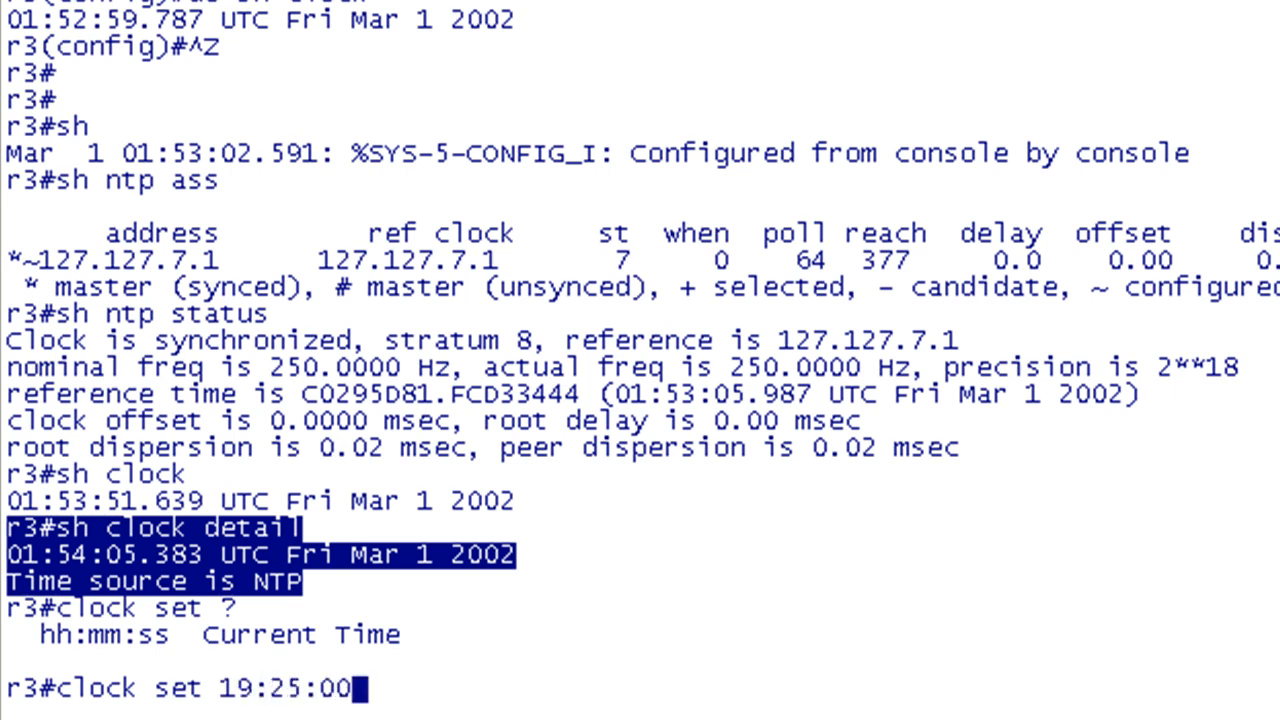
text(18 nov 2010)
text(sh c)
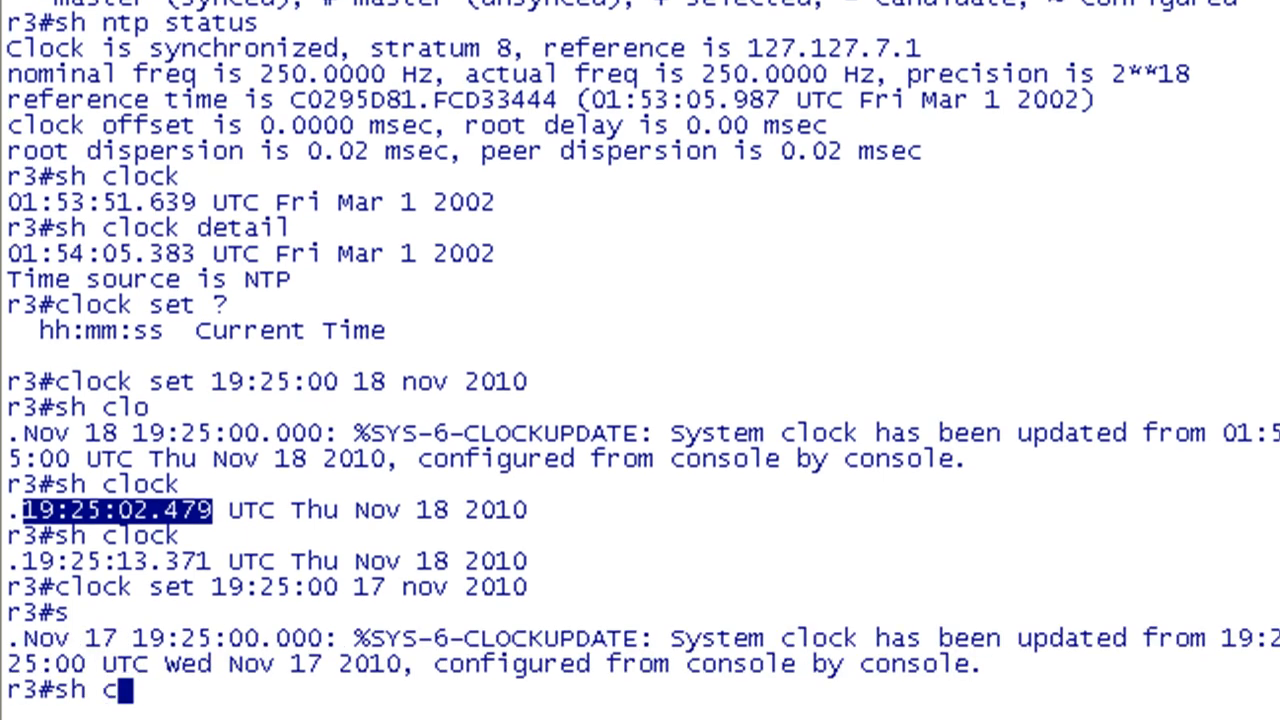
key(Enter)
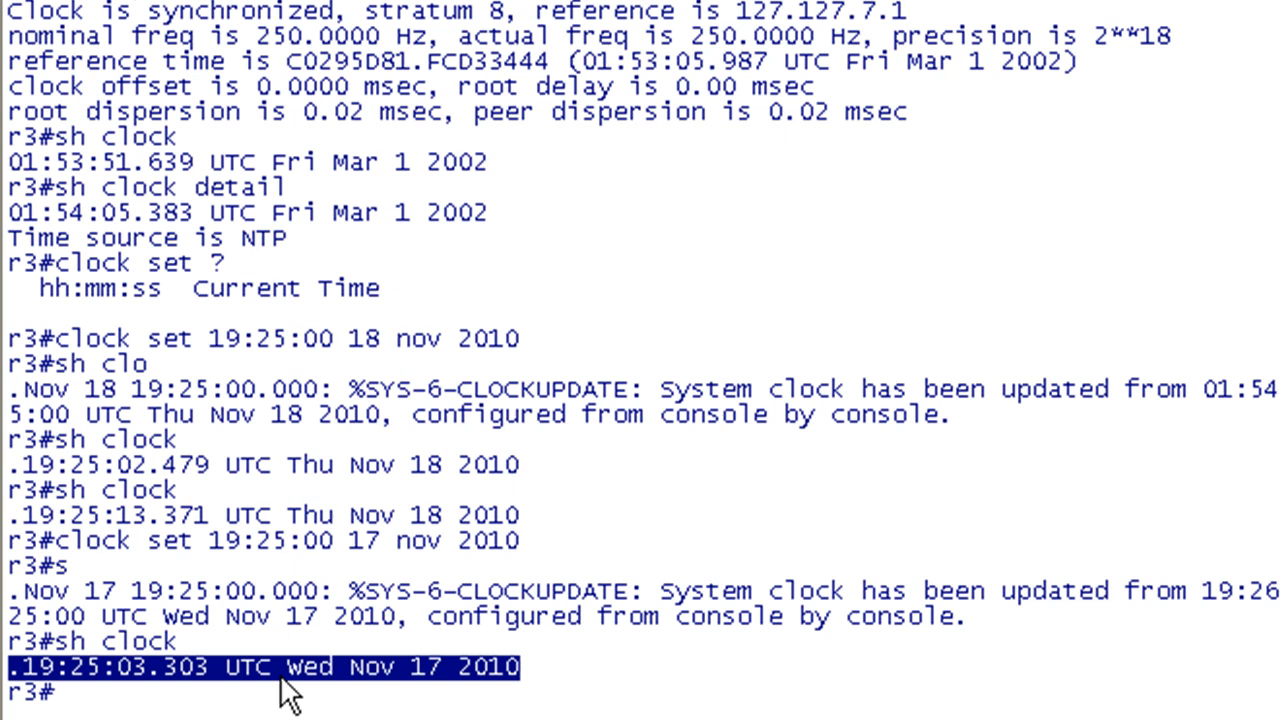
double_click(250, 668)
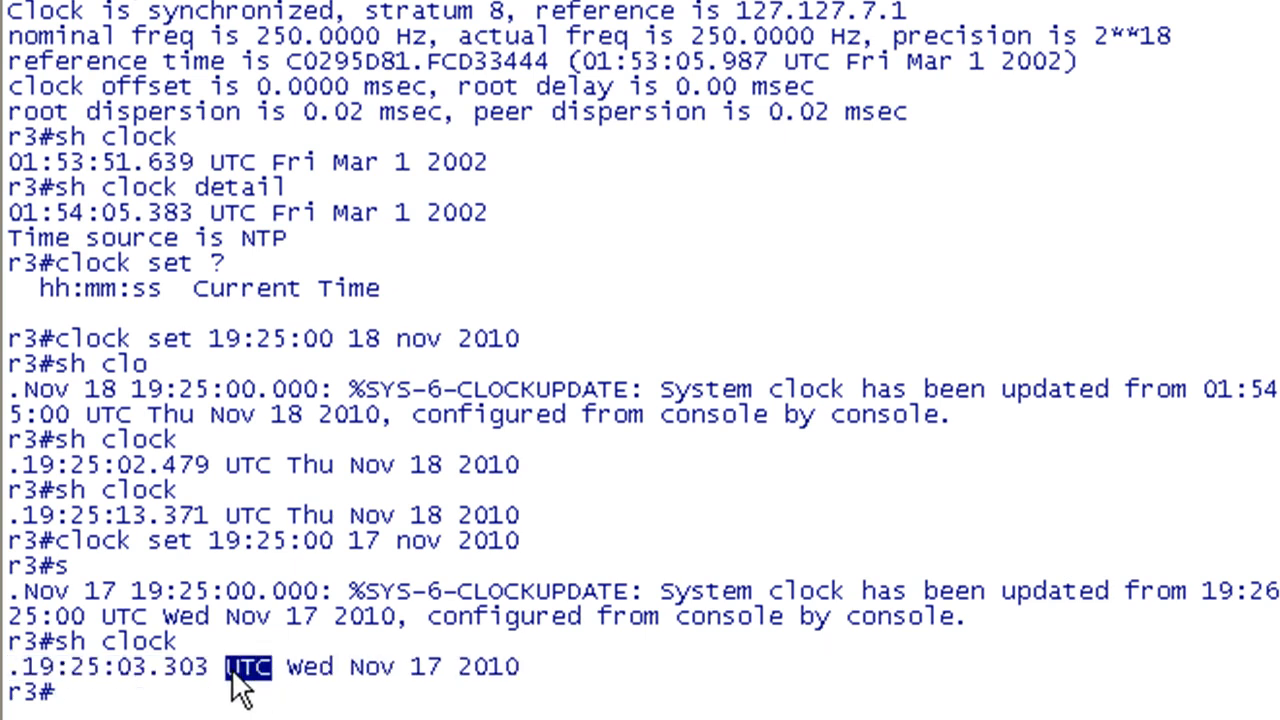
mouse_move(136, 688)
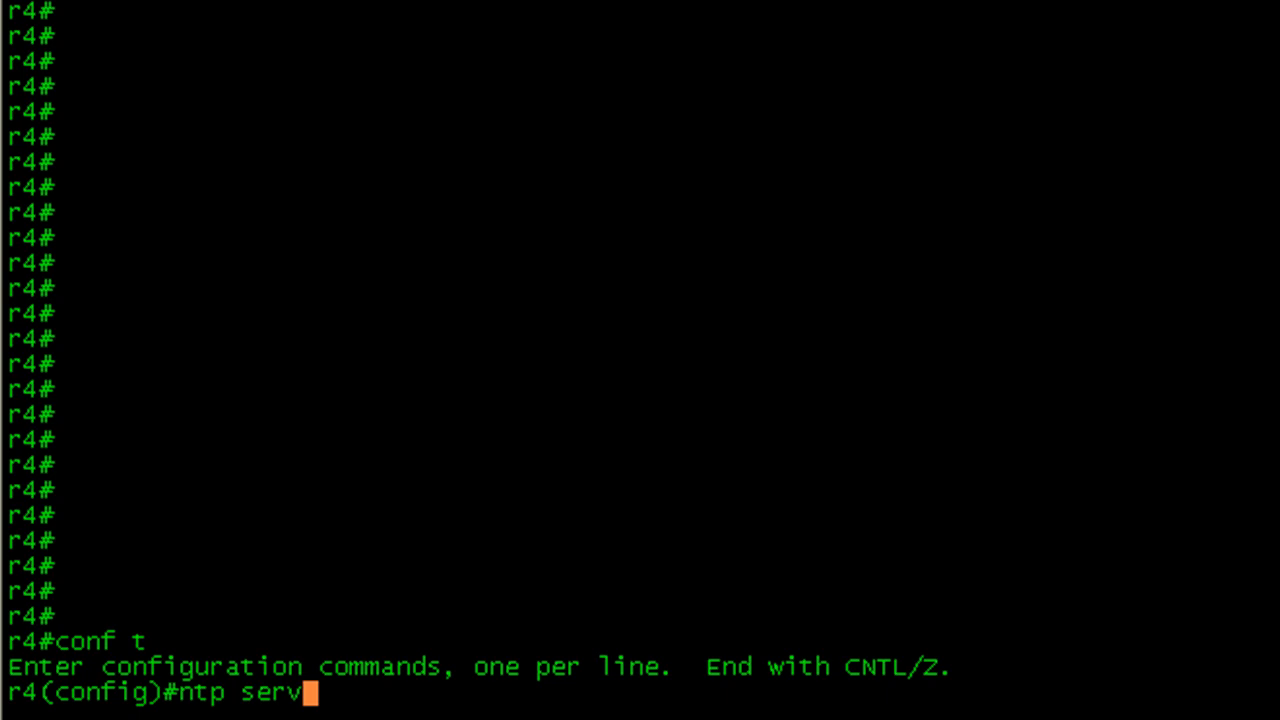
Configure 'ntp server 10.1.34.3' on r4, exit config, and start a clock detail check on r3
text(er 10.1.)
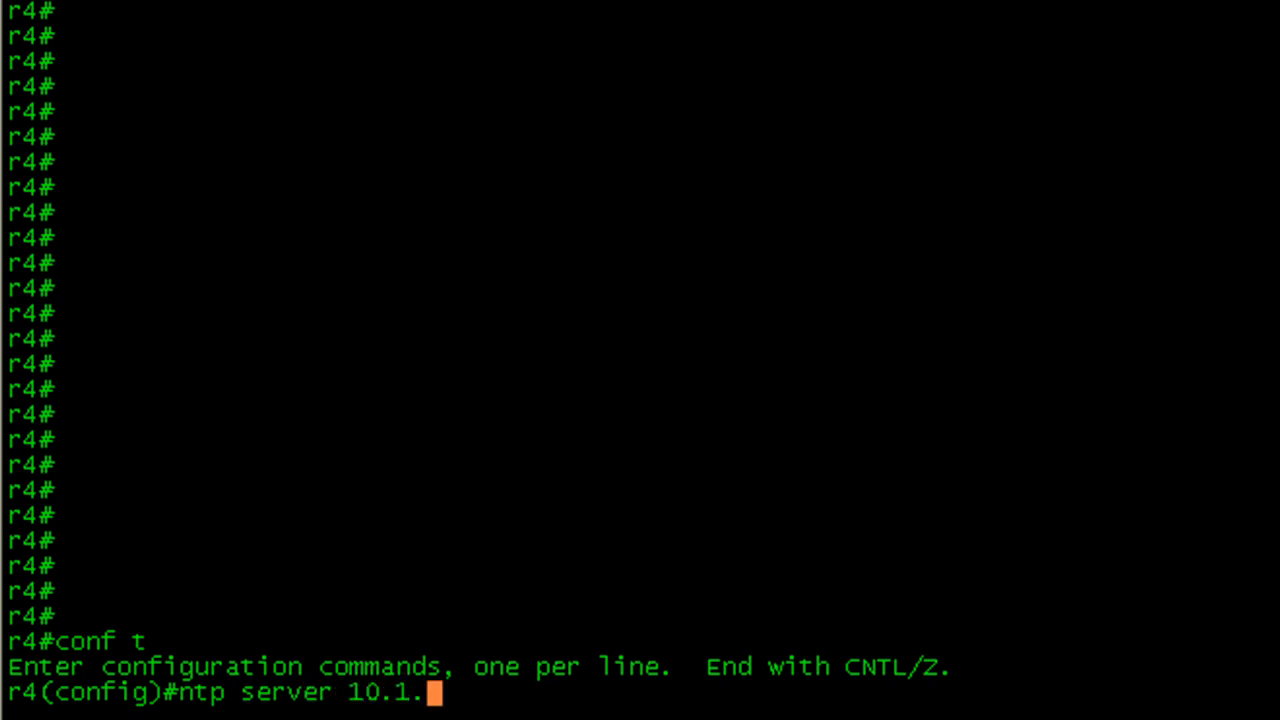
text(34.3)
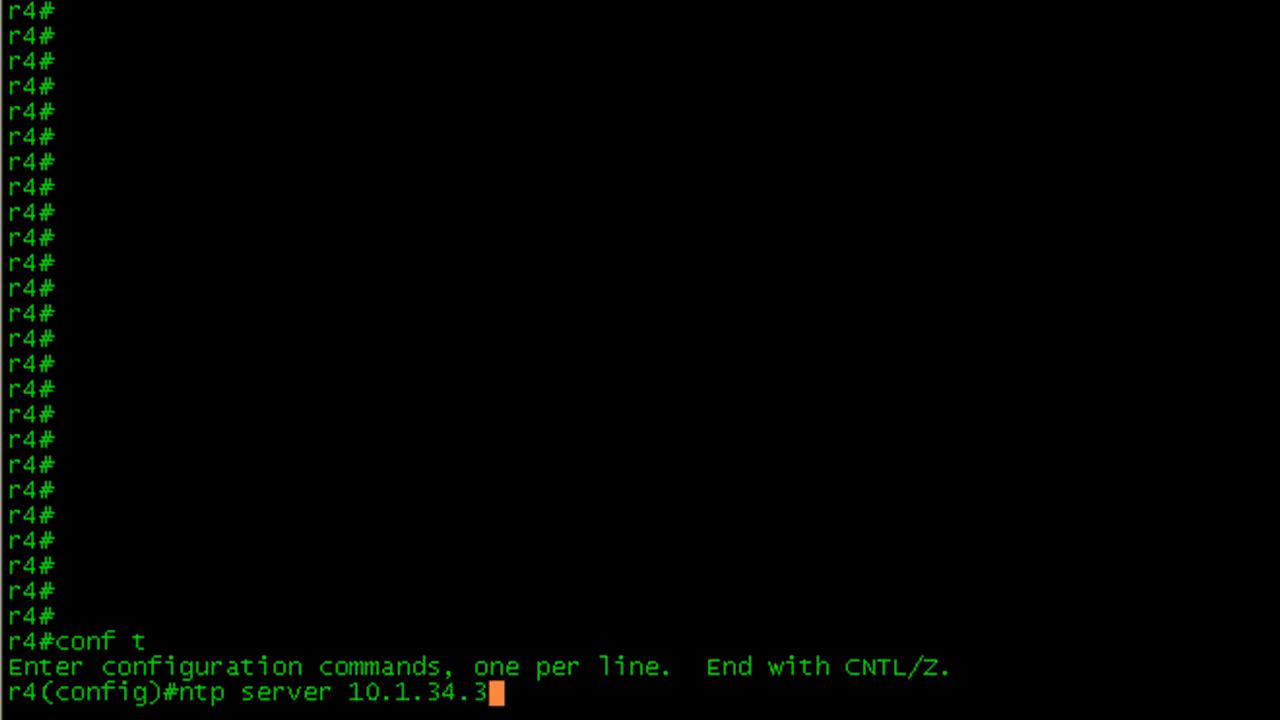
key(ctrl+z)
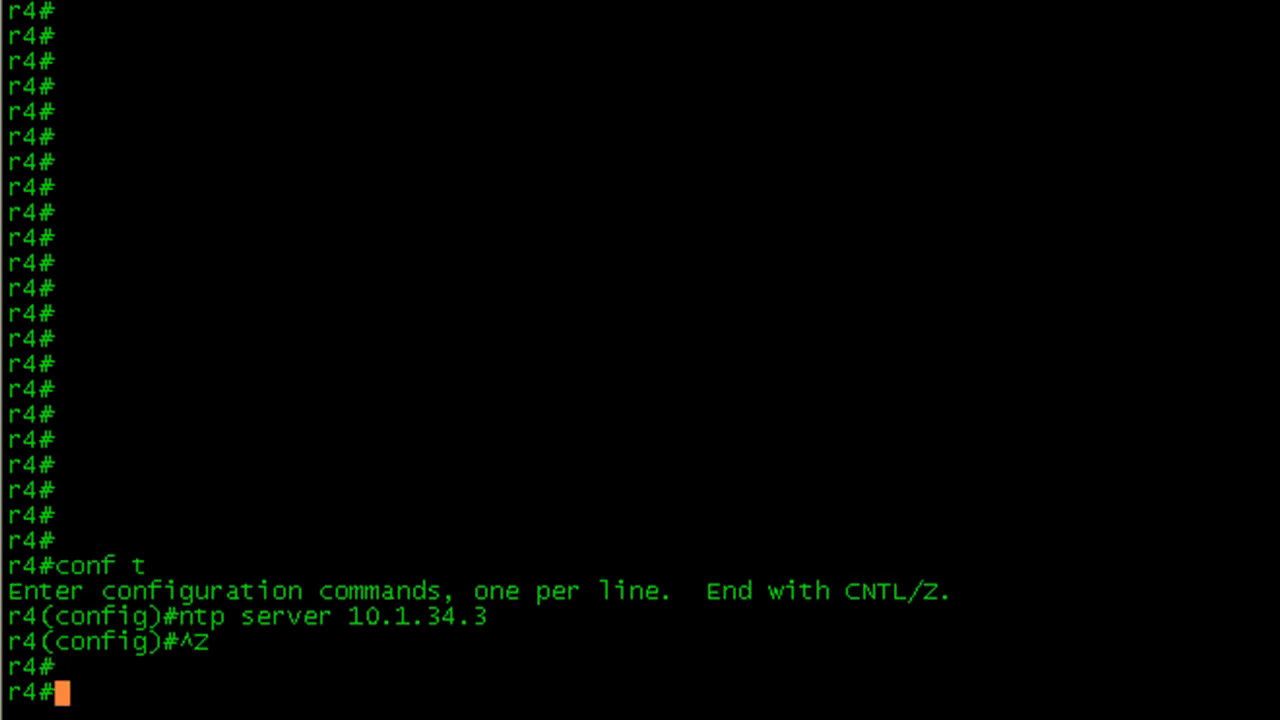
text(sh clock detail)
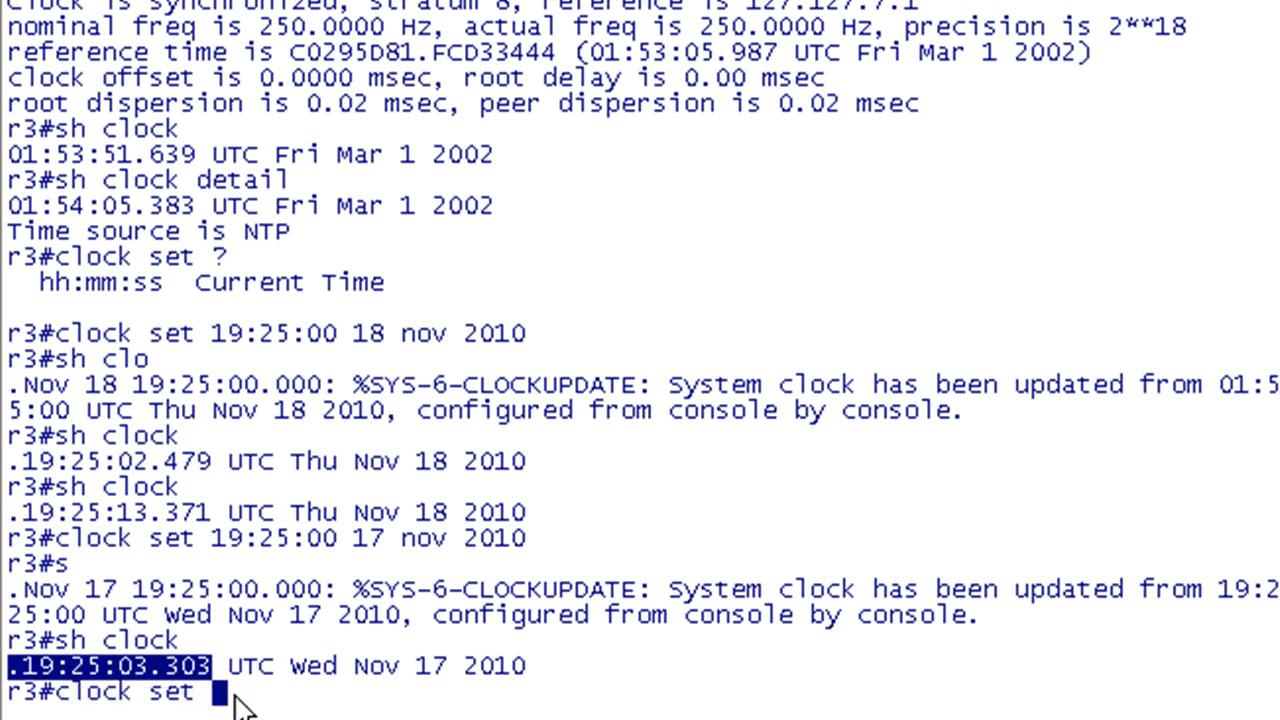
Set r3's clock to 01:33:31 18 Nov 2010 and check clock detail and associations on r4
text(01:33:31 1)
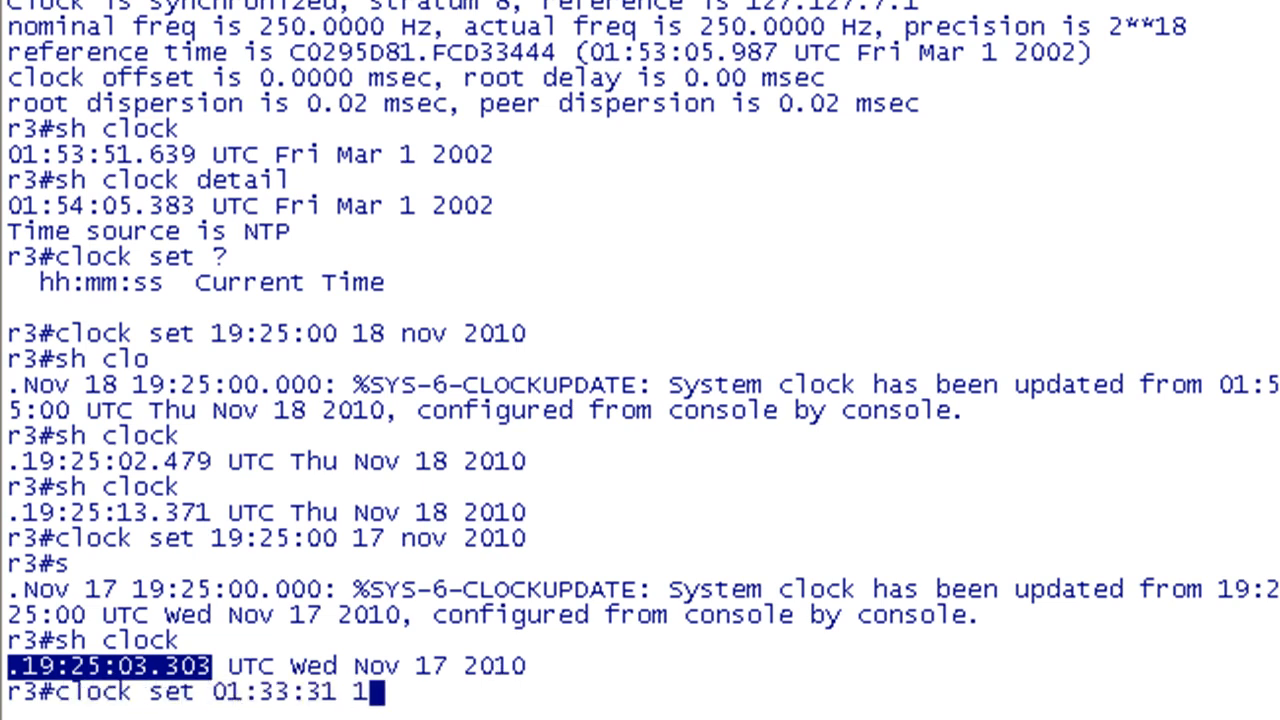
text(8 nov 201)
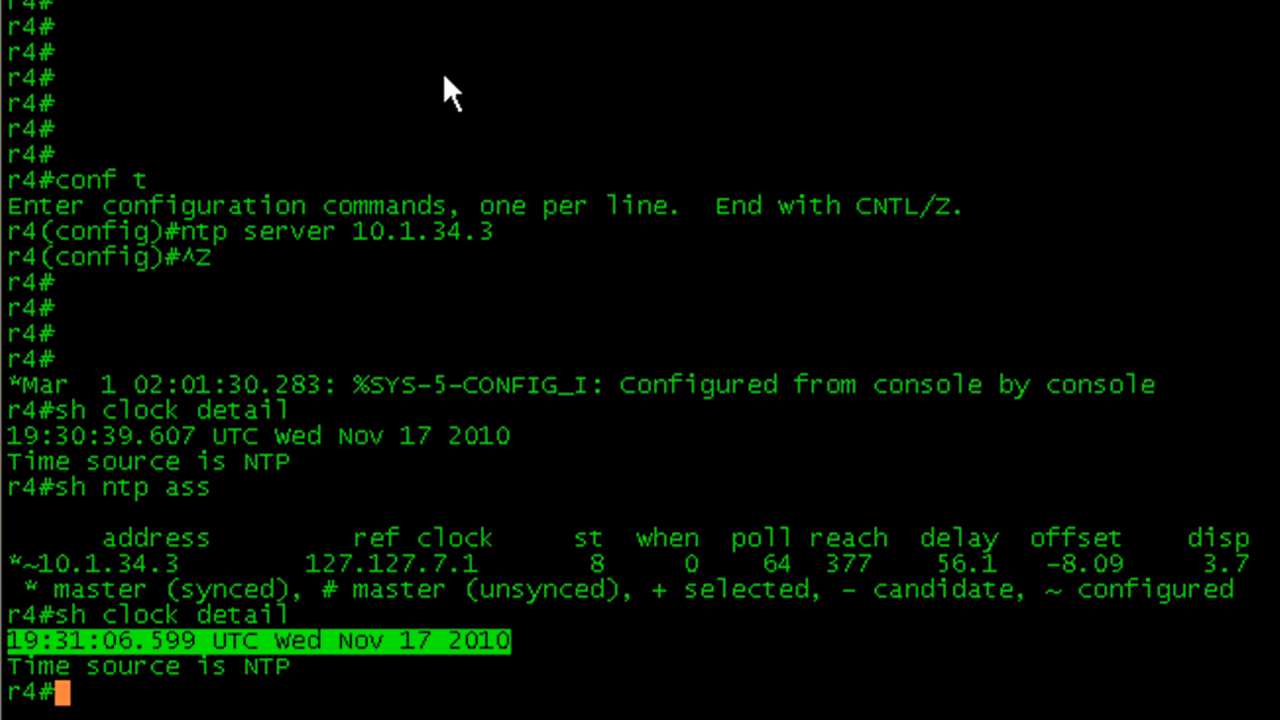
text(sh clock detail)
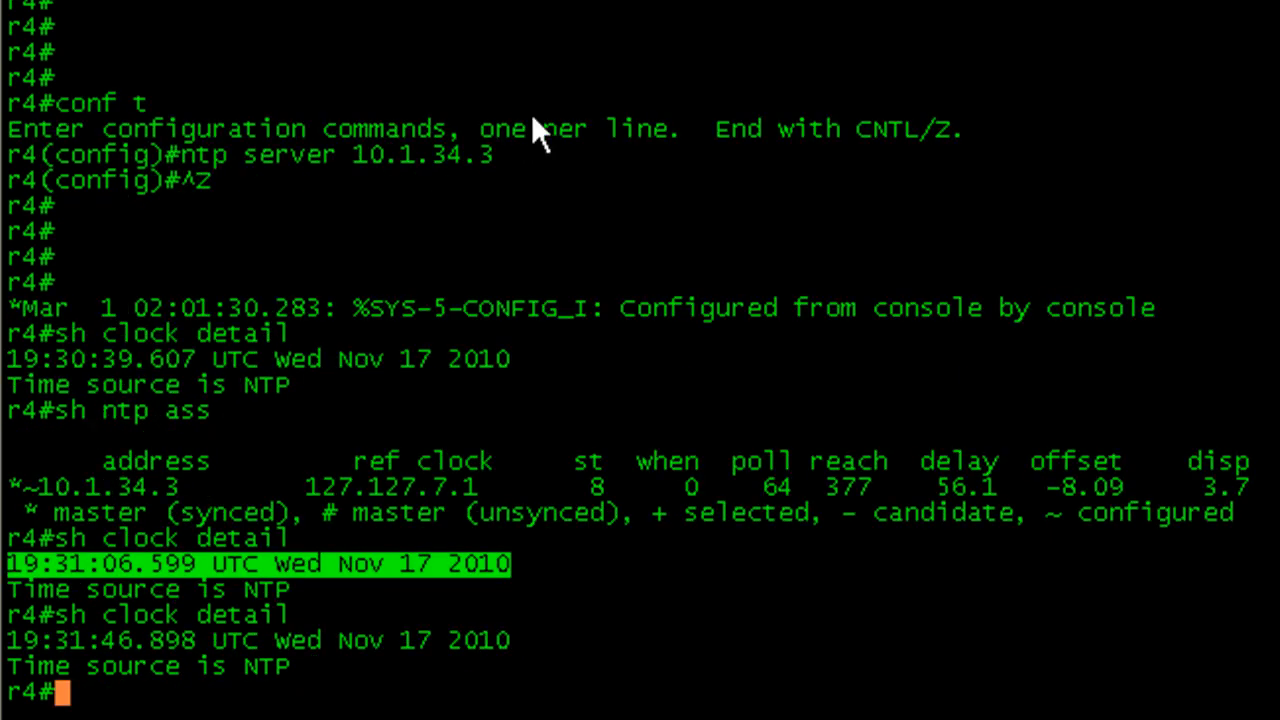
mouse_move(776, 490)
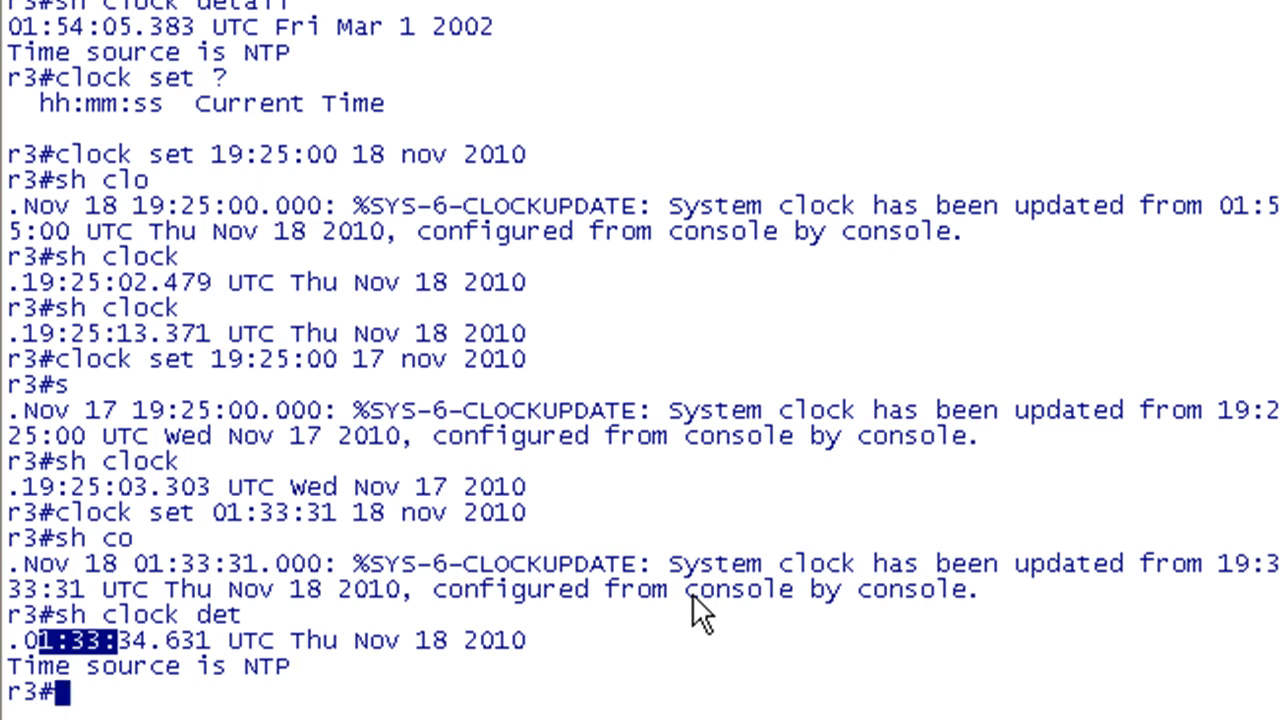
double_click(248, 640)
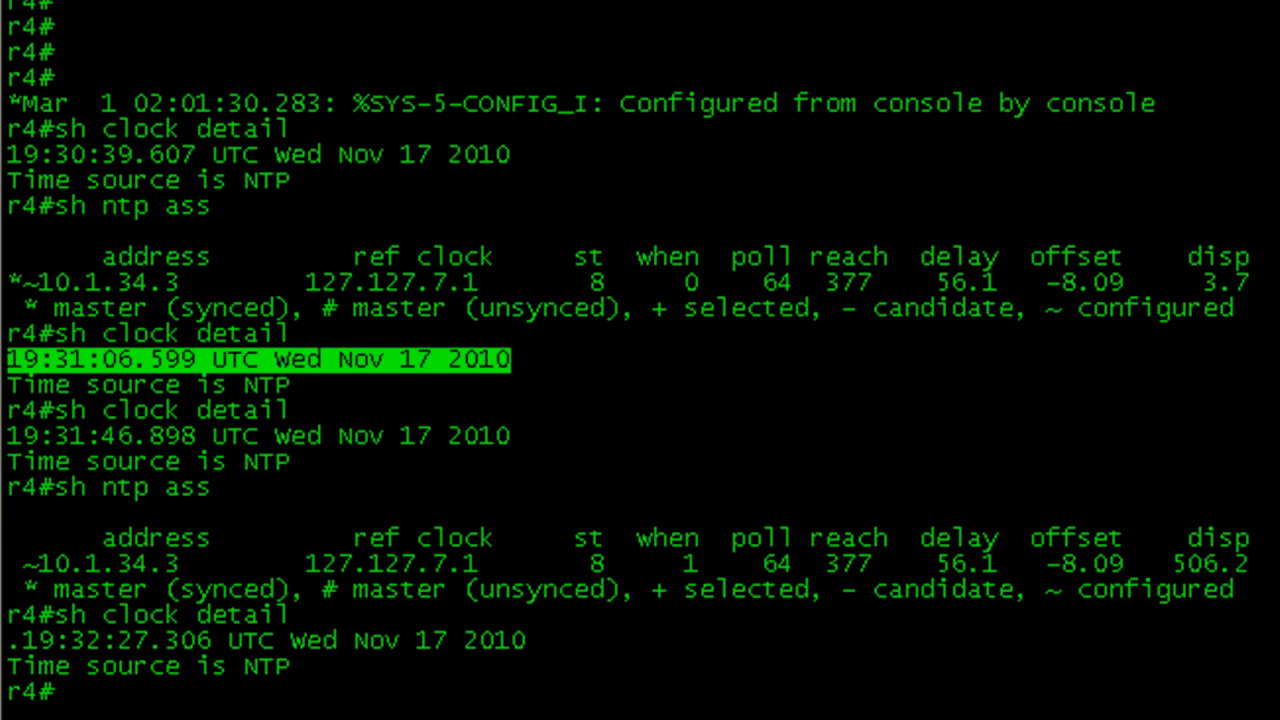
Add 'ntp server 10.1.24.2' on r4 and confirm the new association in 'sh ntp ass'
text(conf t)
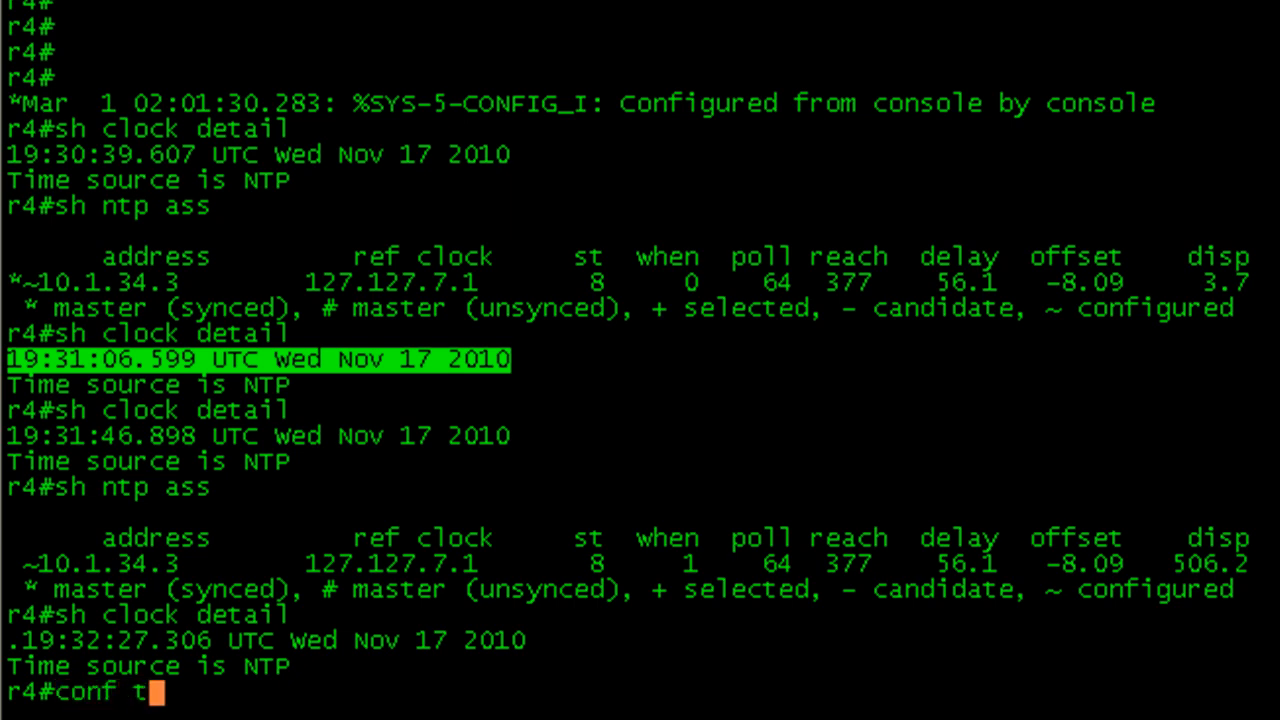
text(ntp)
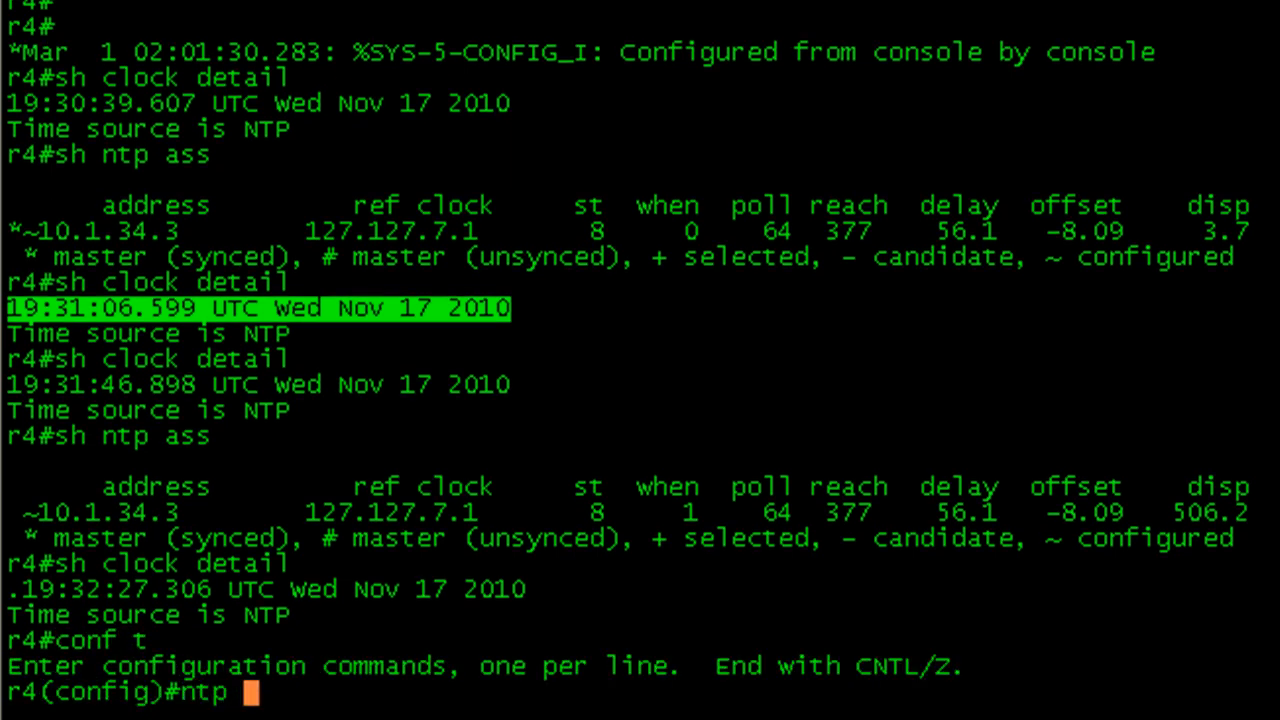
text(server 10)
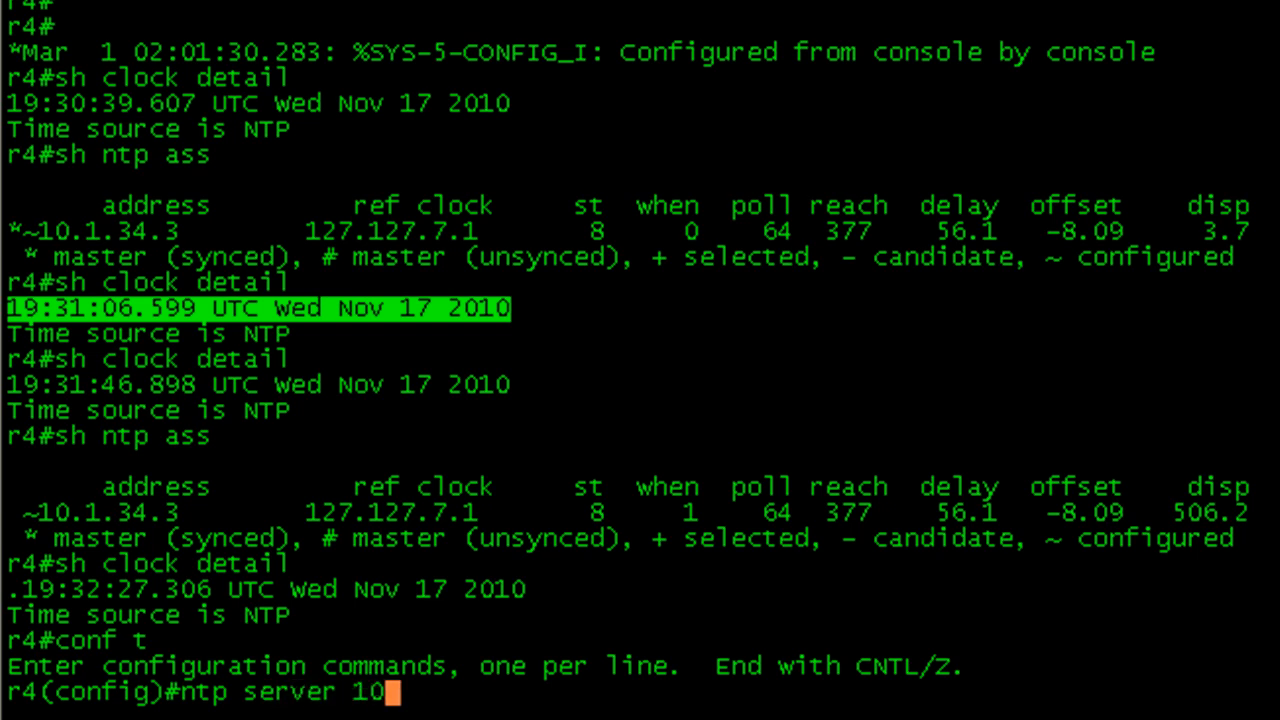
text(.1.24.2)
text(sh ntp ass)
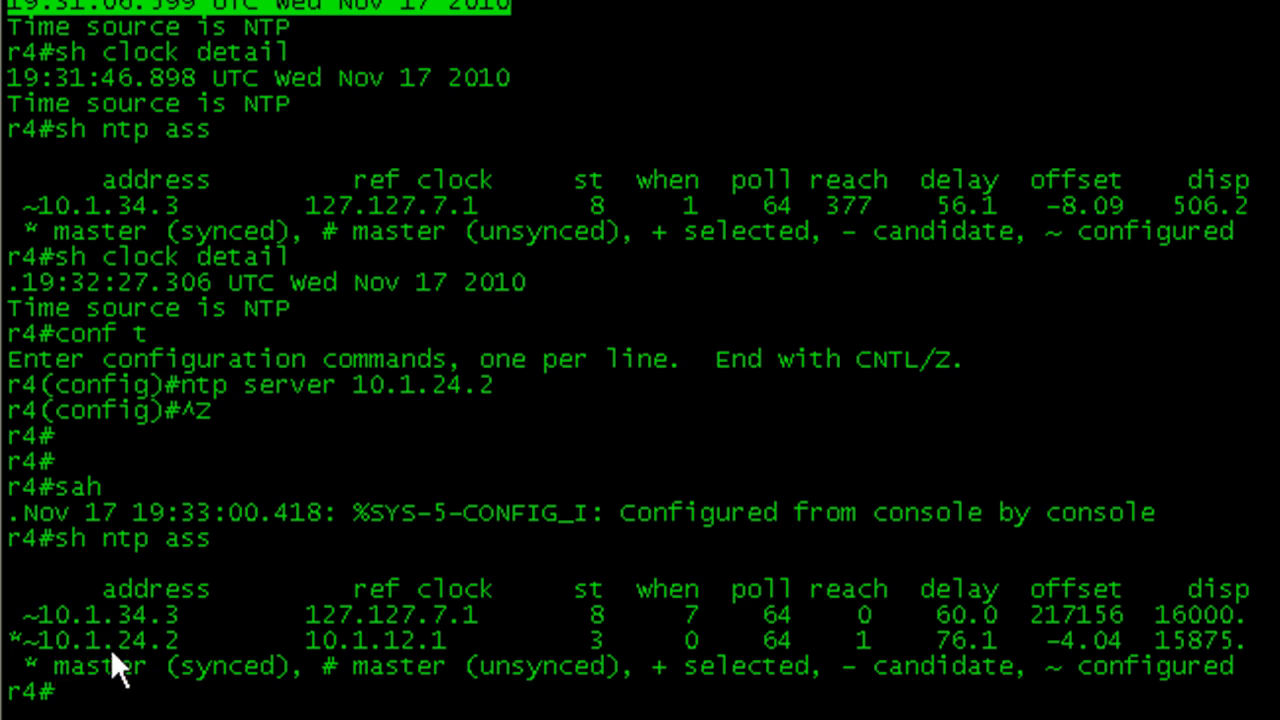
mouse_move(150, 676)
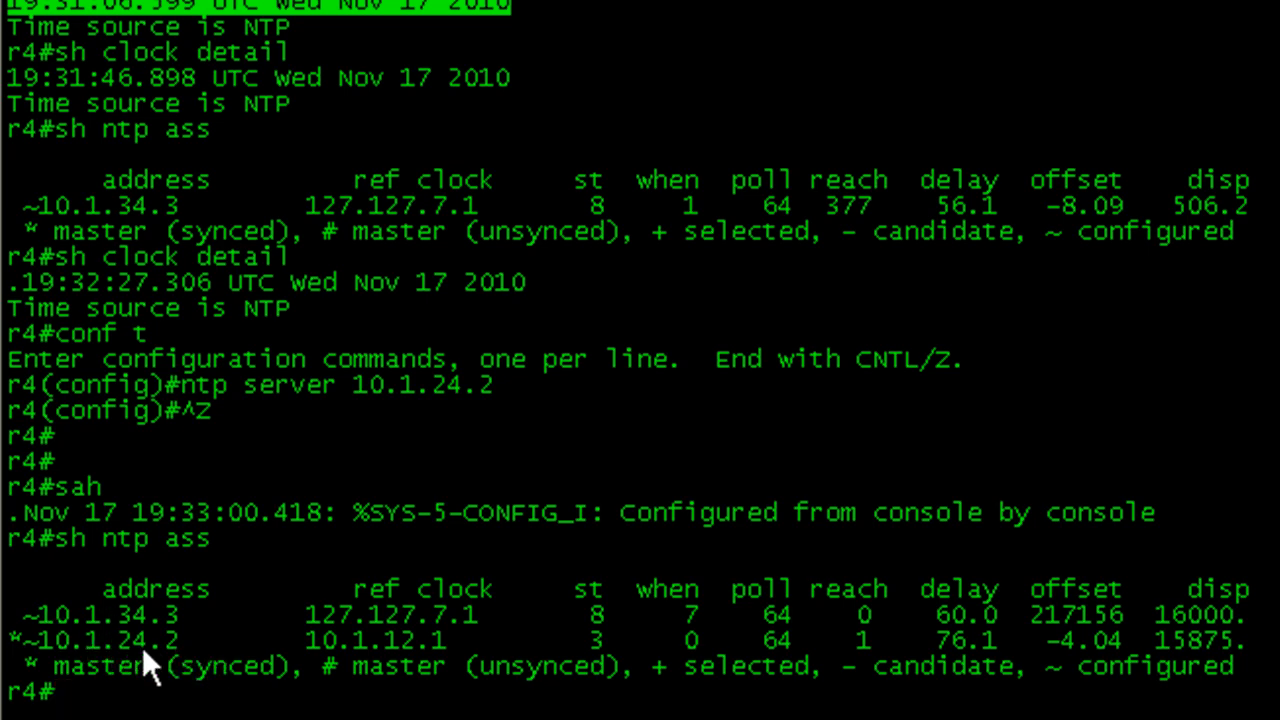
double_click(90, 640)
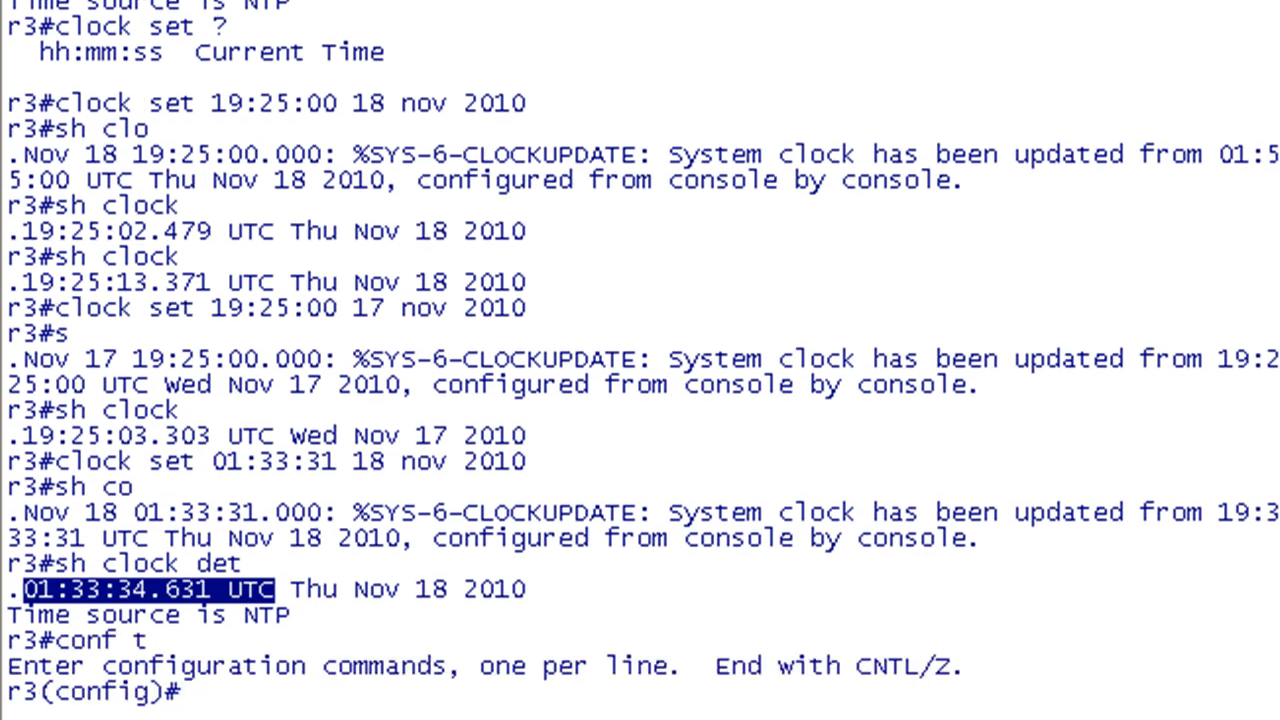
Enter 'ntp master 1' on r3 to make it an authoritative stratum 1 clock
text(ntp master)
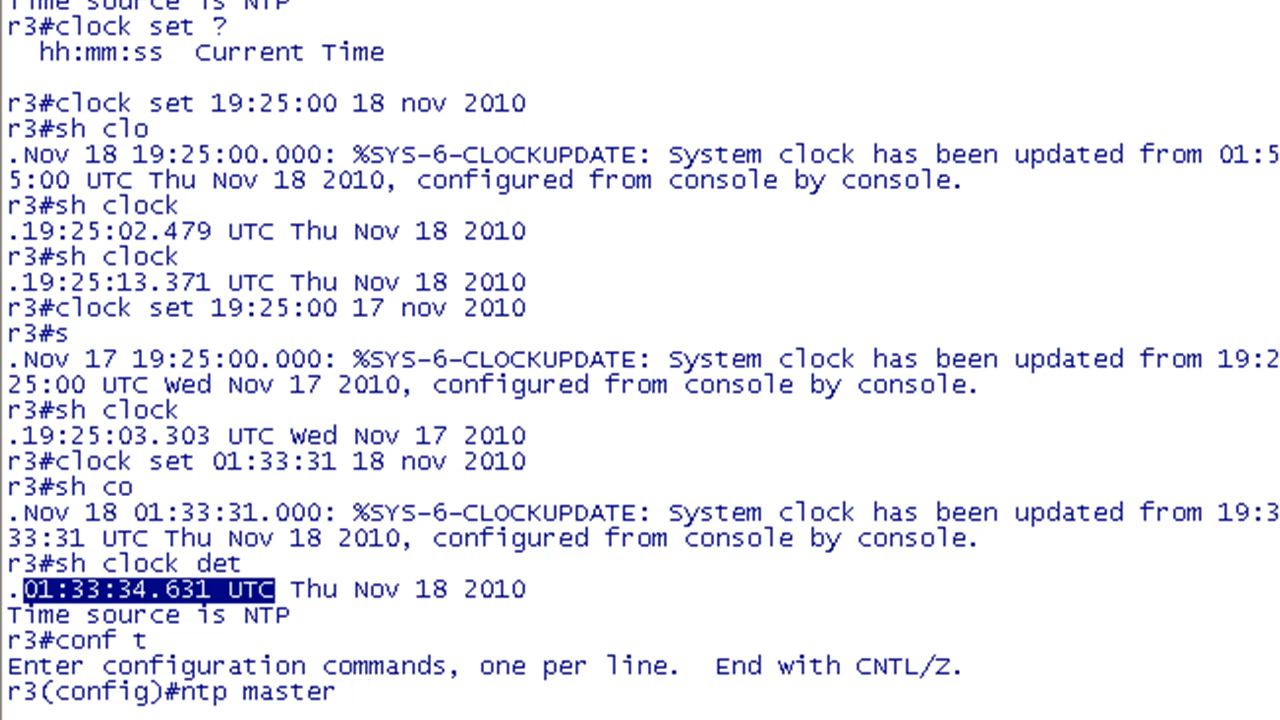
text(1)
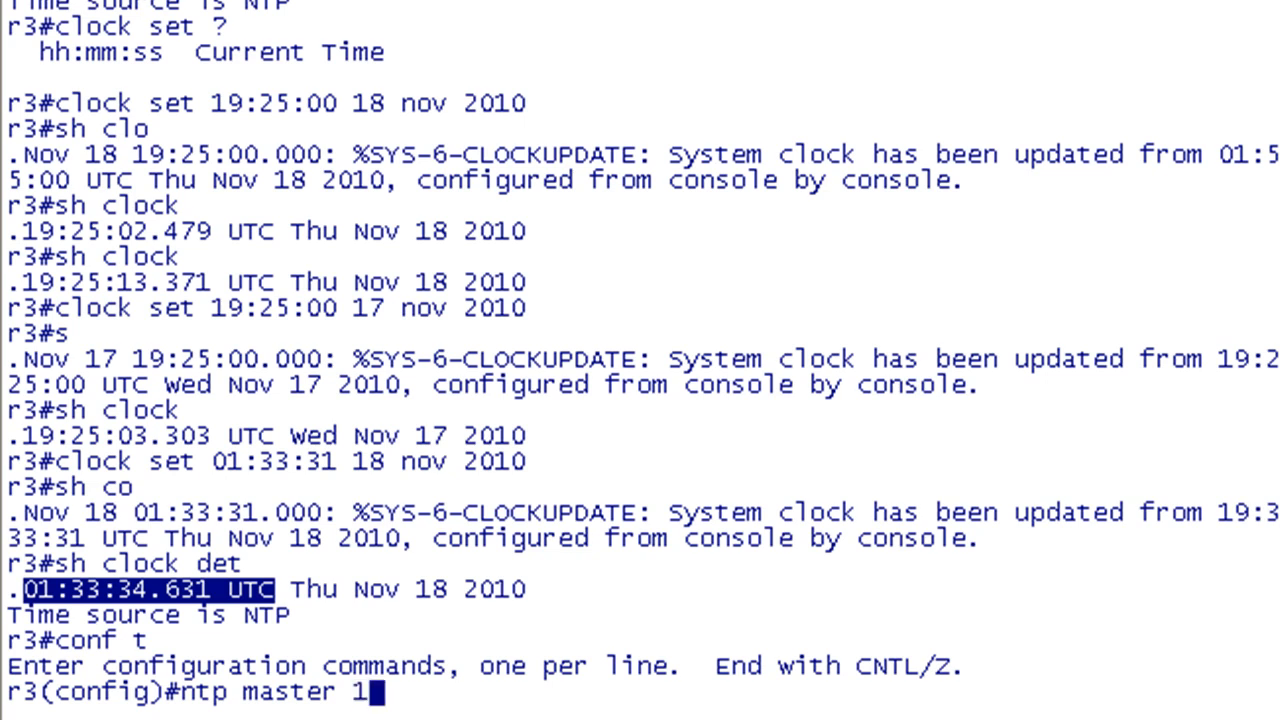
key(enter)
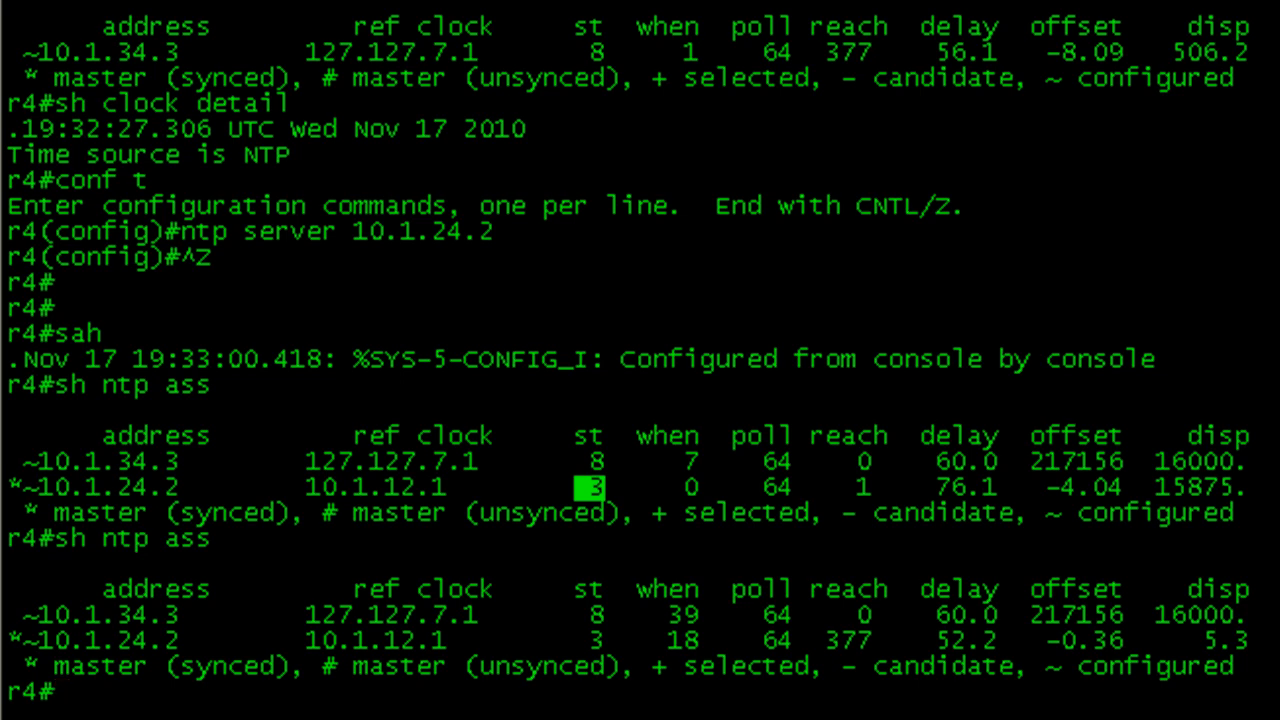
Run 'sh ntp ass' on r4 to confirm it is synced to 10.1.34.3 at stratum 1
text(sh ntp ass)
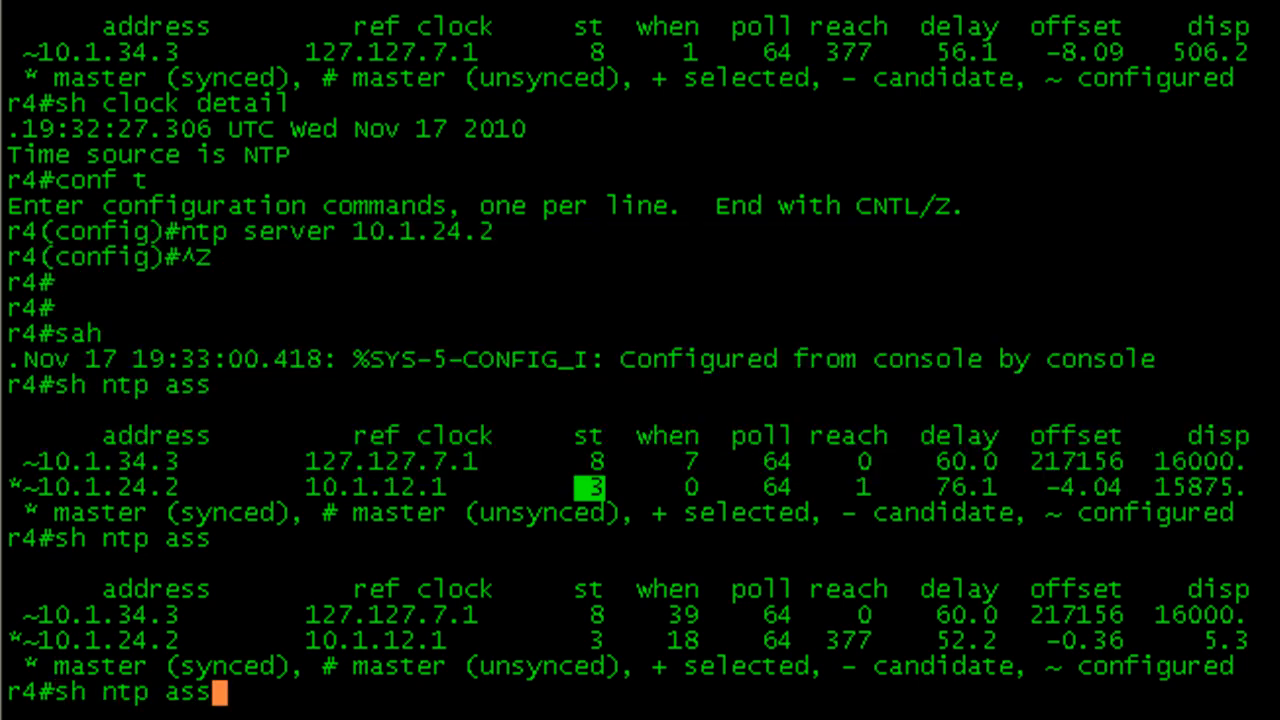
key(Return)
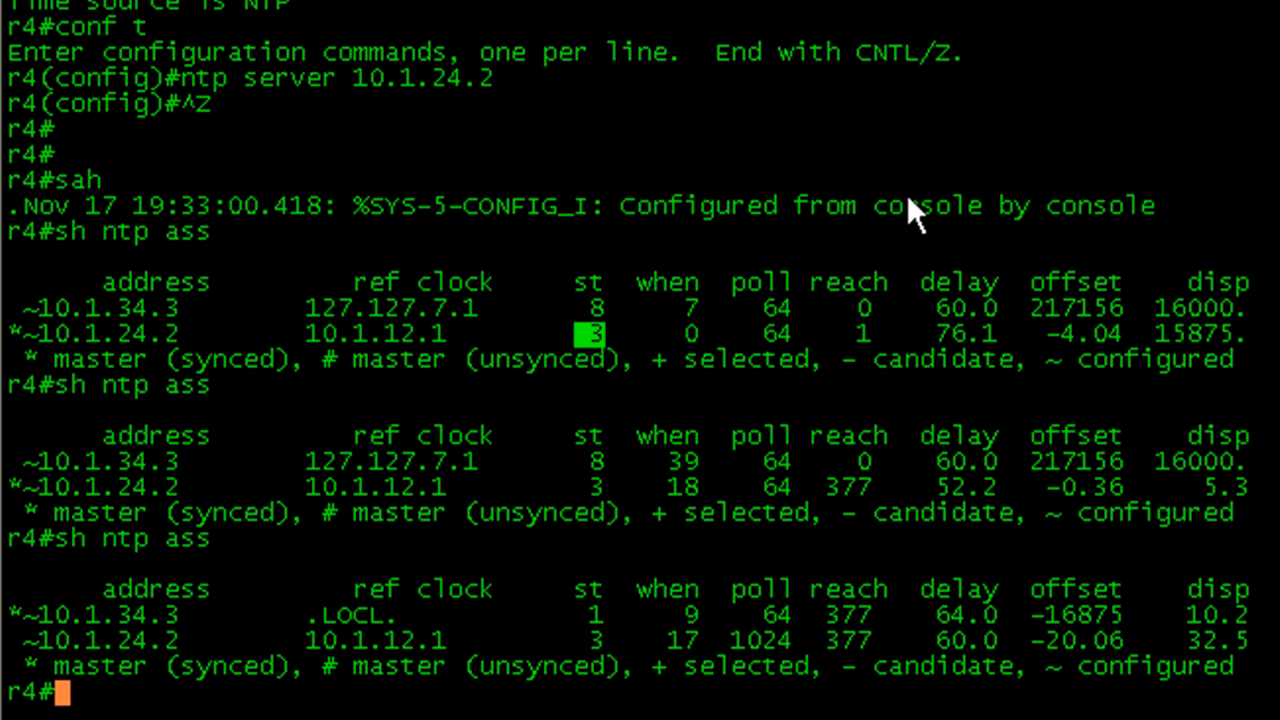
mouse_move(184, 660)
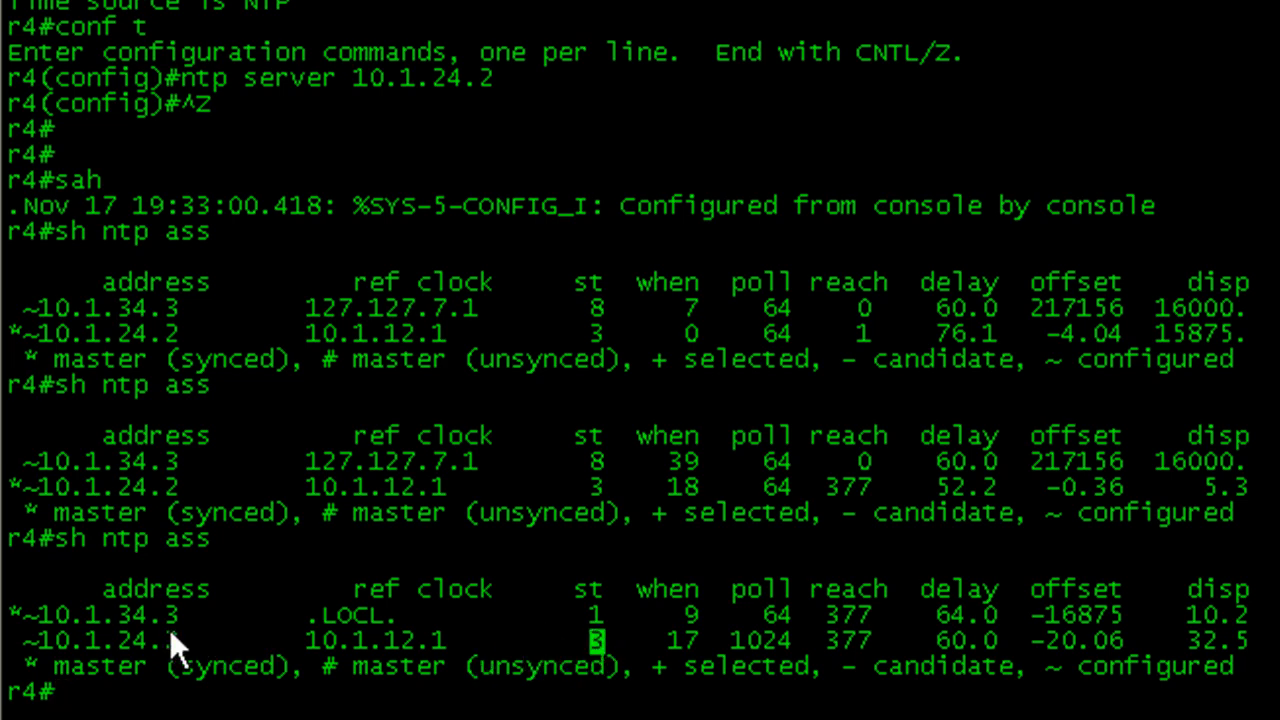
mouse_move(836, 320)
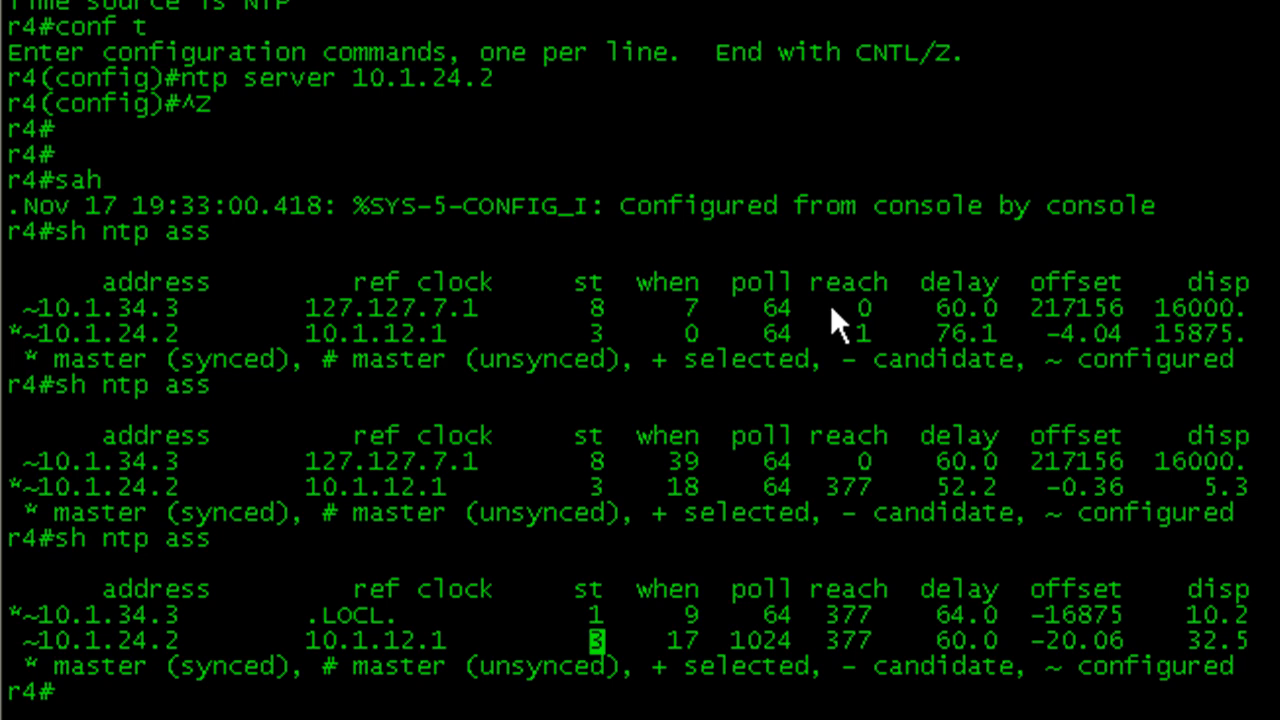
mouse_move(610, 630)
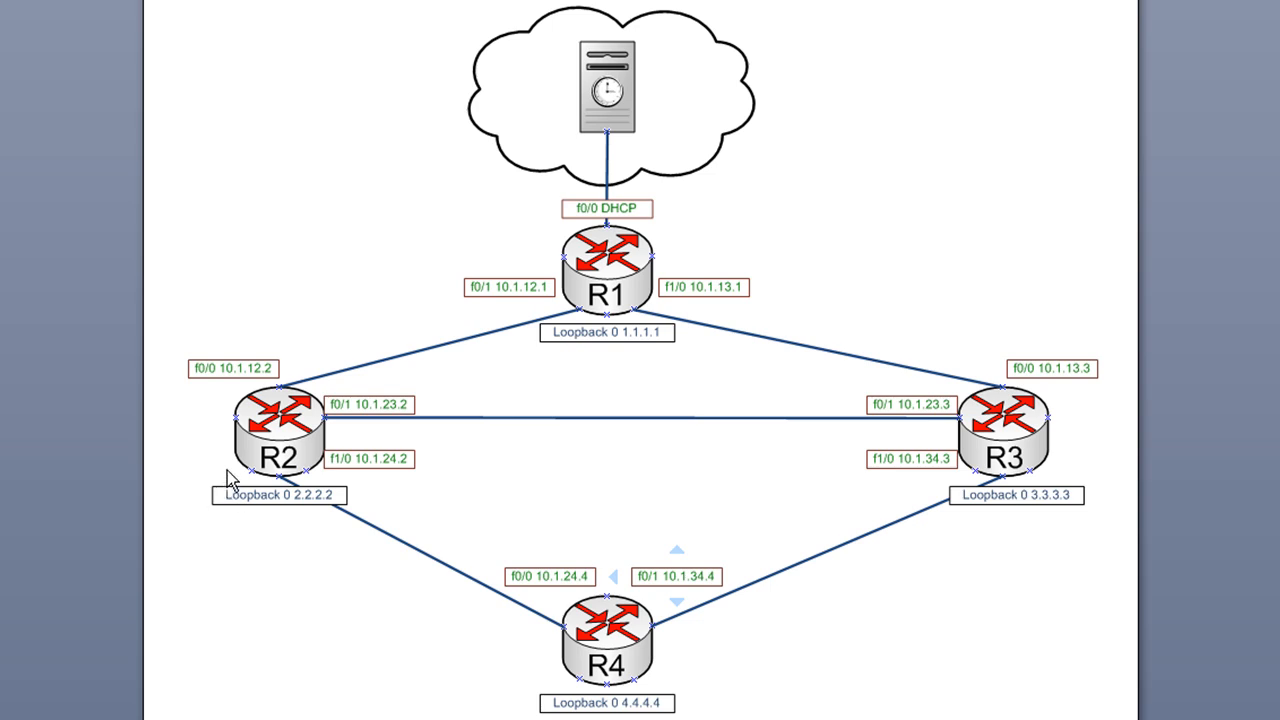
mouse_move(292, 470)
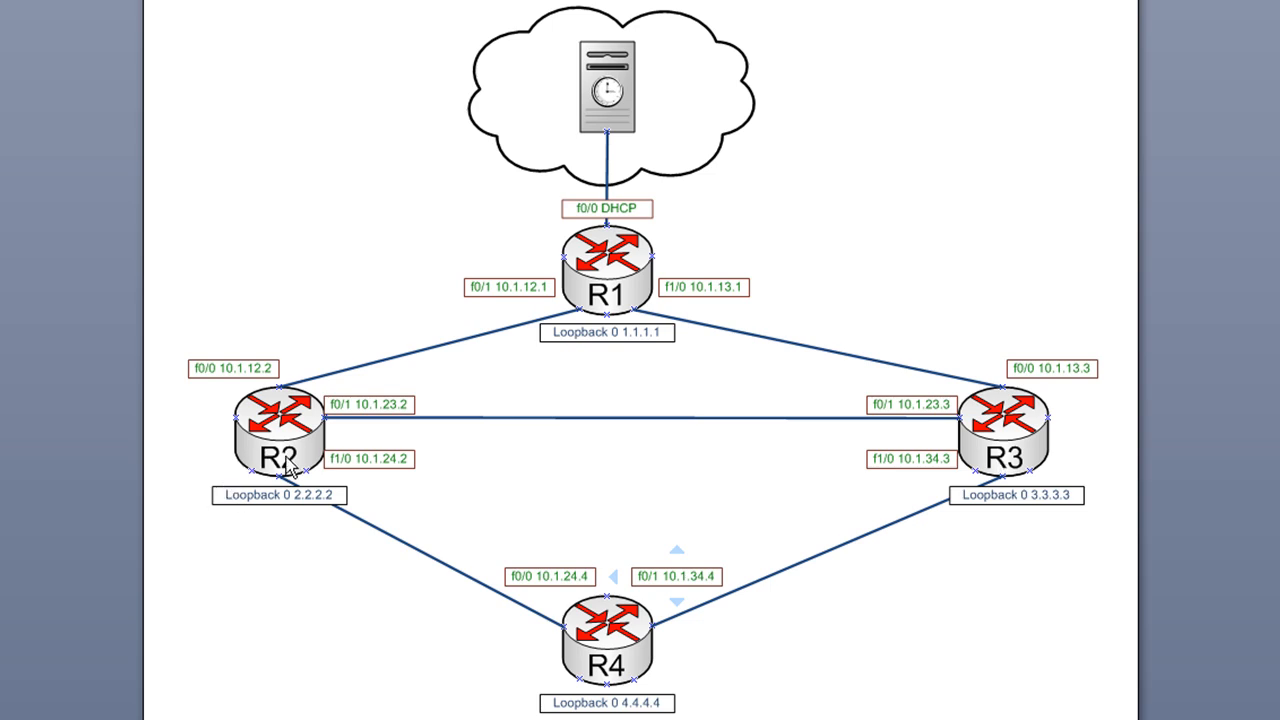
mouse_move(644, 678)
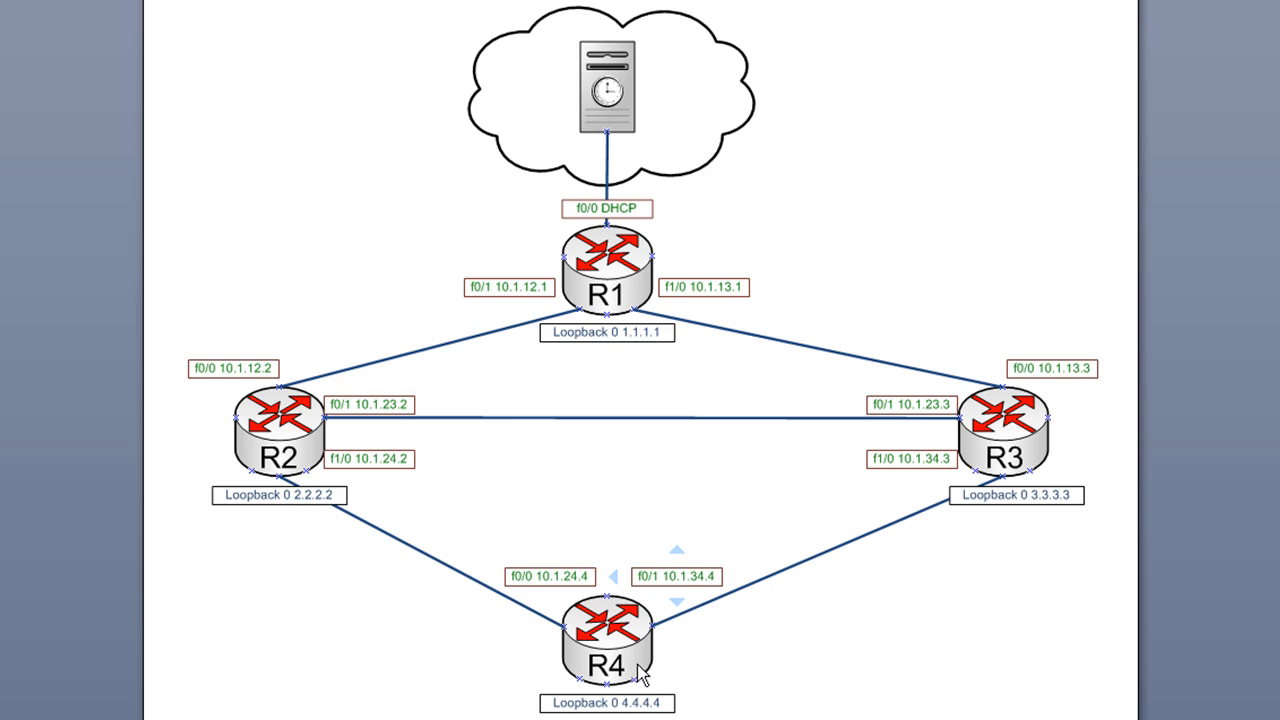
mouse_move(1002, 584)
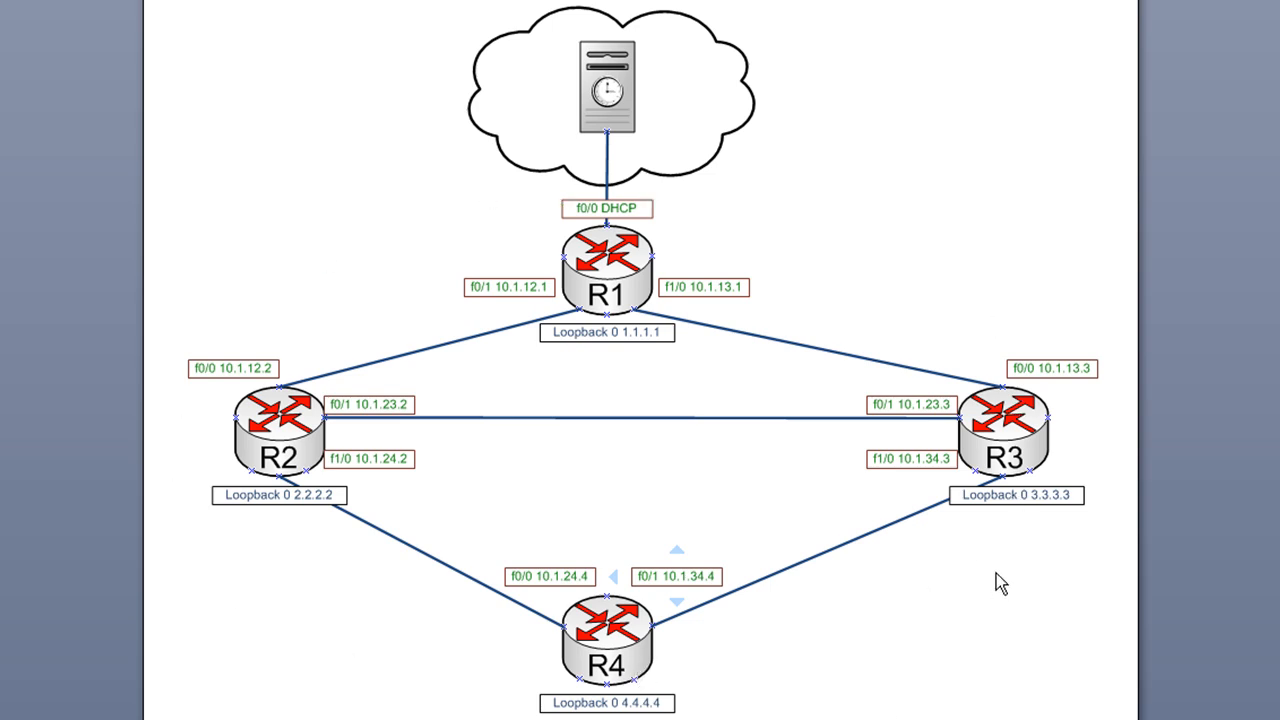
mouse_move(684, 400)
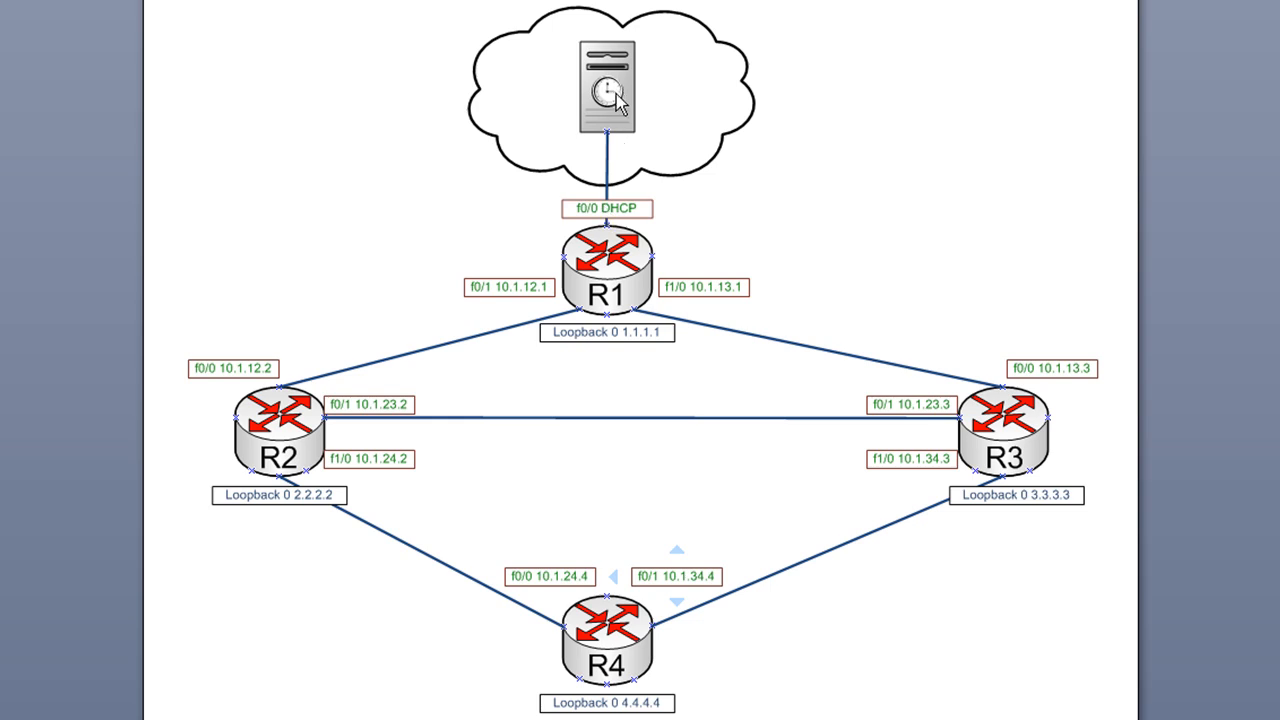
mouse_move(618, 104)
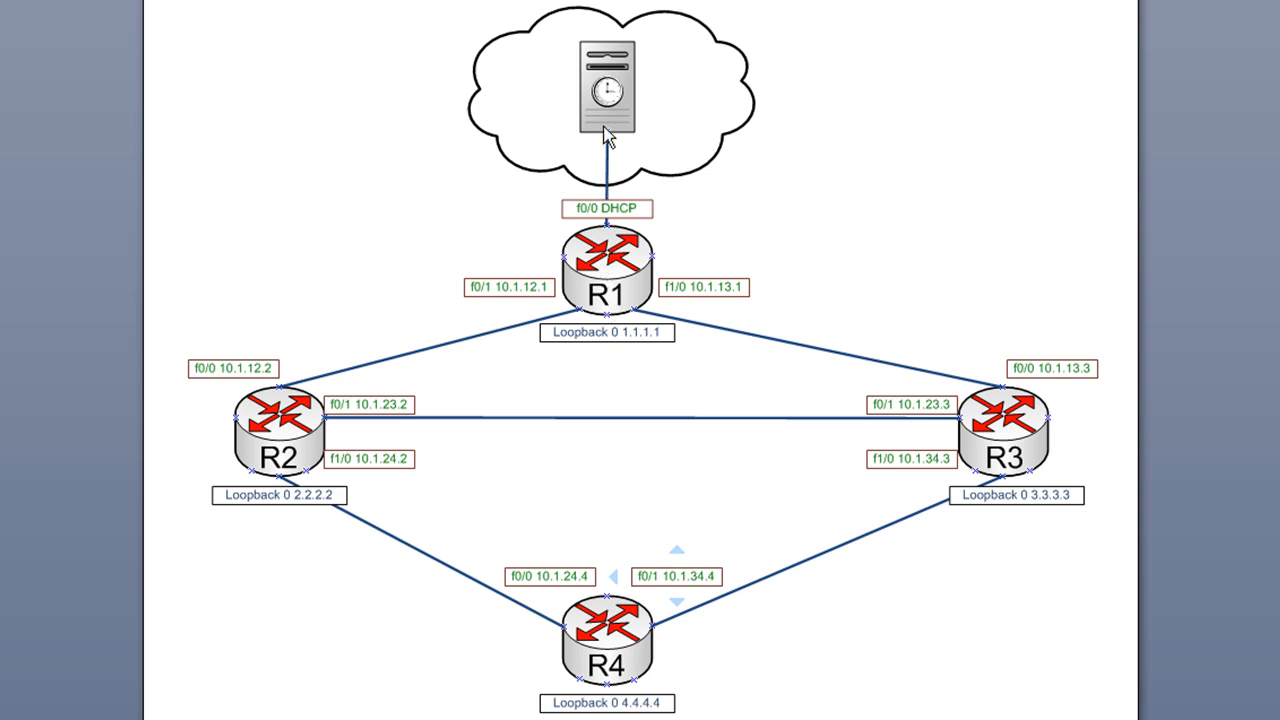
mouse_move(608, 110)
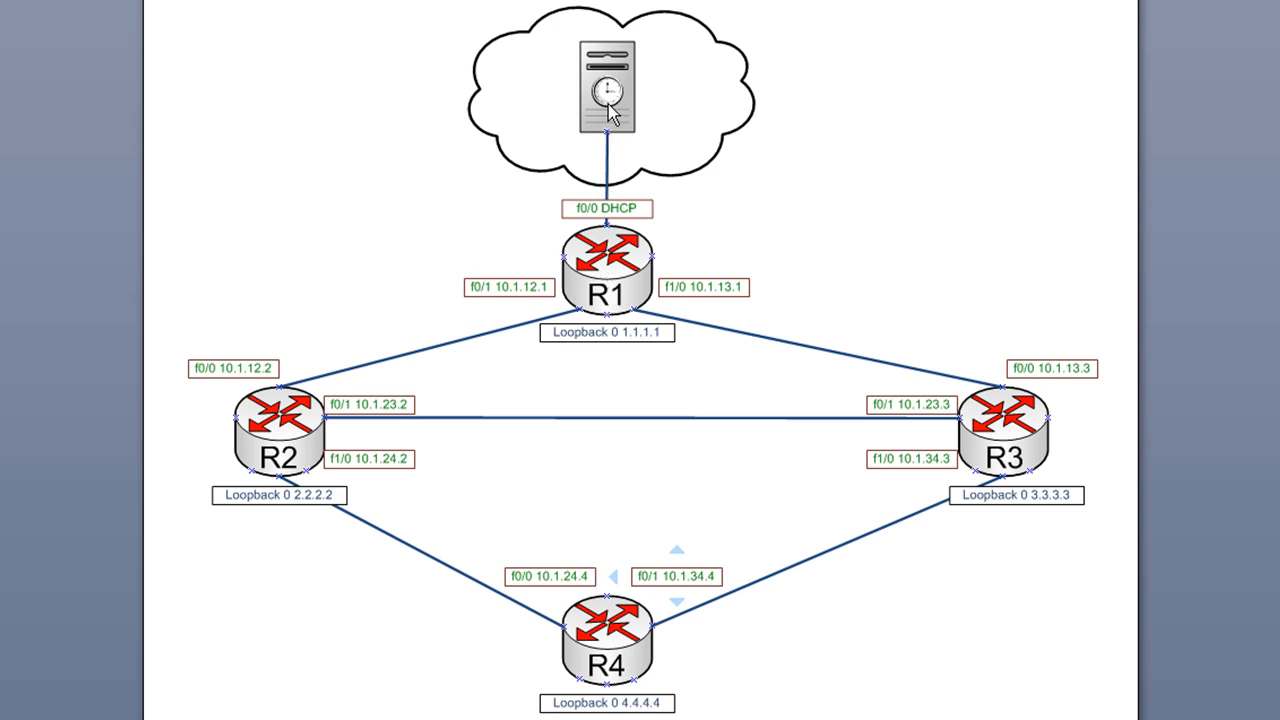
mouse_move(616, 264)
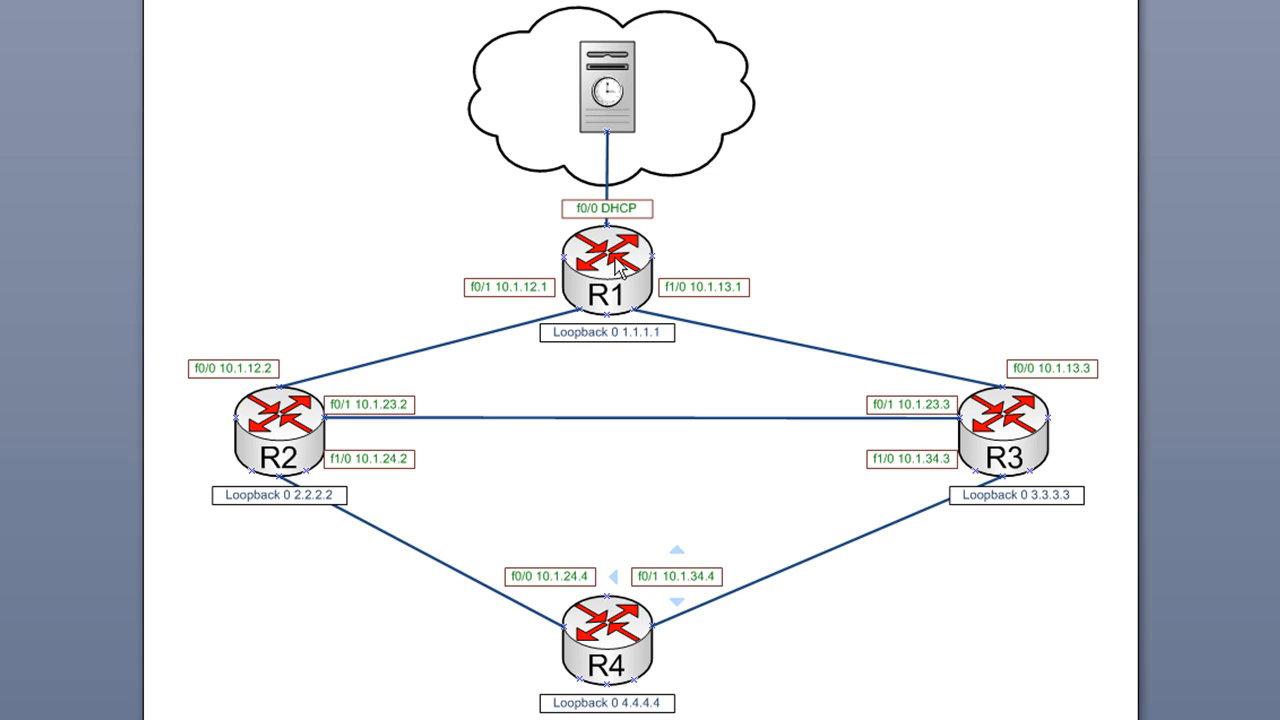
mouse_move(288, 462)
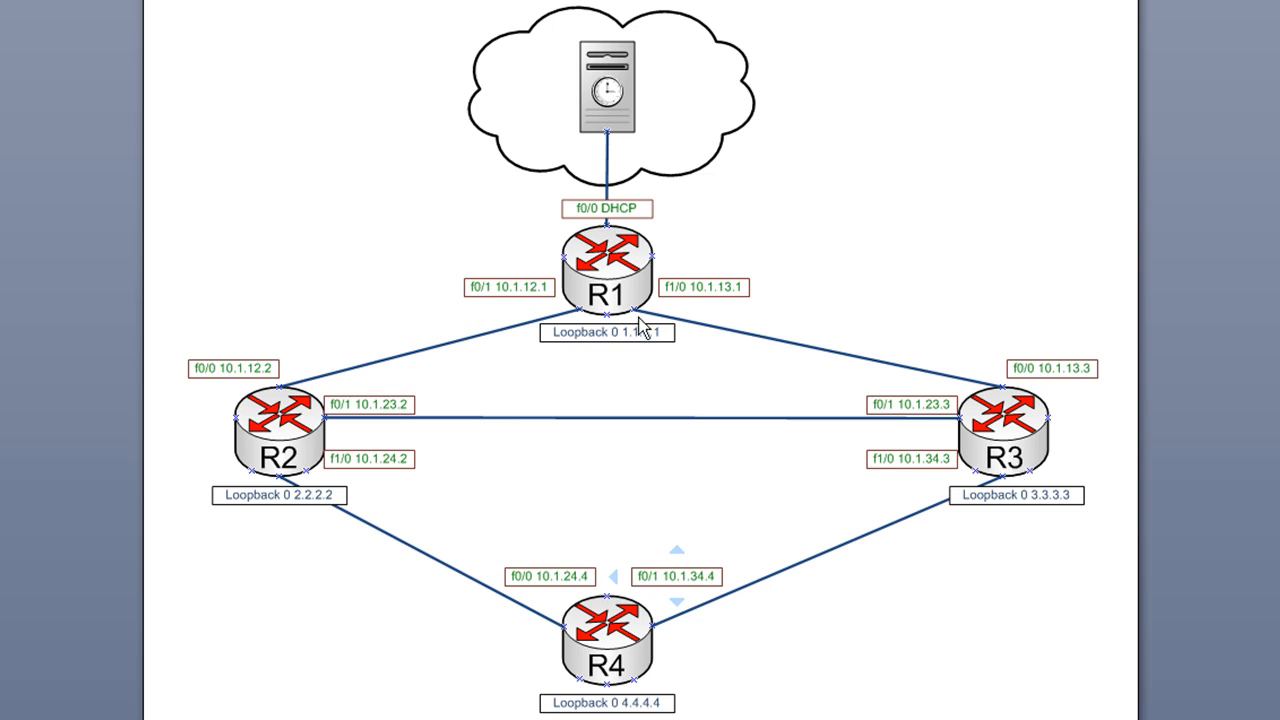
mouse_move(616, 684)
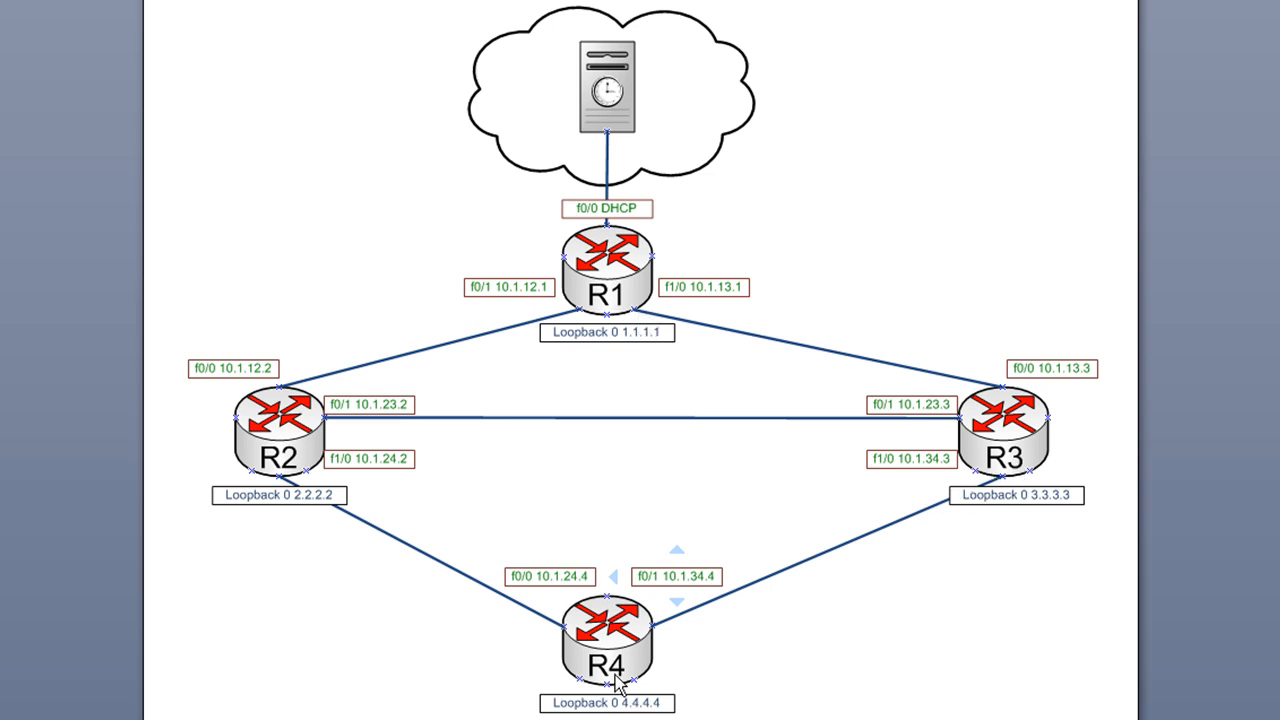
mouse_move(560, 656)
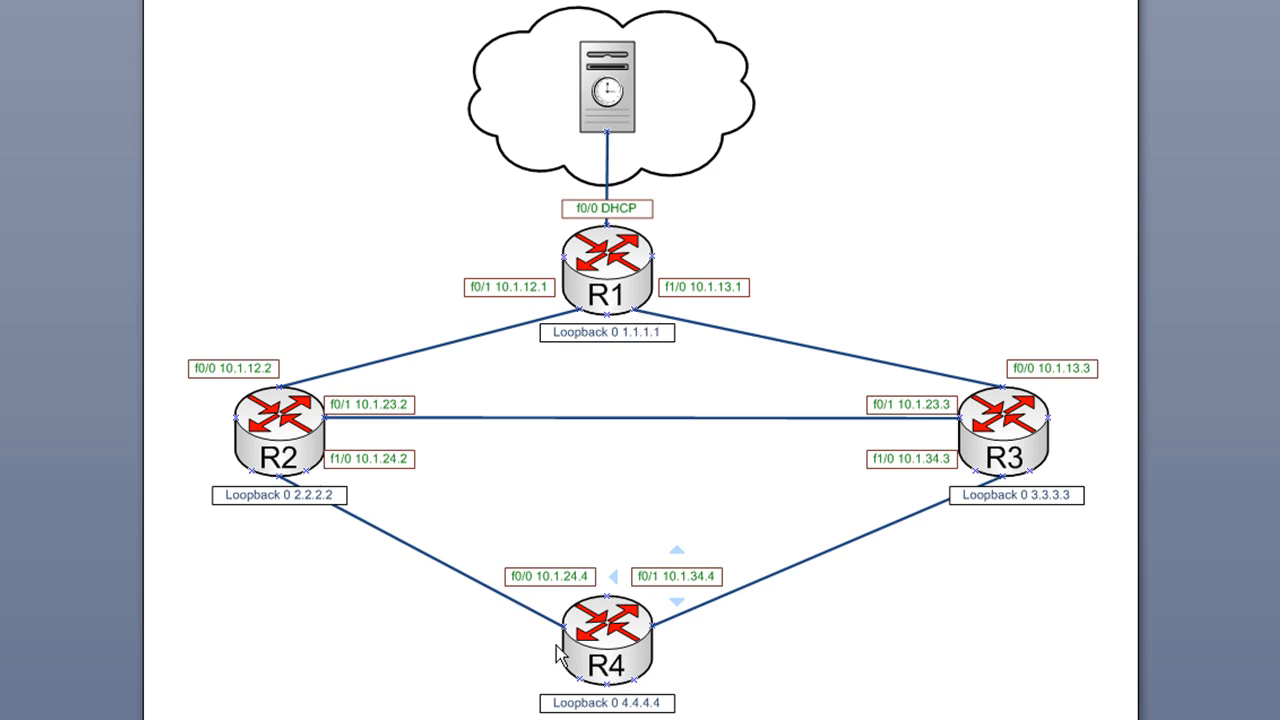
mouse_move(624, 356)
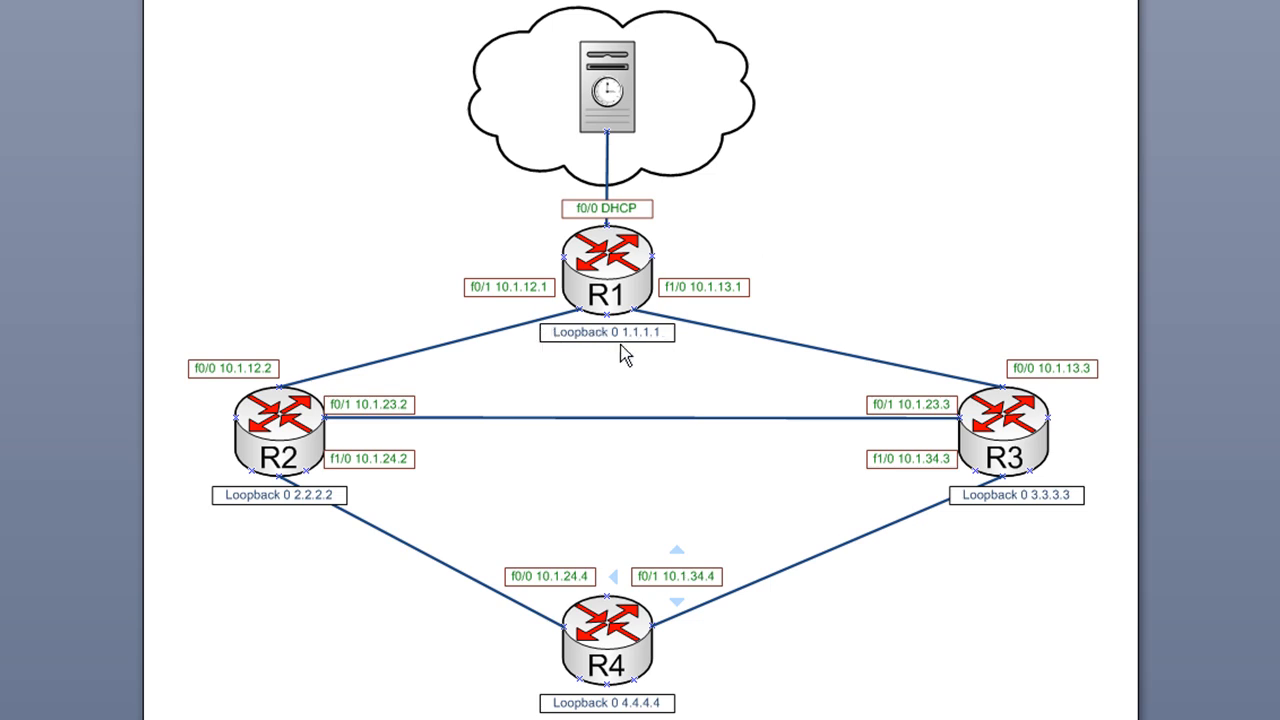
mouse_move(372, 540)
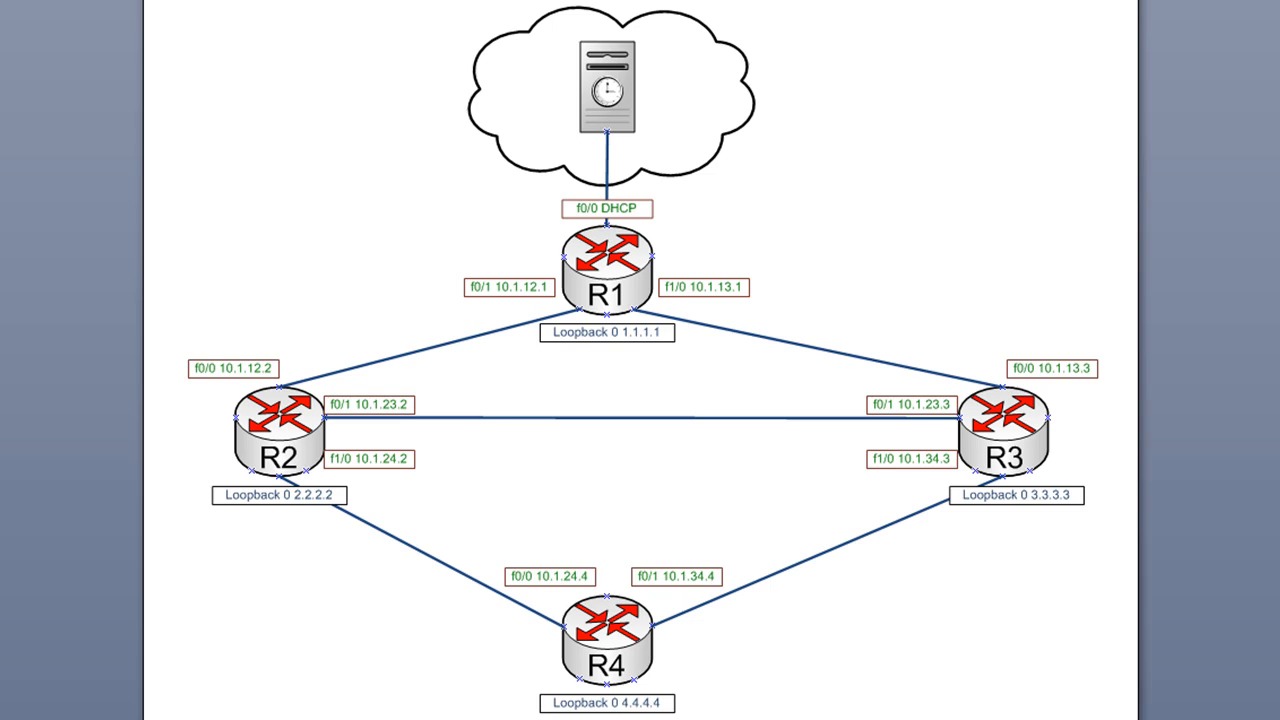
mouse_move(622, 390)
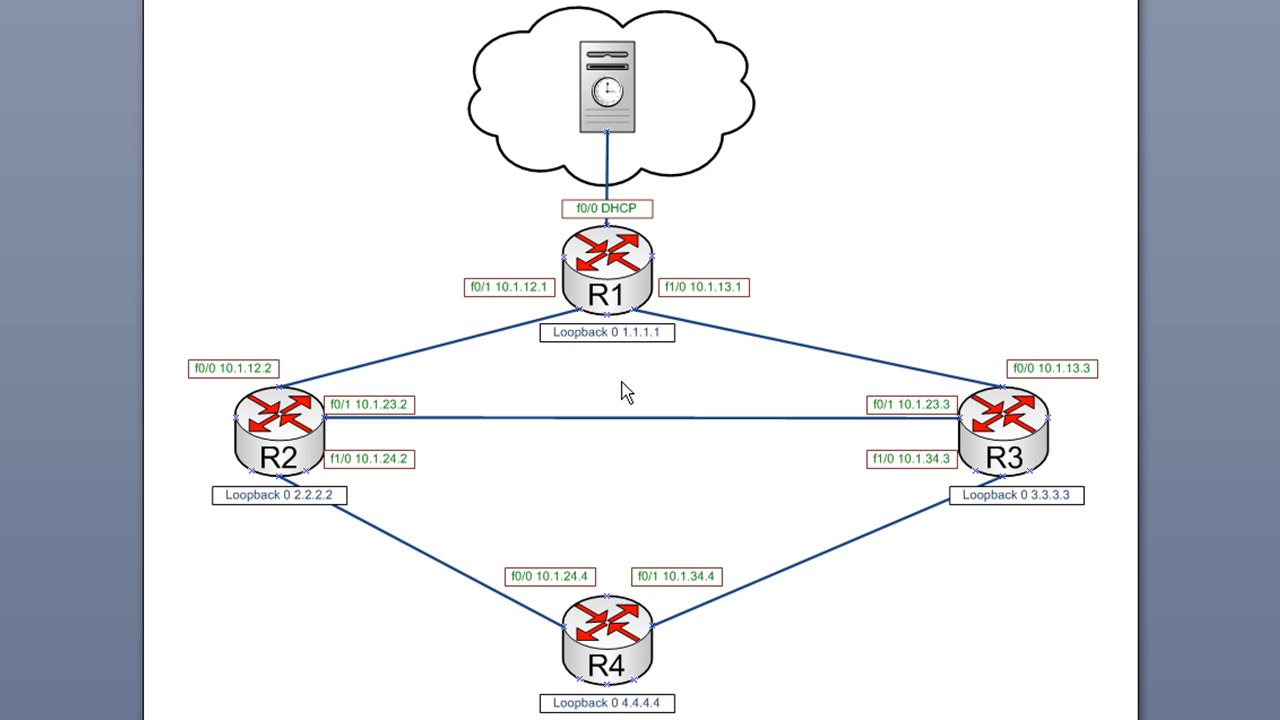
mouse_move(644, 352)
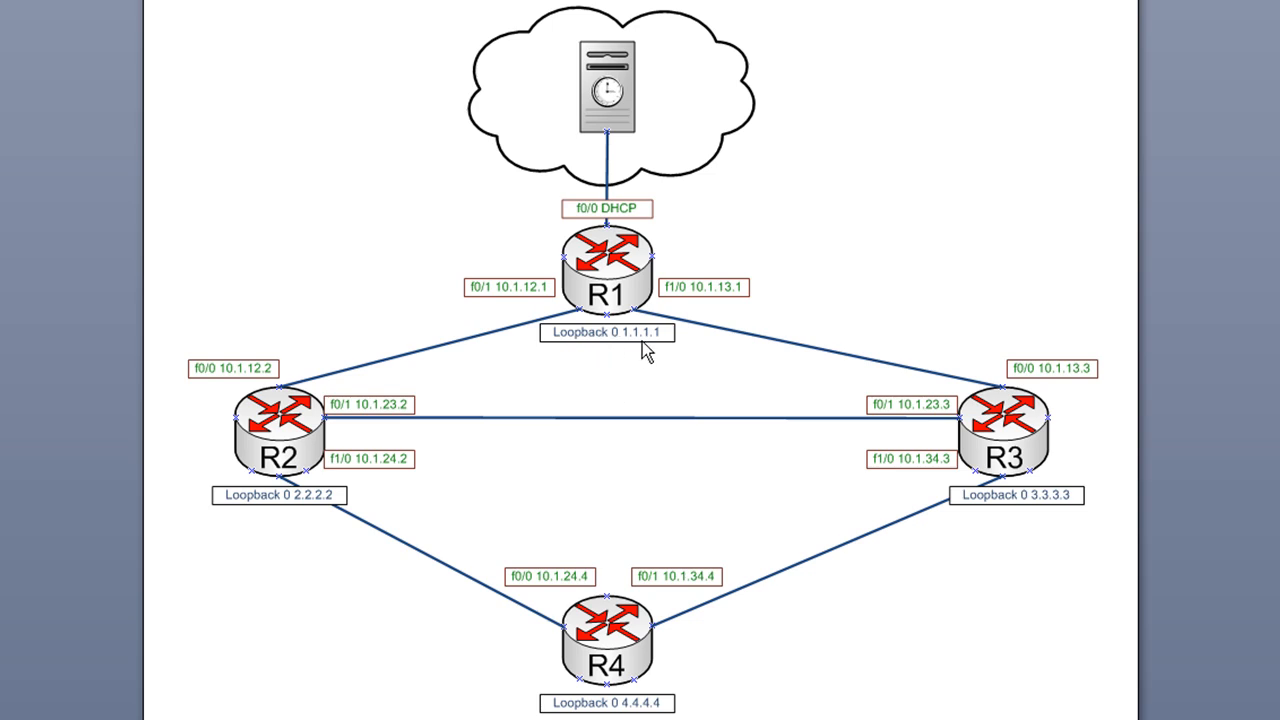
mouse_move(624, 344)
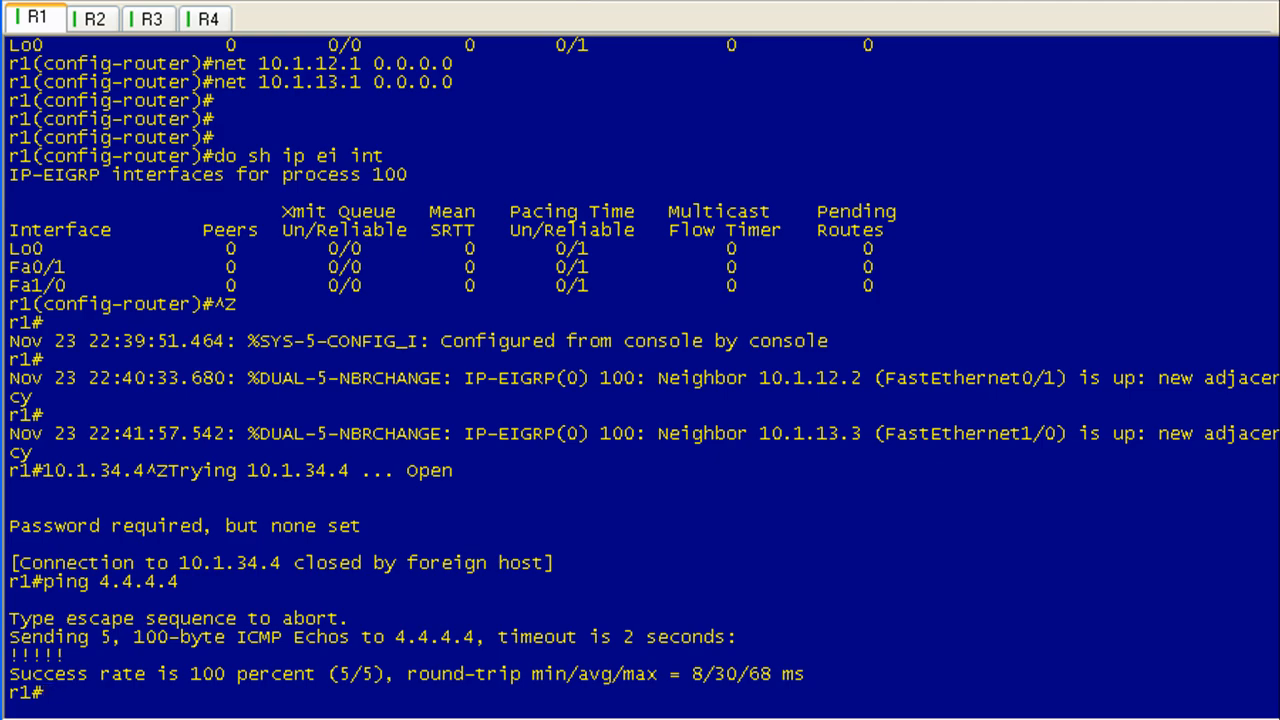
Check r1's associations, review 'ntp ?' options, and retry 'ntp source lo0' after the rejected attempt
text(sh ntp ass)
text(conf t)
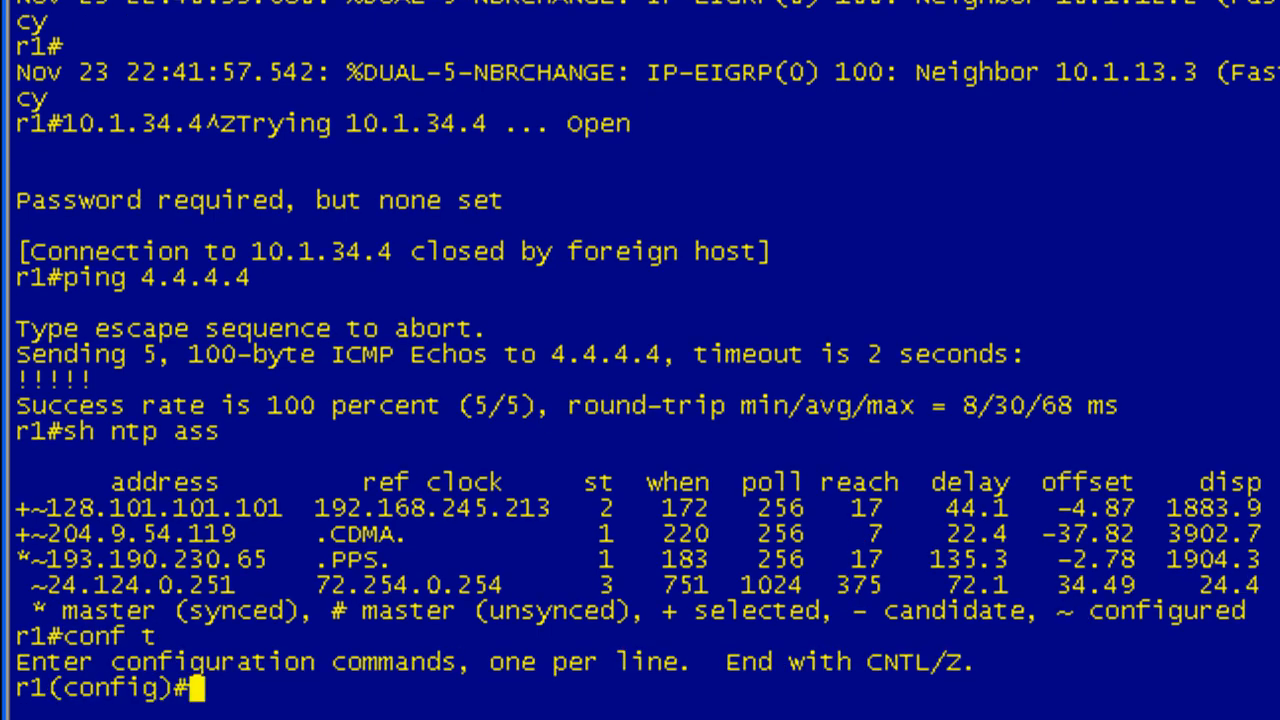
text(ntp ?)
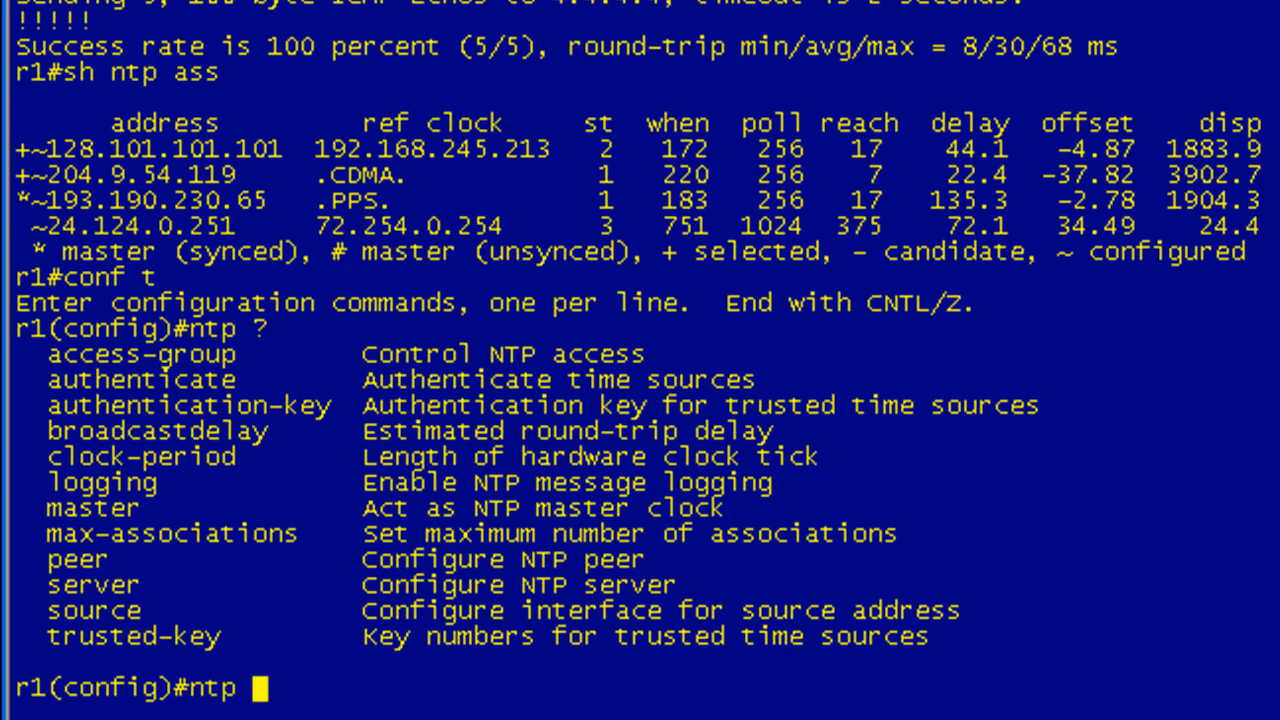
mouse_move(930, 616)
text( source ?)
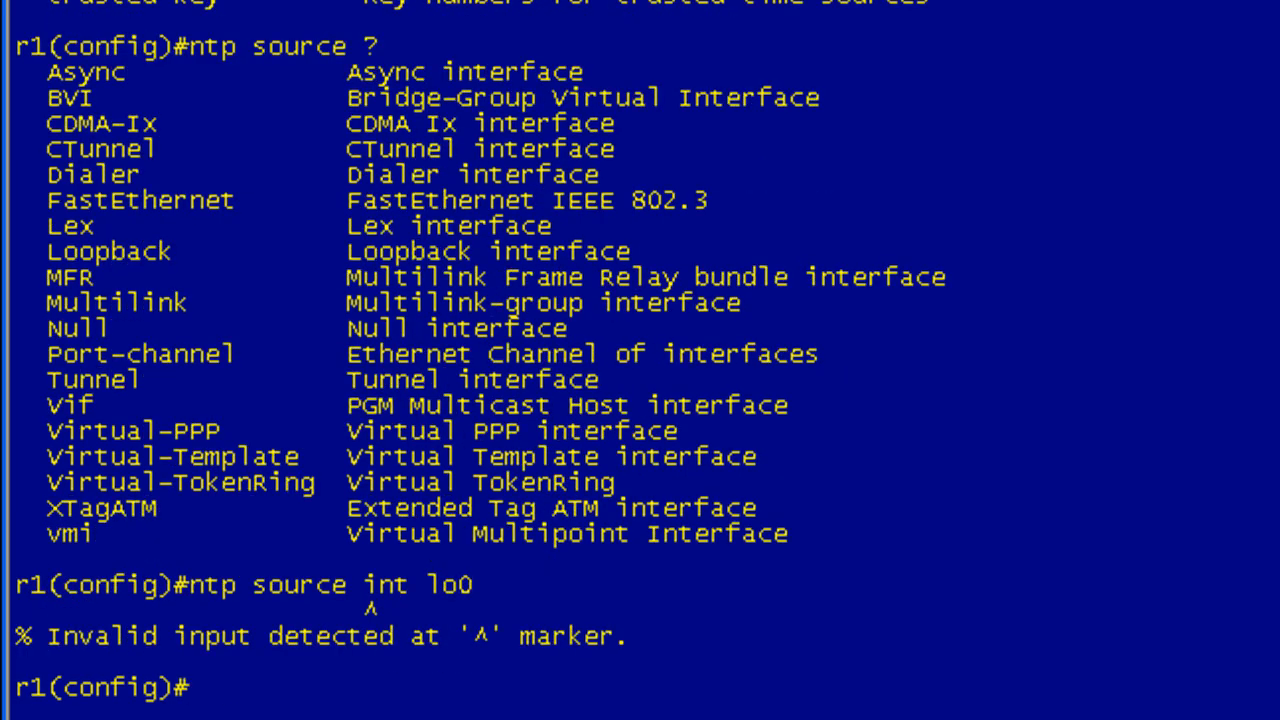
text(ntp source)
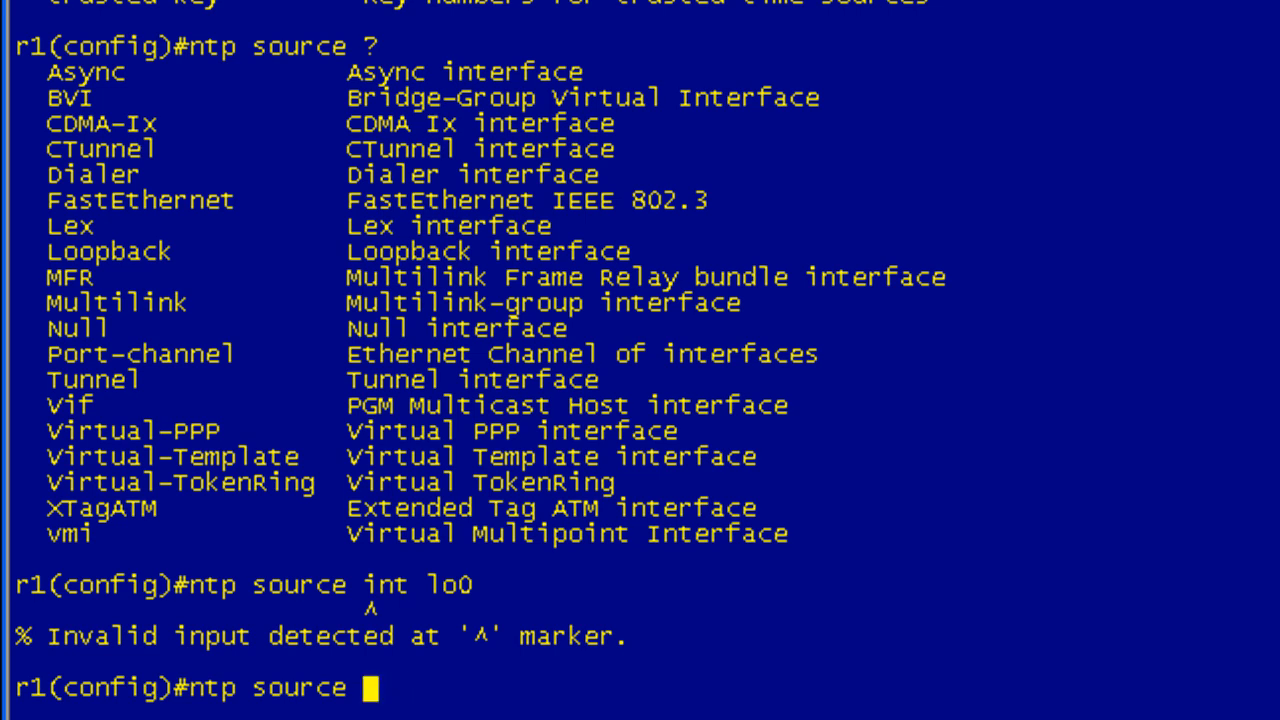
text(lo0)
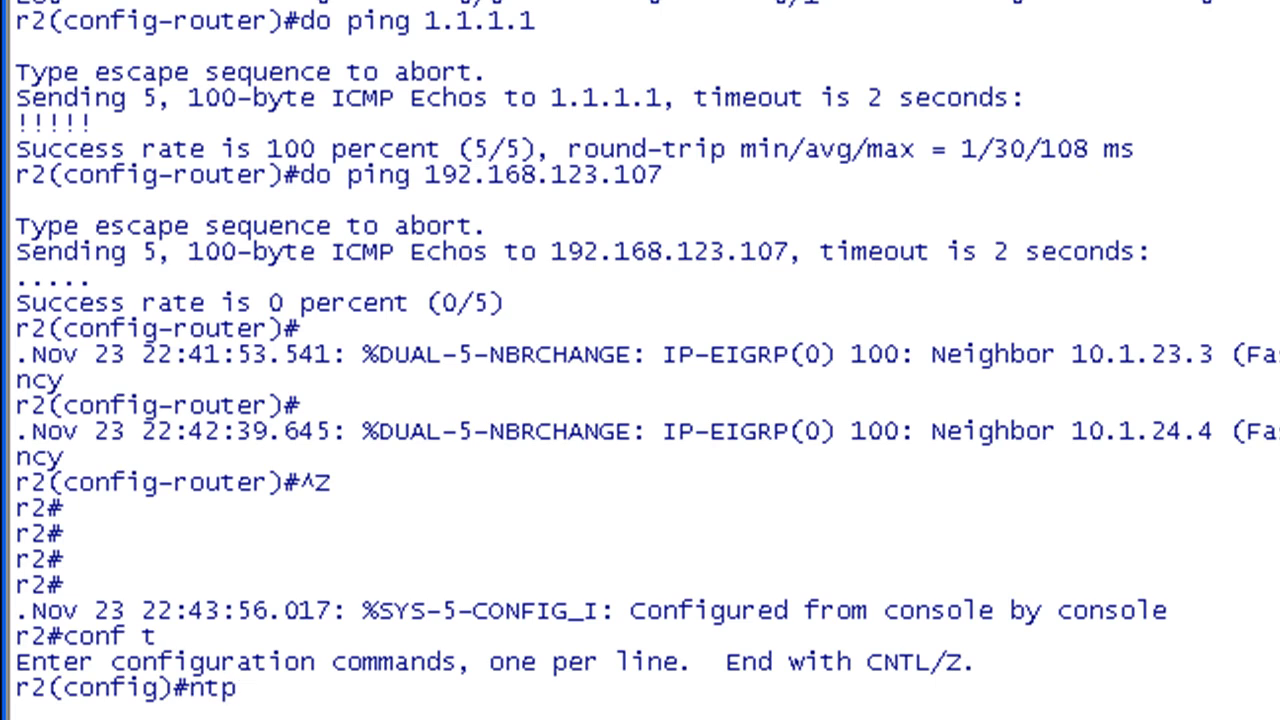
Ping 1.1.1.1 from r2, then configure 'ntp server 1.1.1.1' with 'ntp source lo0'
text(do ping)
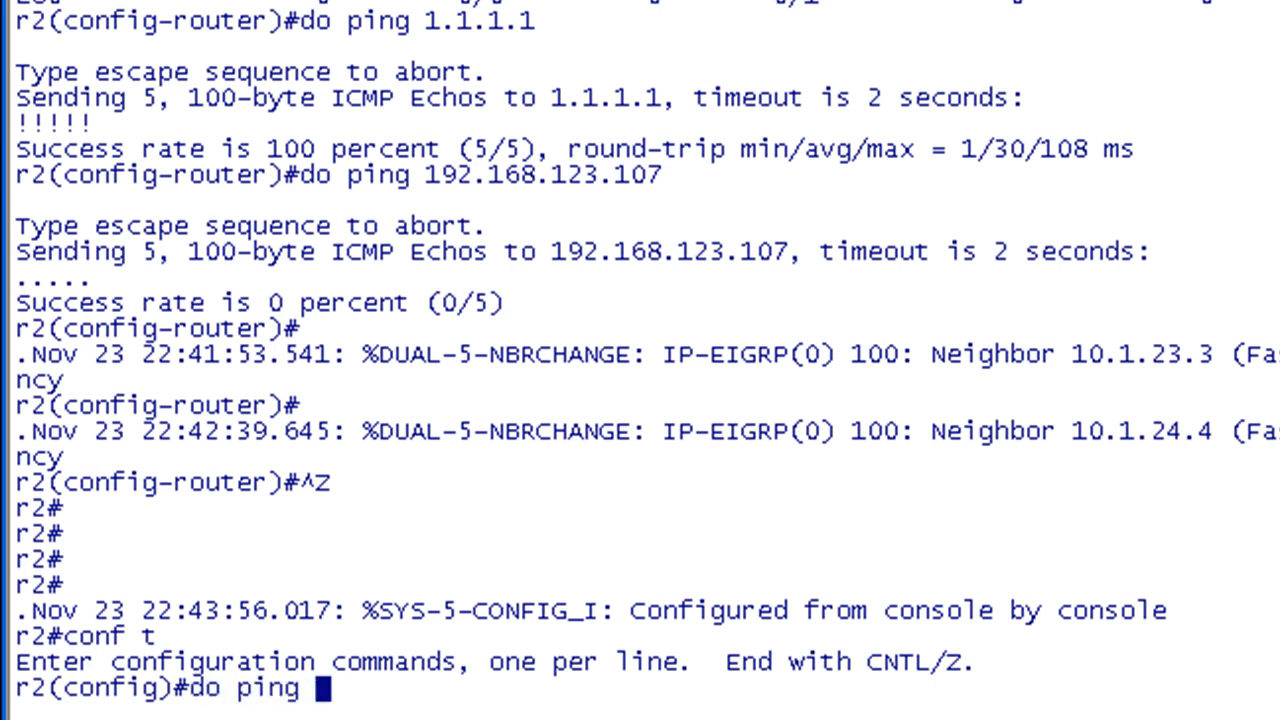
text(1.1.1.1)
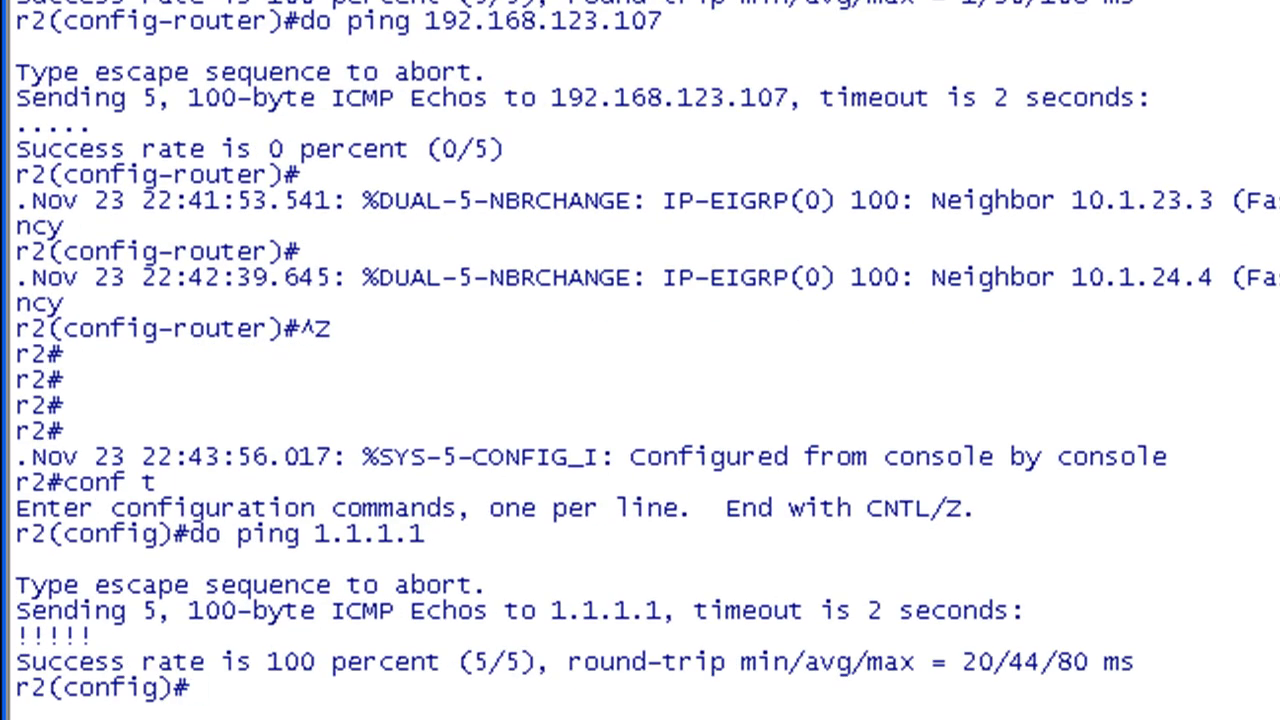
text(ntp server)
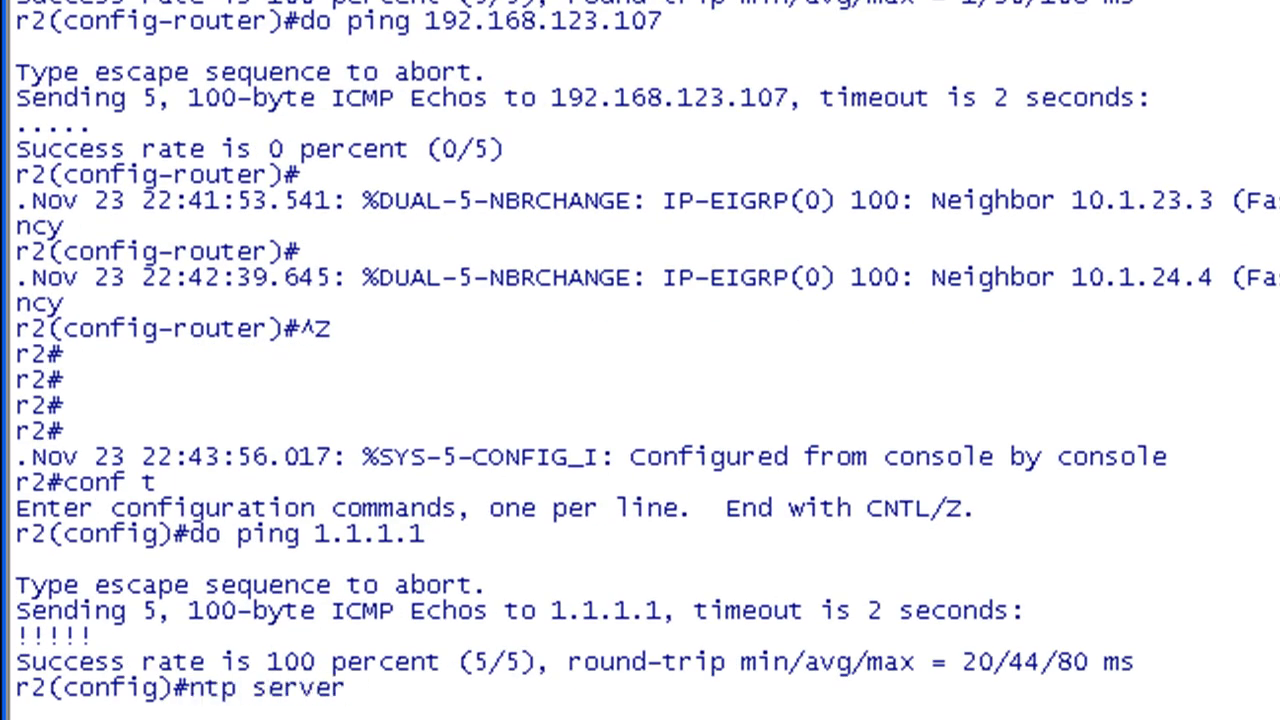
text(1.1.1.1)
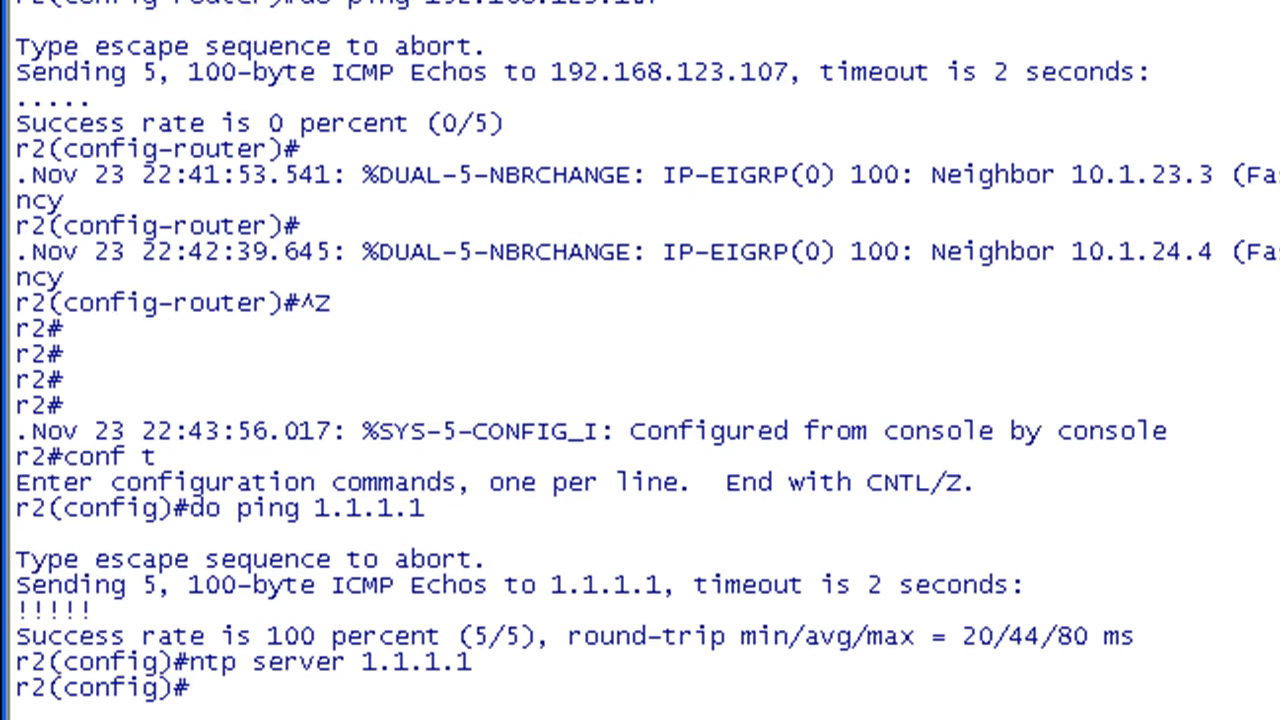
text(ntp source lo0)
text(do)
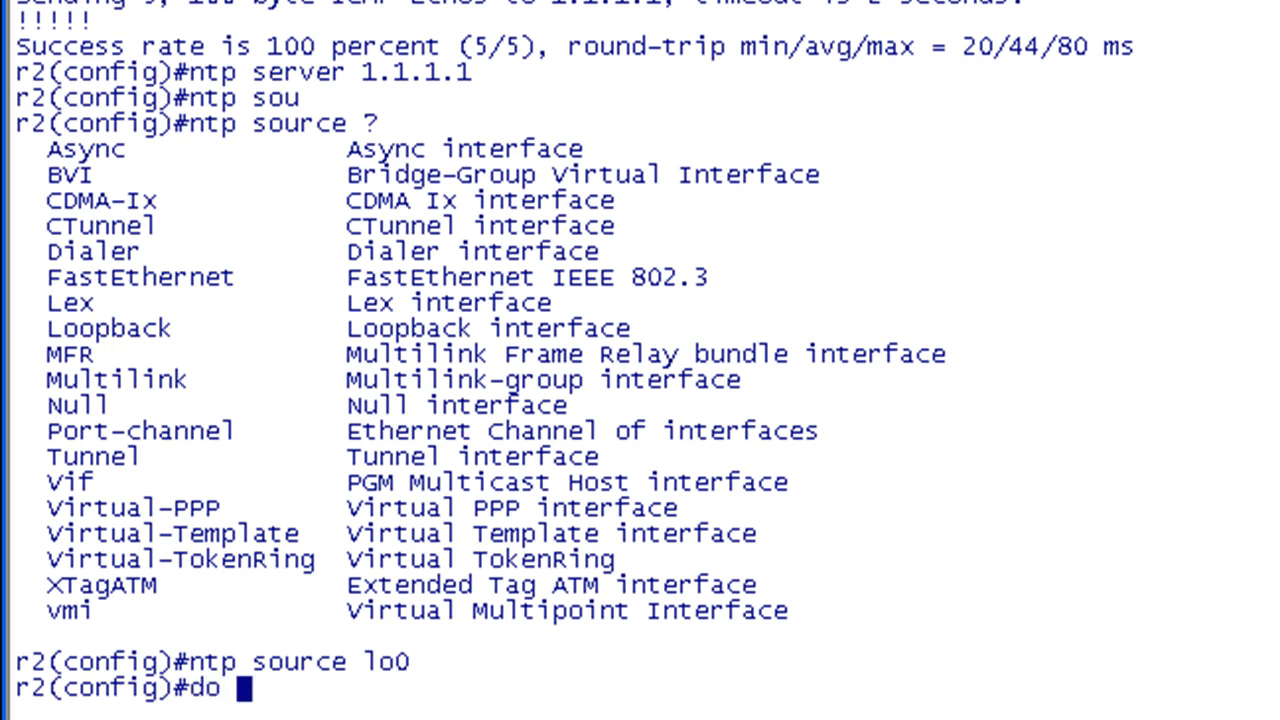
Verify r2's associations show 1.1.1.1 at stratum 2 and review the command history
text(sh ntp)
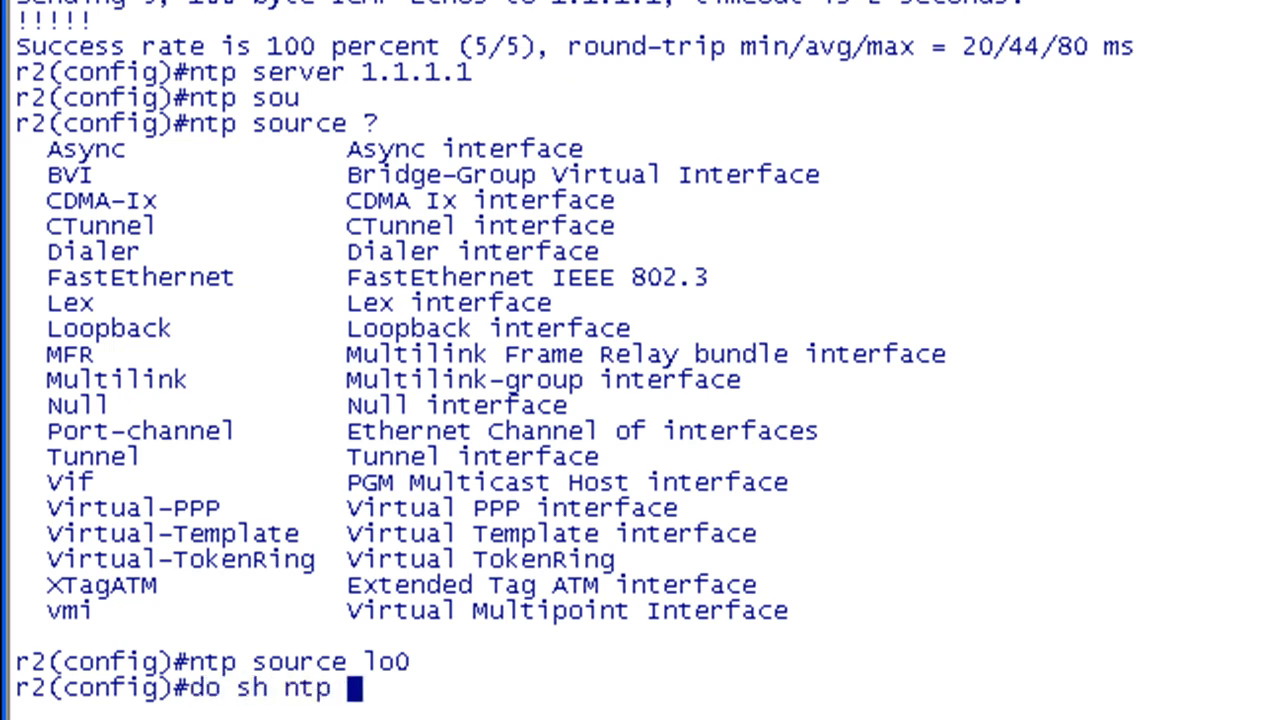
text(ass)
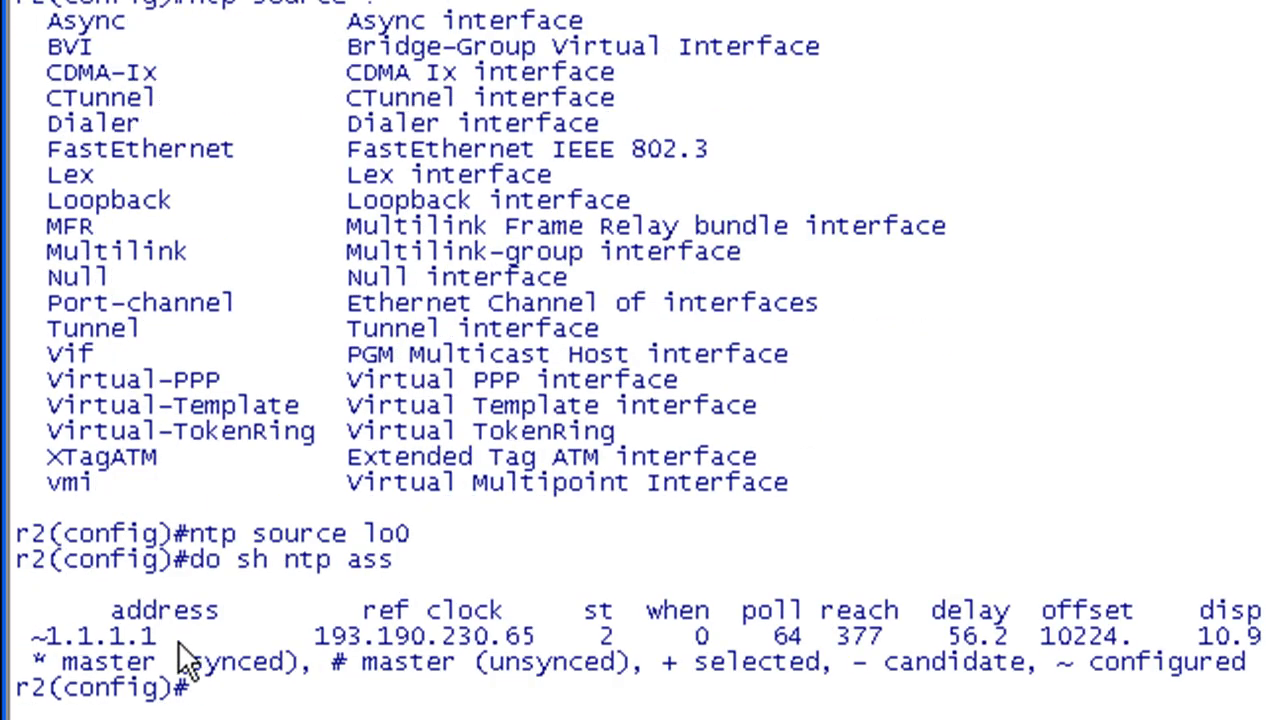
double_click(84, 636)
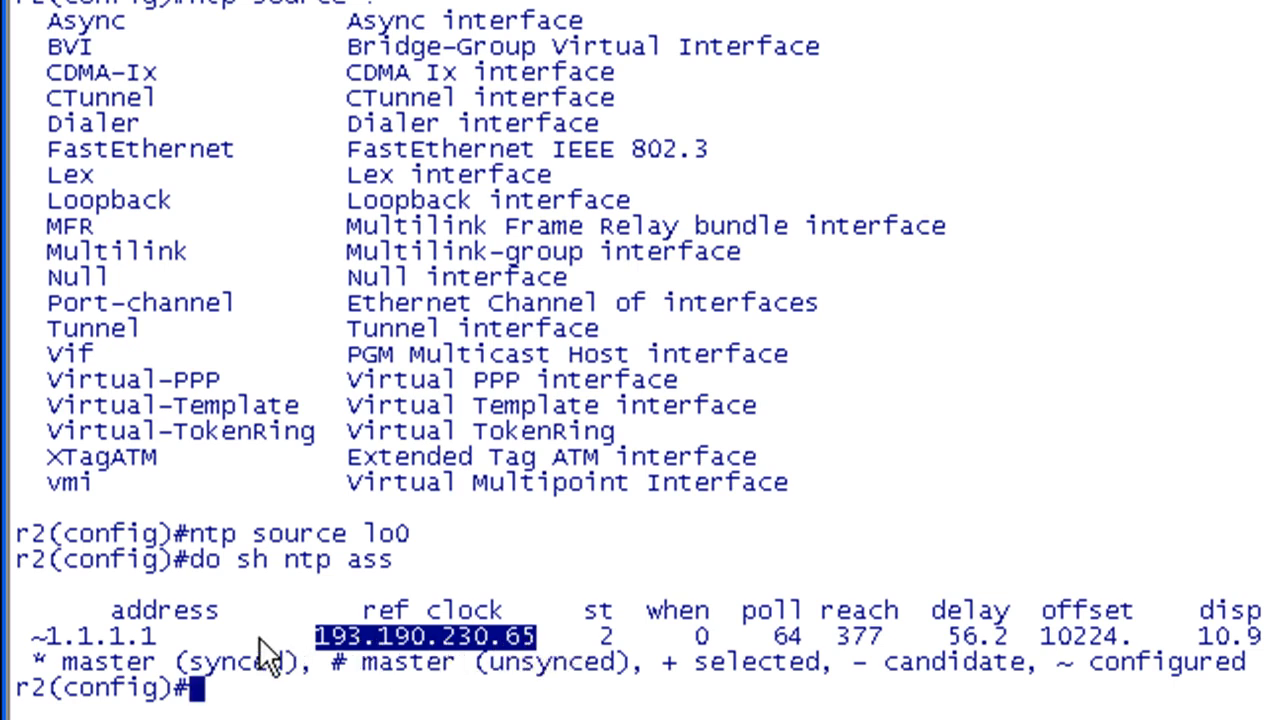
mouse_move(620, 650)
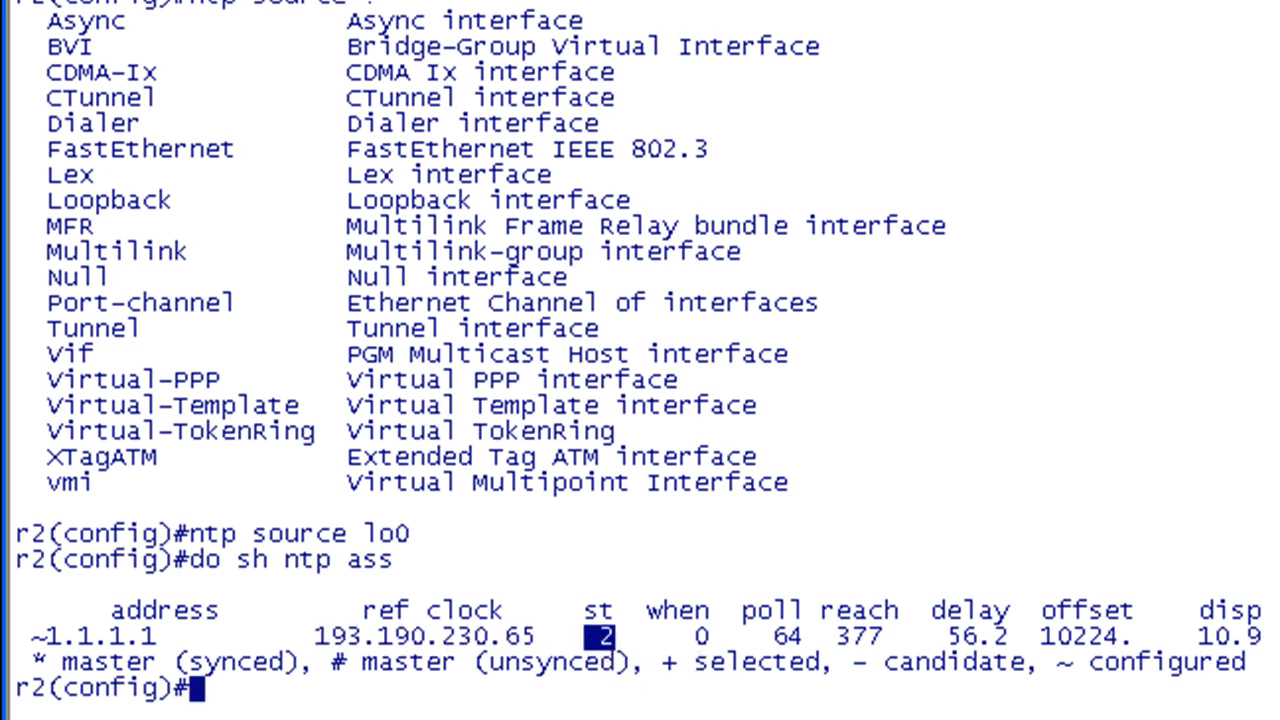
text(do sh hist)
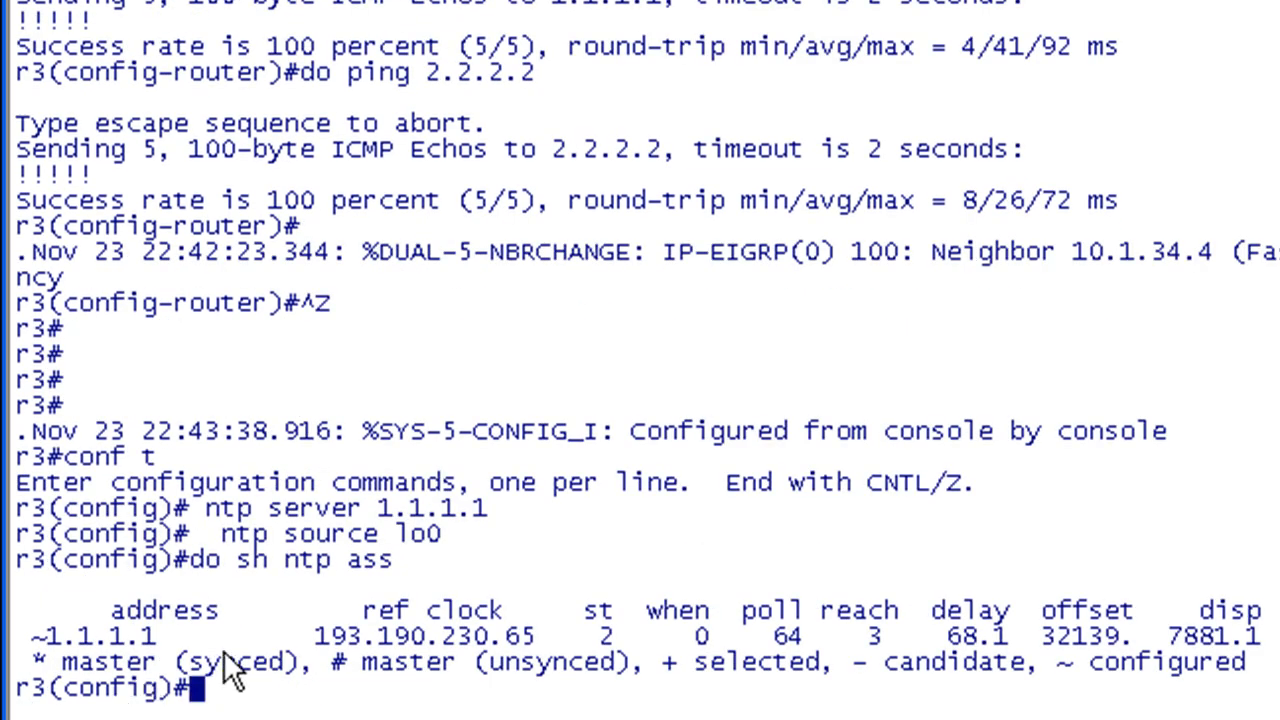
mouse_move(360, 664)
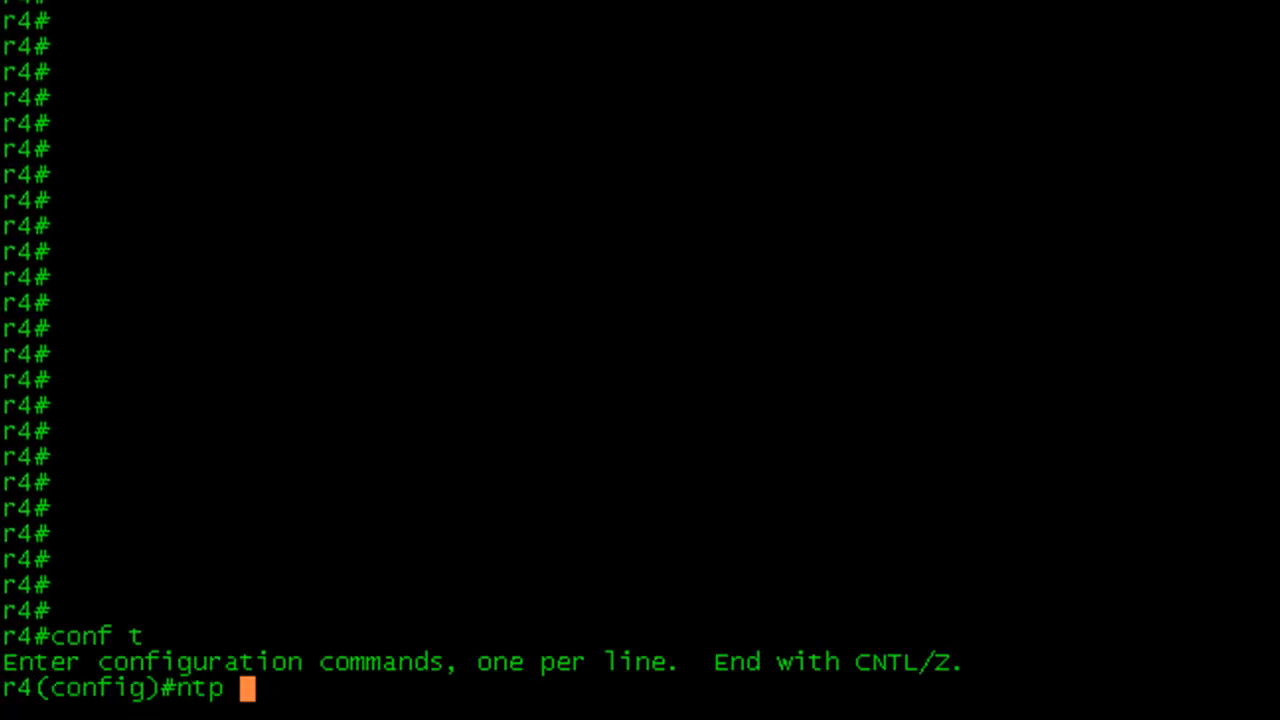
Configure r4 with NTP servers 2.2.2.2 and 3.3.3.3 and confirm it syncs to 2.2.2.2
text(server 2.2.2.2)
text(do sh ntp ass)
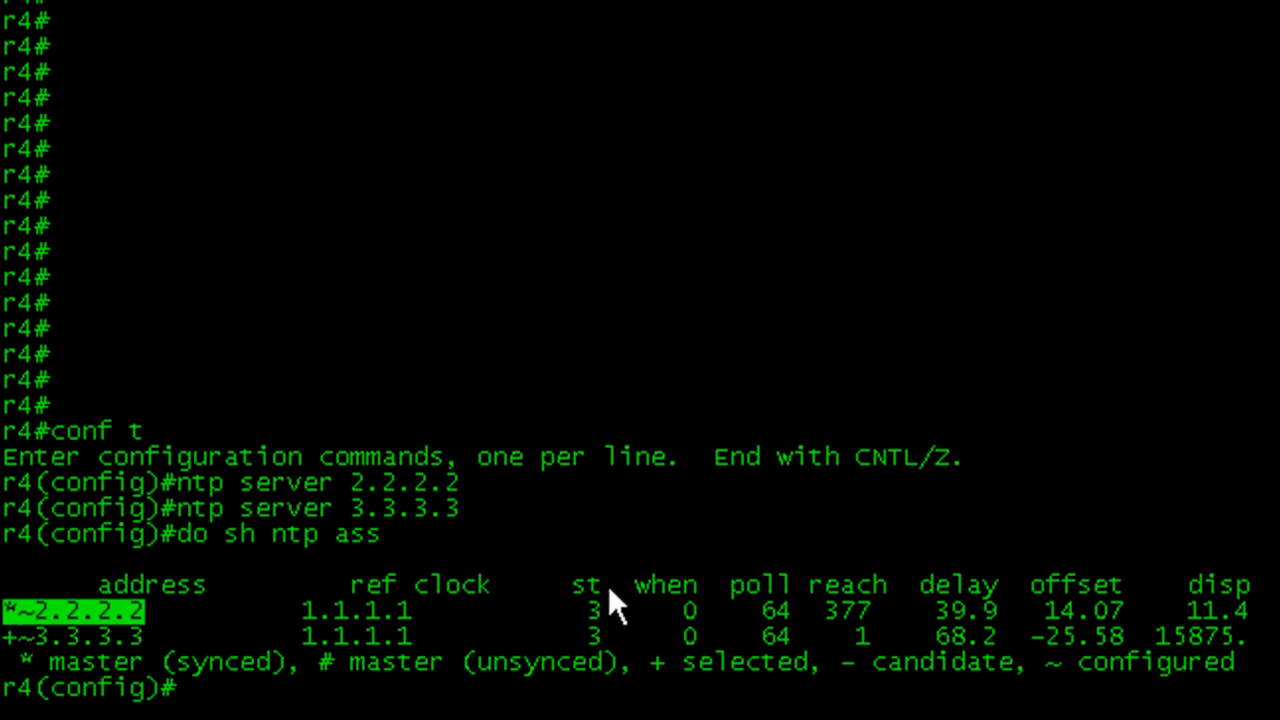
mouse_move(612, 658)
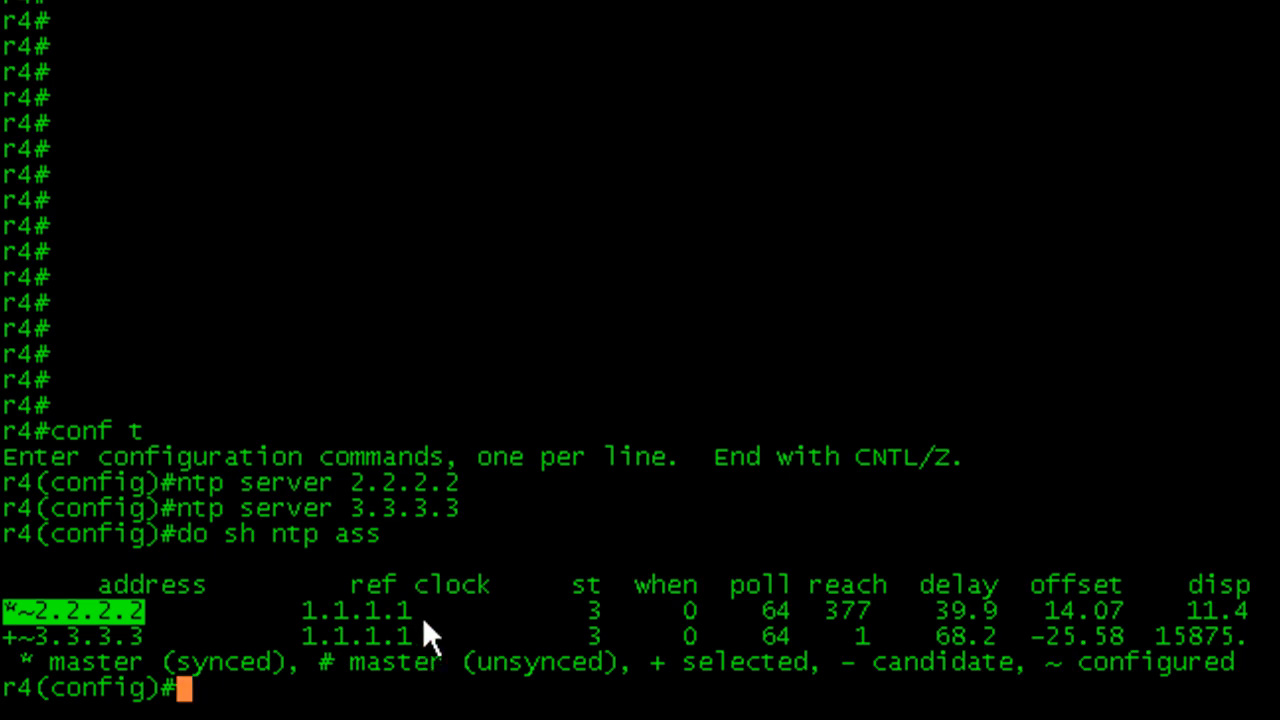
mouse_move(436, 644)
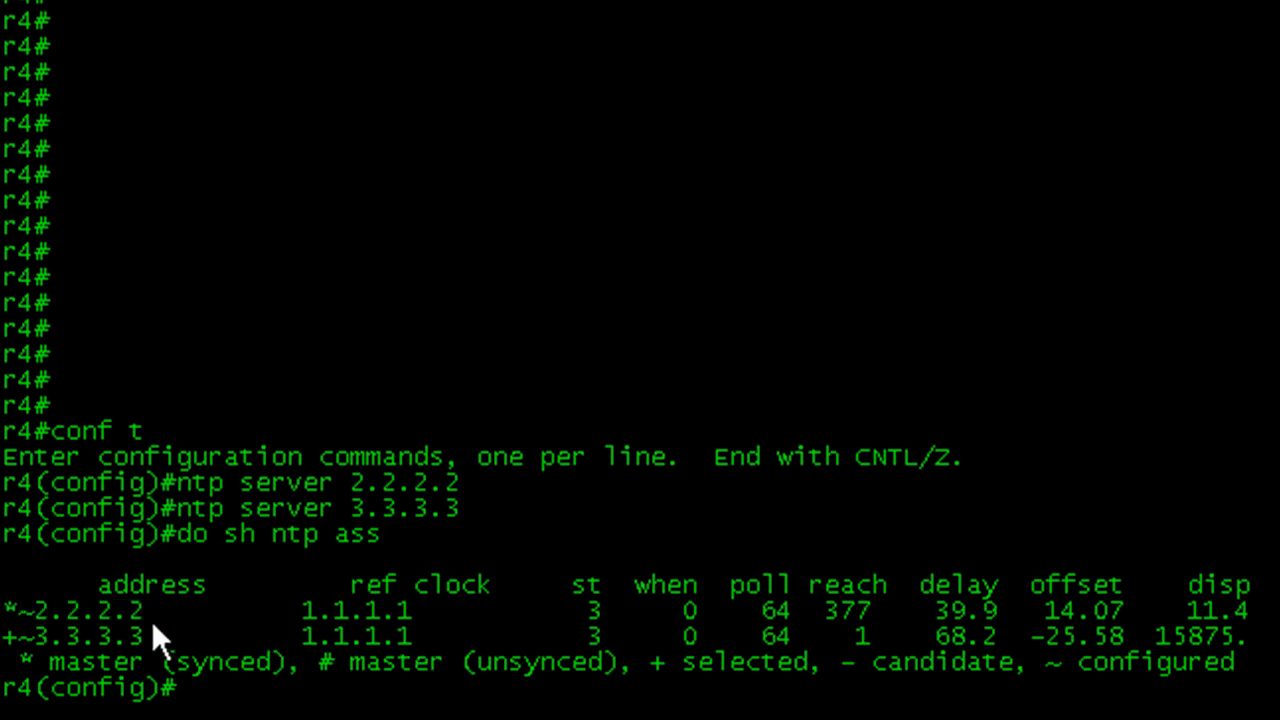
double_click(70, 612)
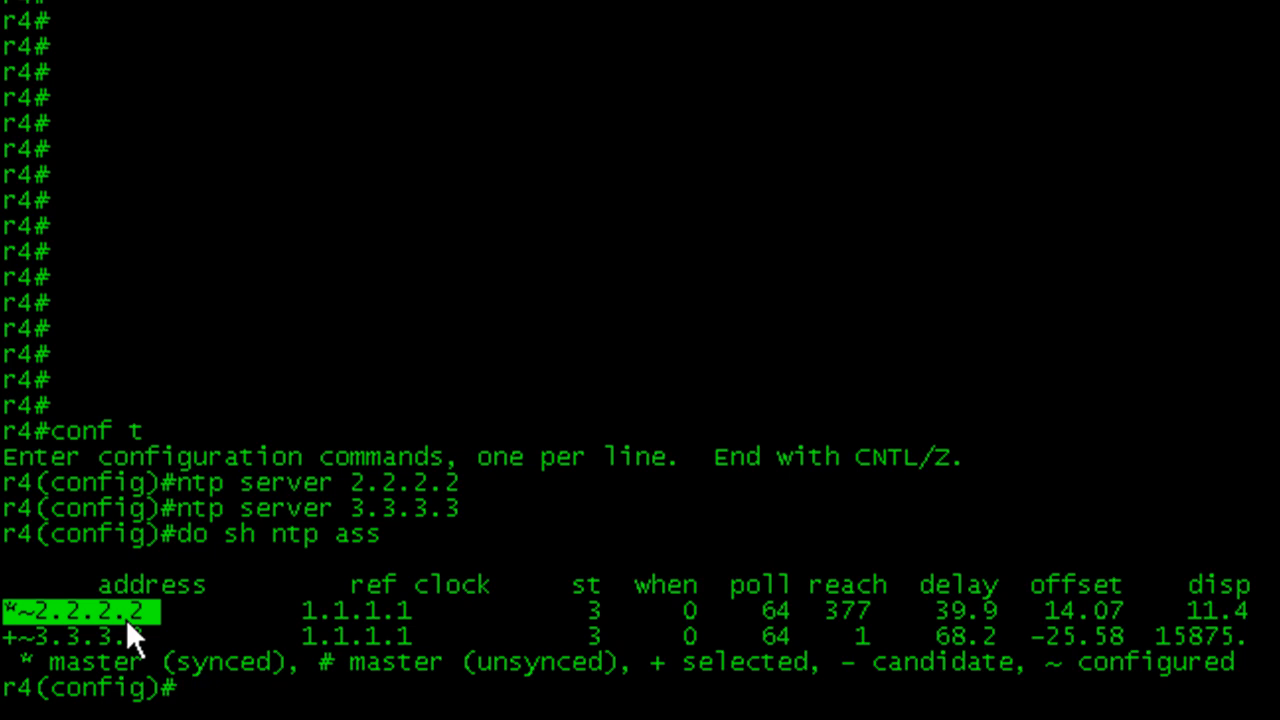
mouse_move(438, 512)
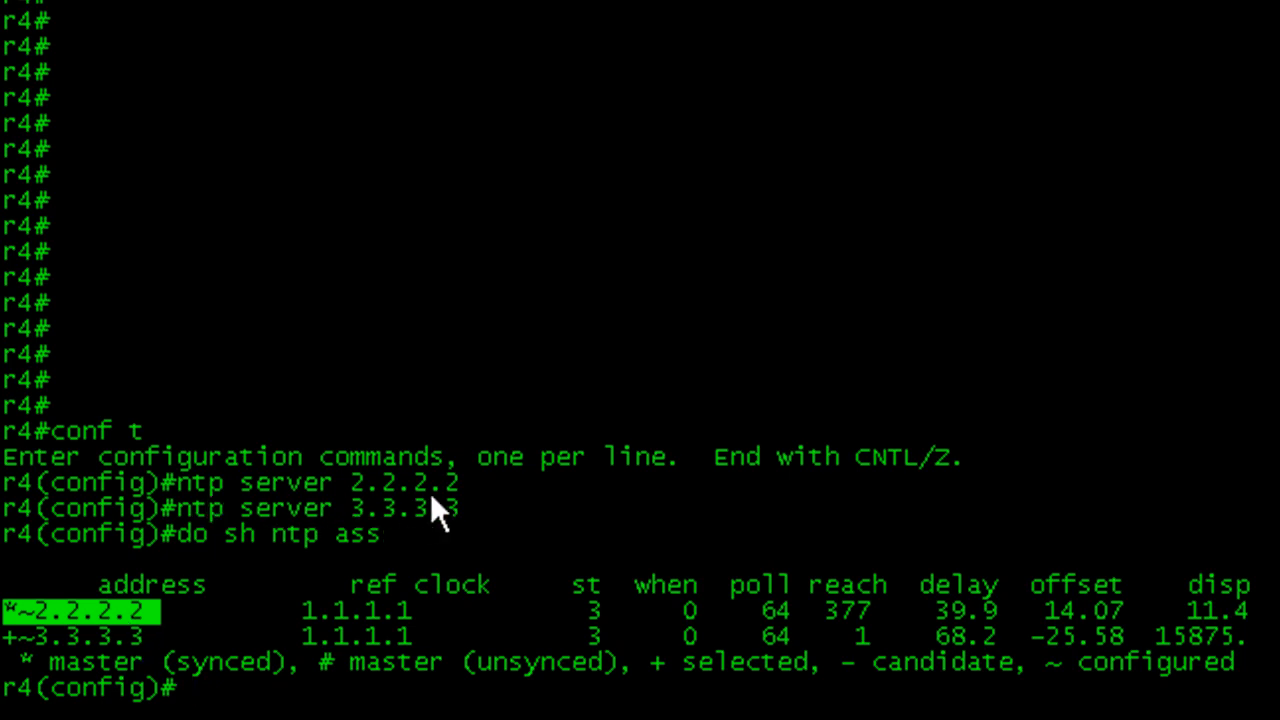
mouse_move(356, 656)
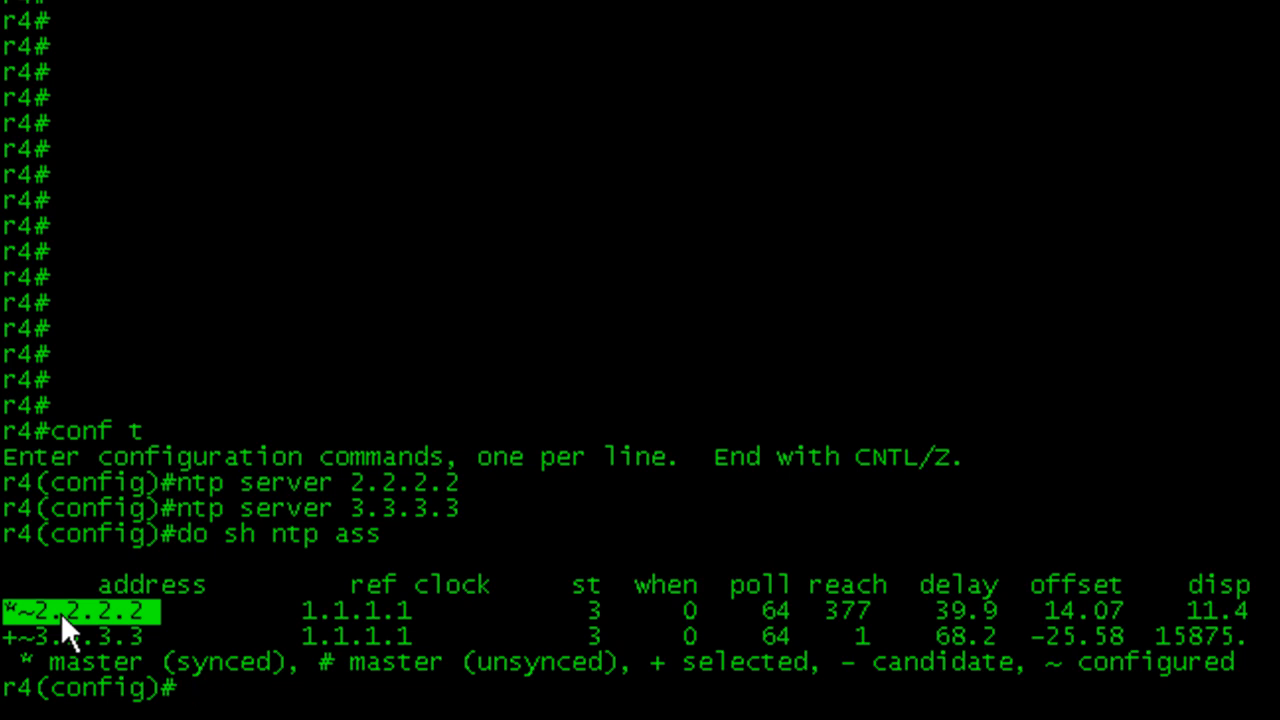
text(no ntp)
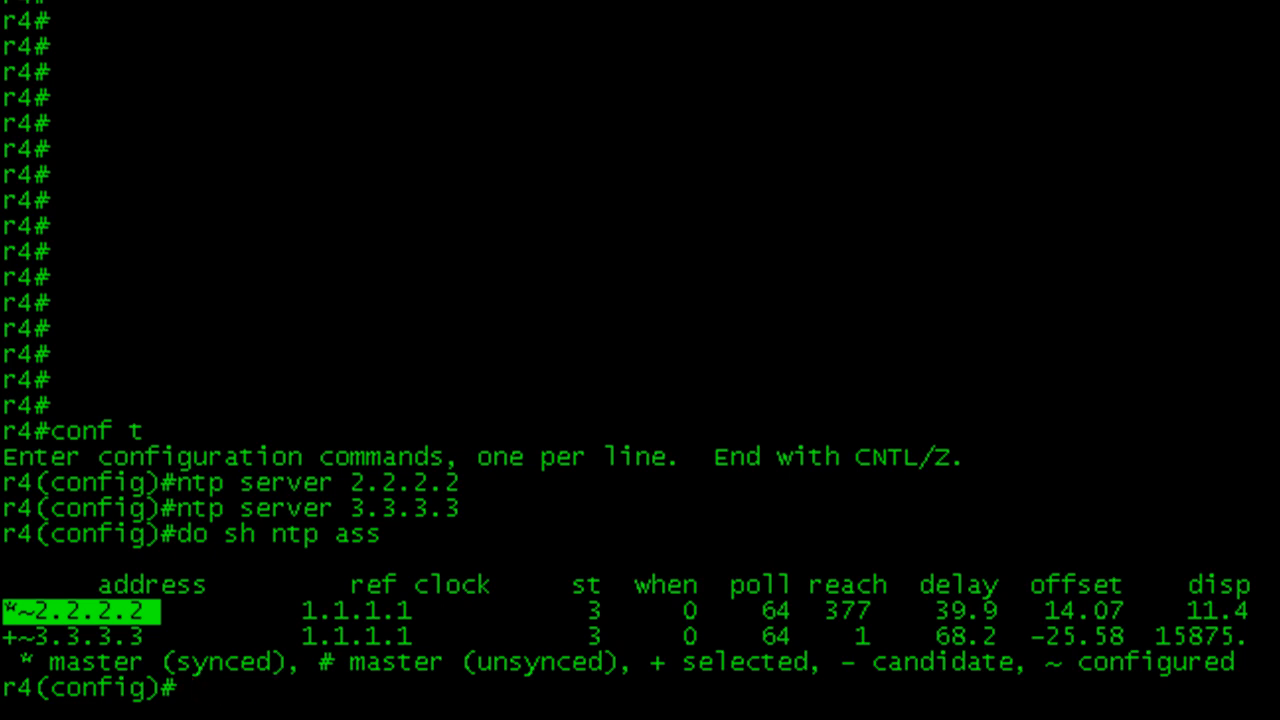
text(ntp server 3.3.3.3)
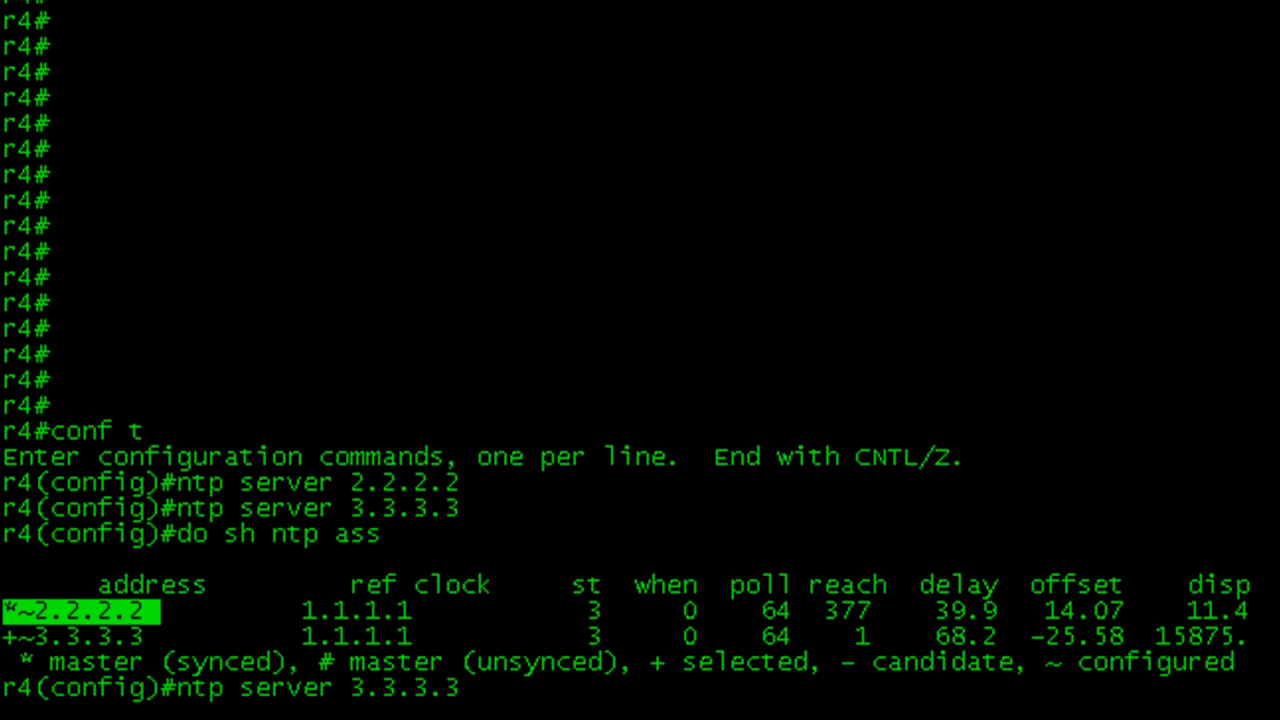
Make 3.3.3.3 the preferred server on r4 and rerun 'do sh ntp ass' until it shows synced
text(?)
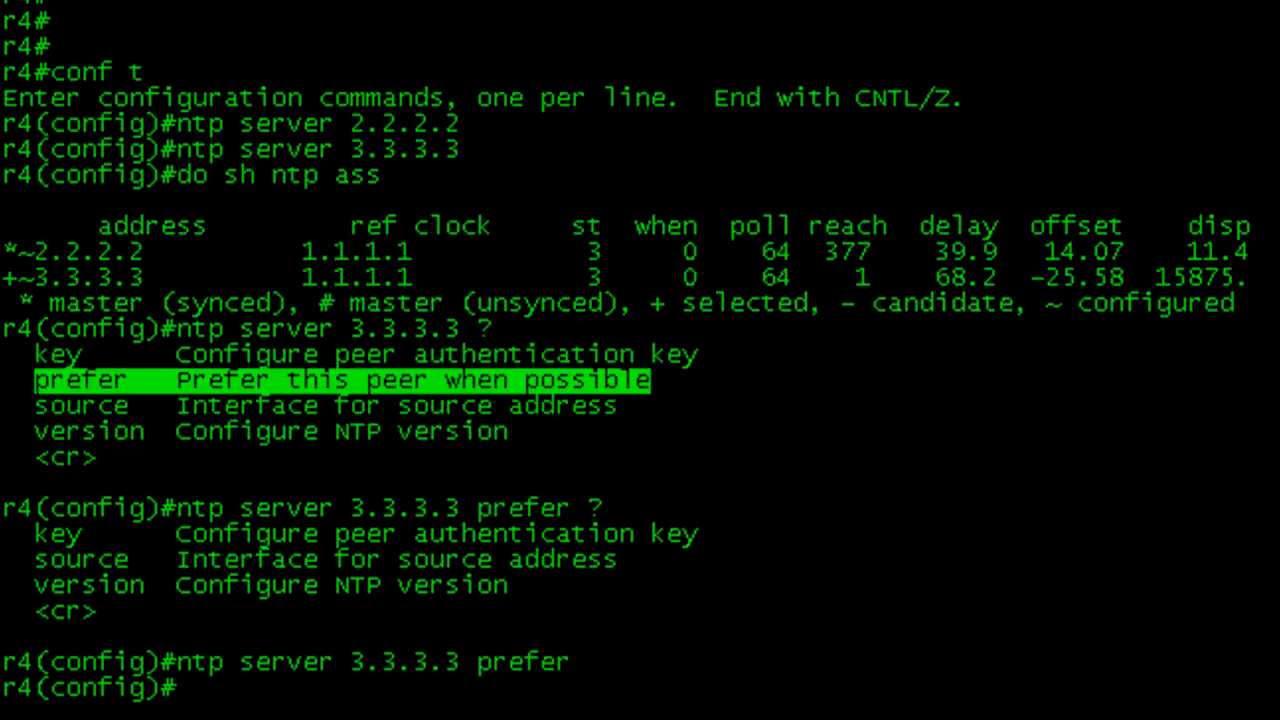
text(do sh ntp ass)
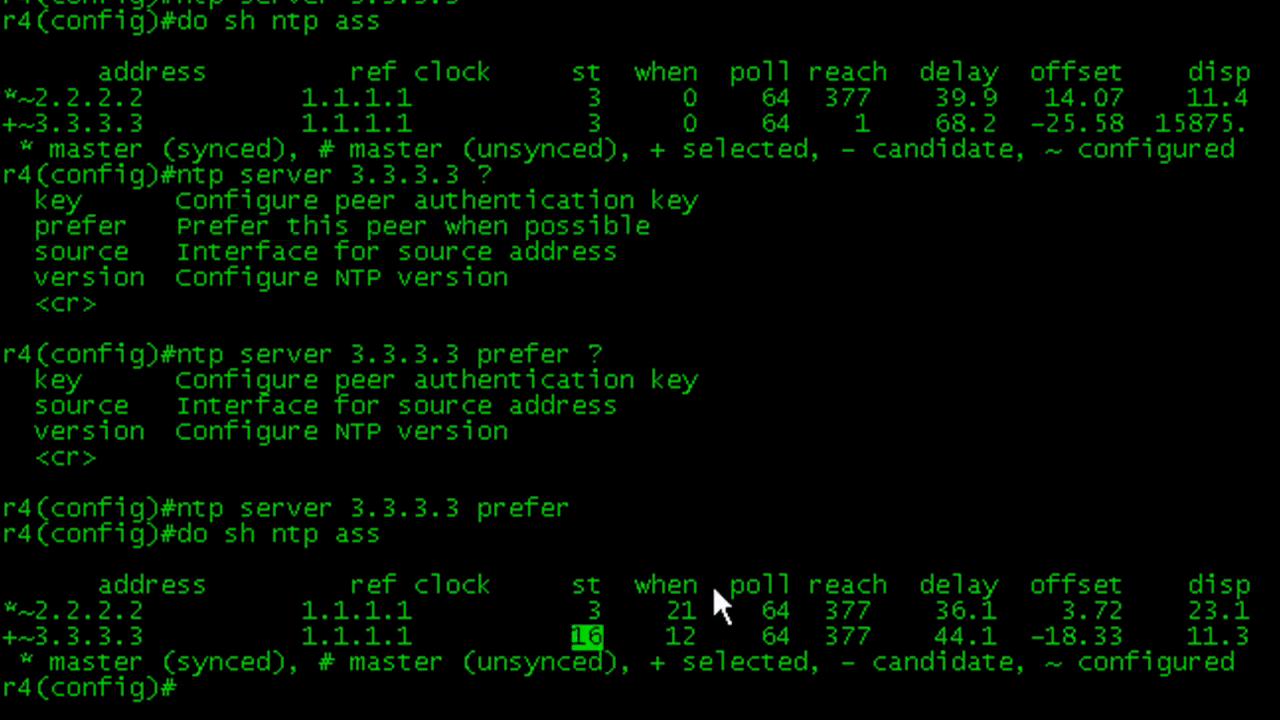
key(Return)
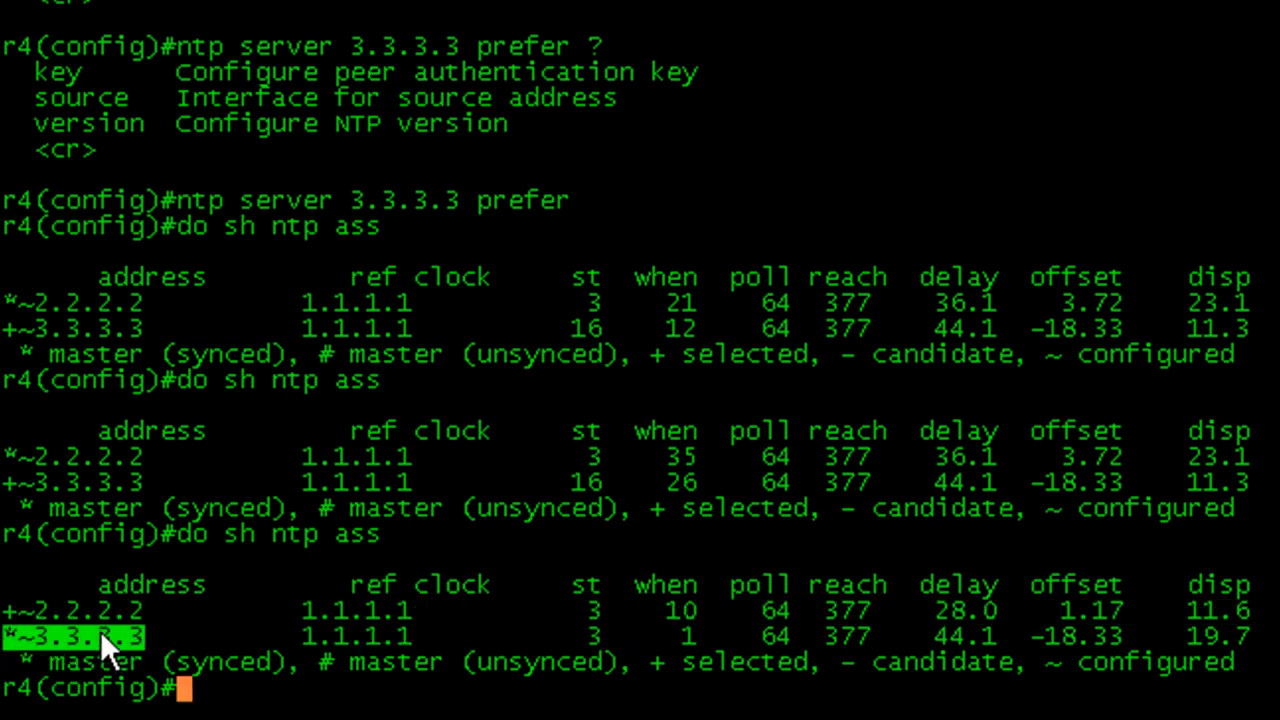
mouse_move(240, 636)
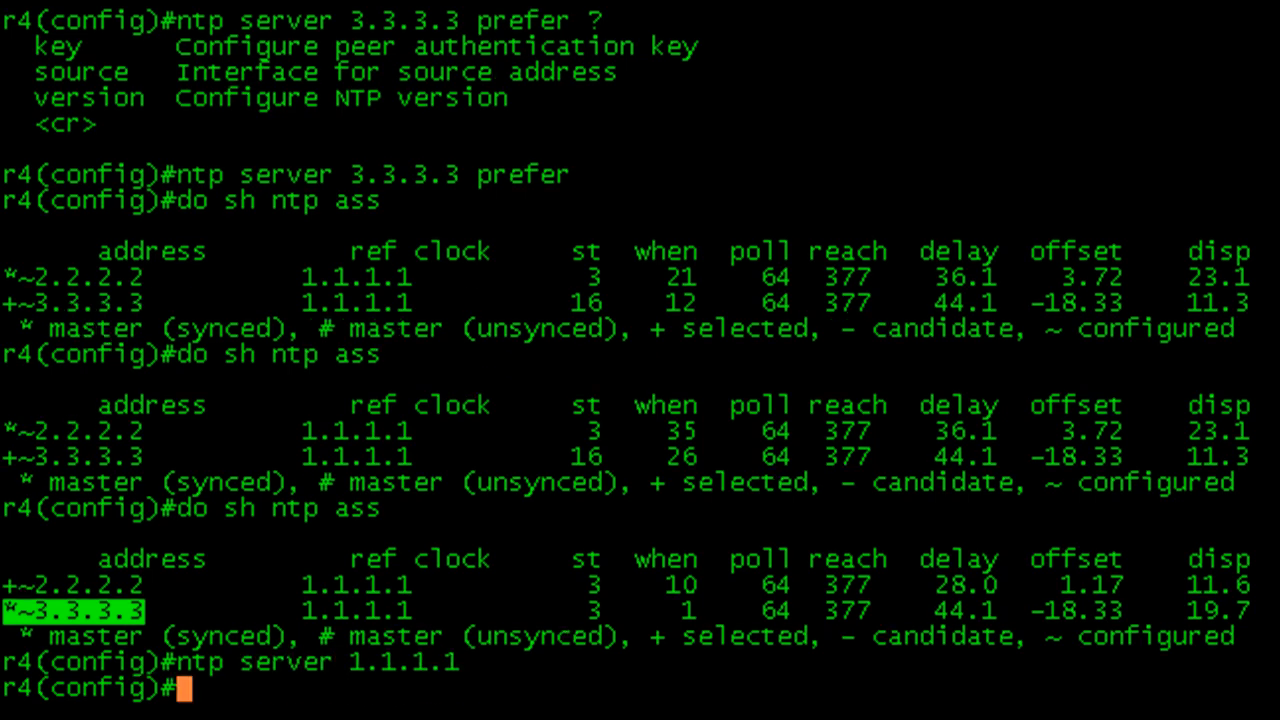
Add 'ntp server 1.1.1.1' on r4 as a third NTP server
text(ntp server 1.1.1.1)
text(do sh ntp ass)
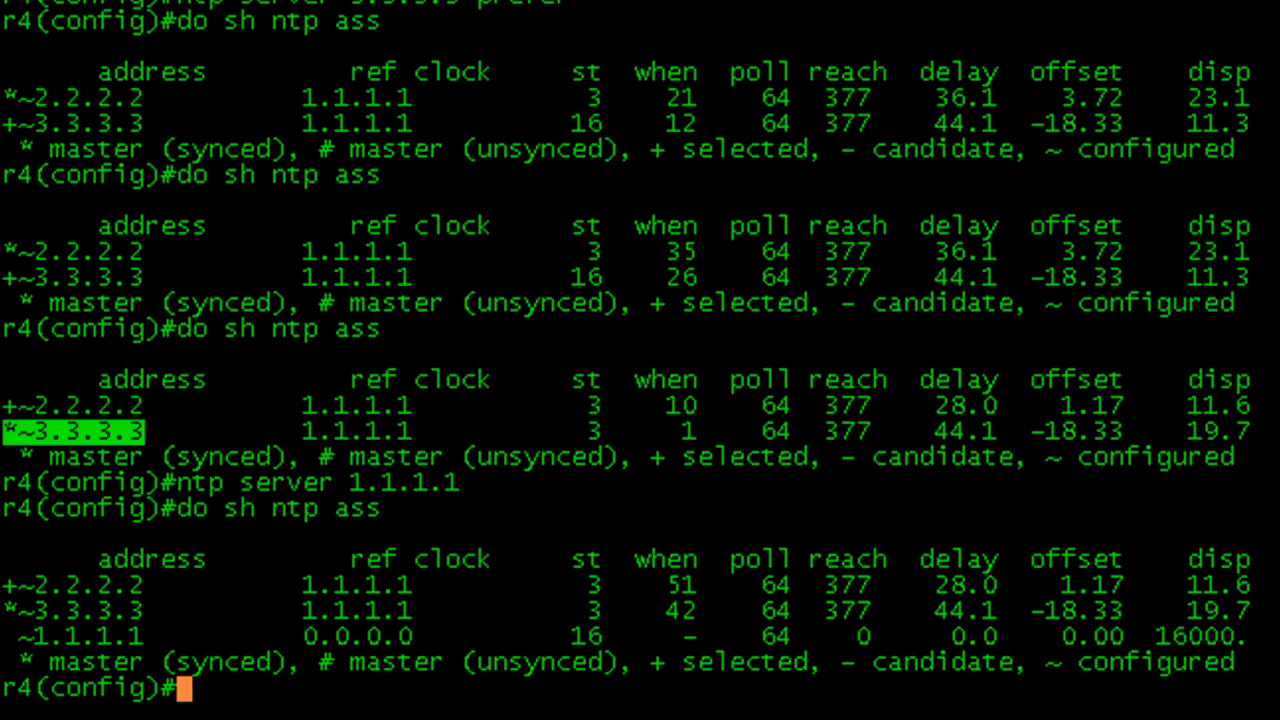
mouse_move(556, 660)
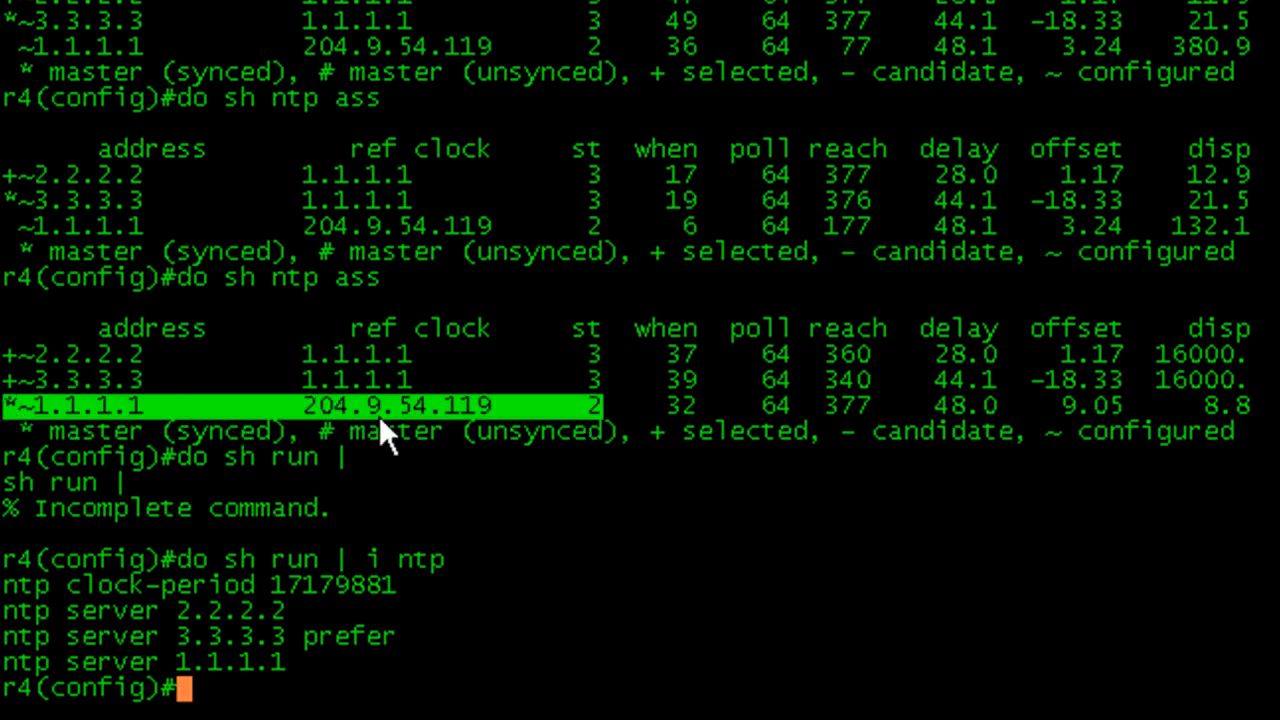
mouse_move(484, 616)
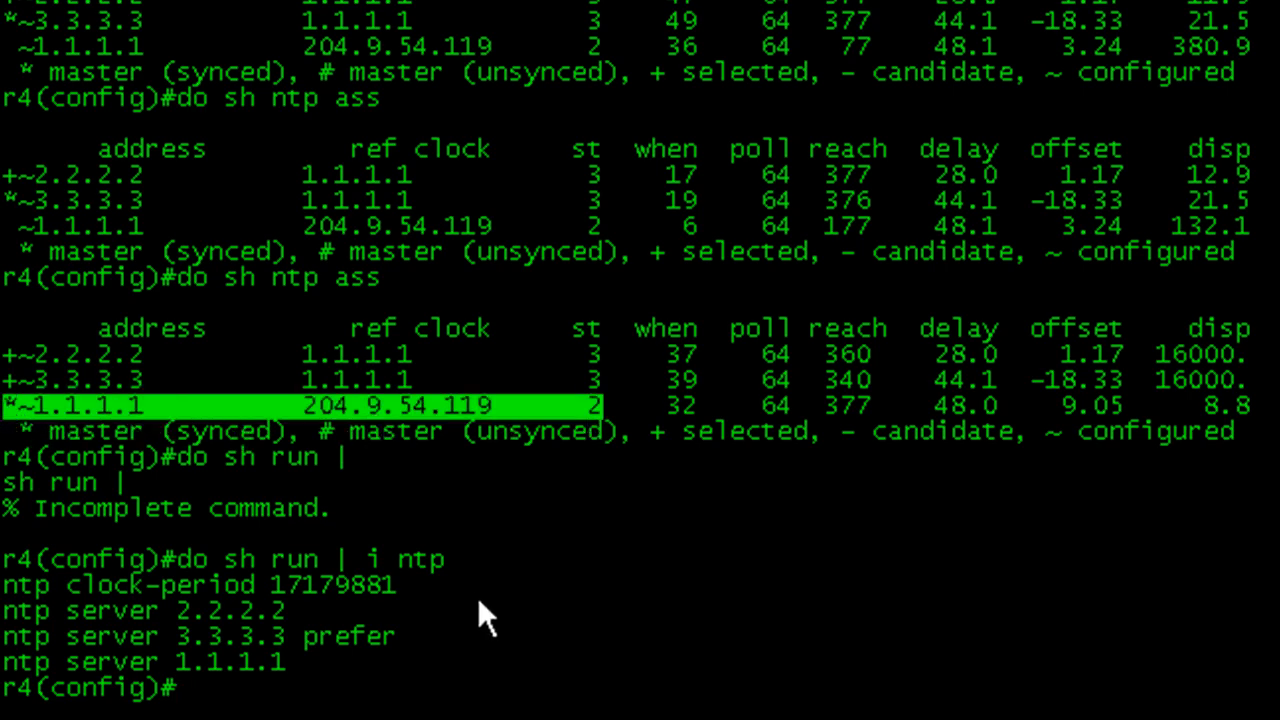